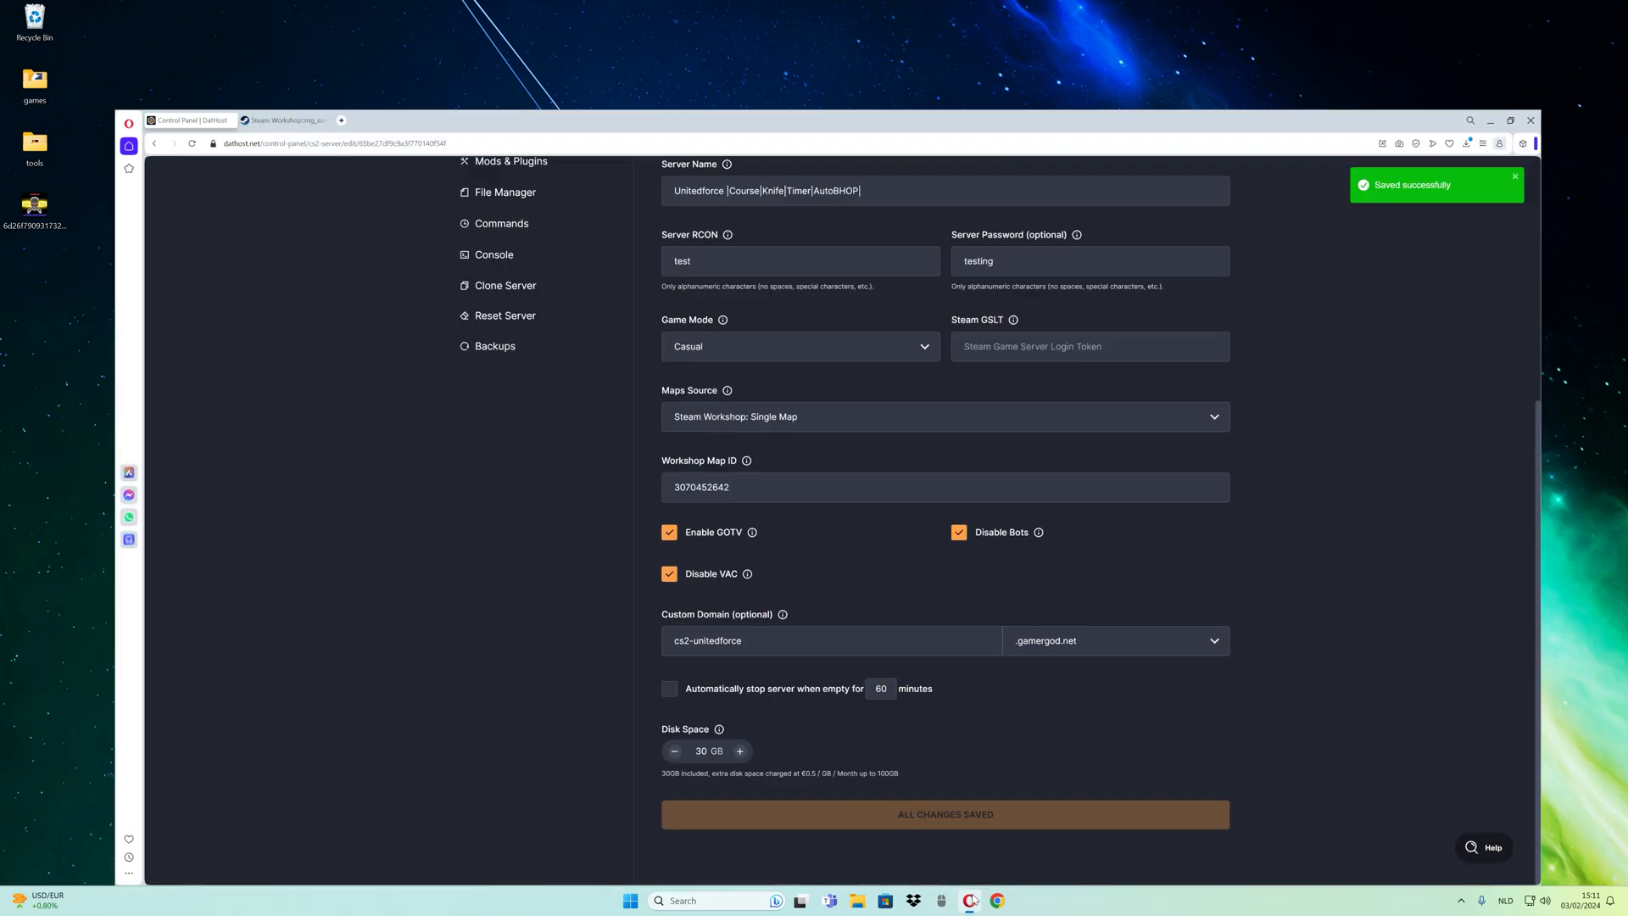
pyautogui.click(186, 12)
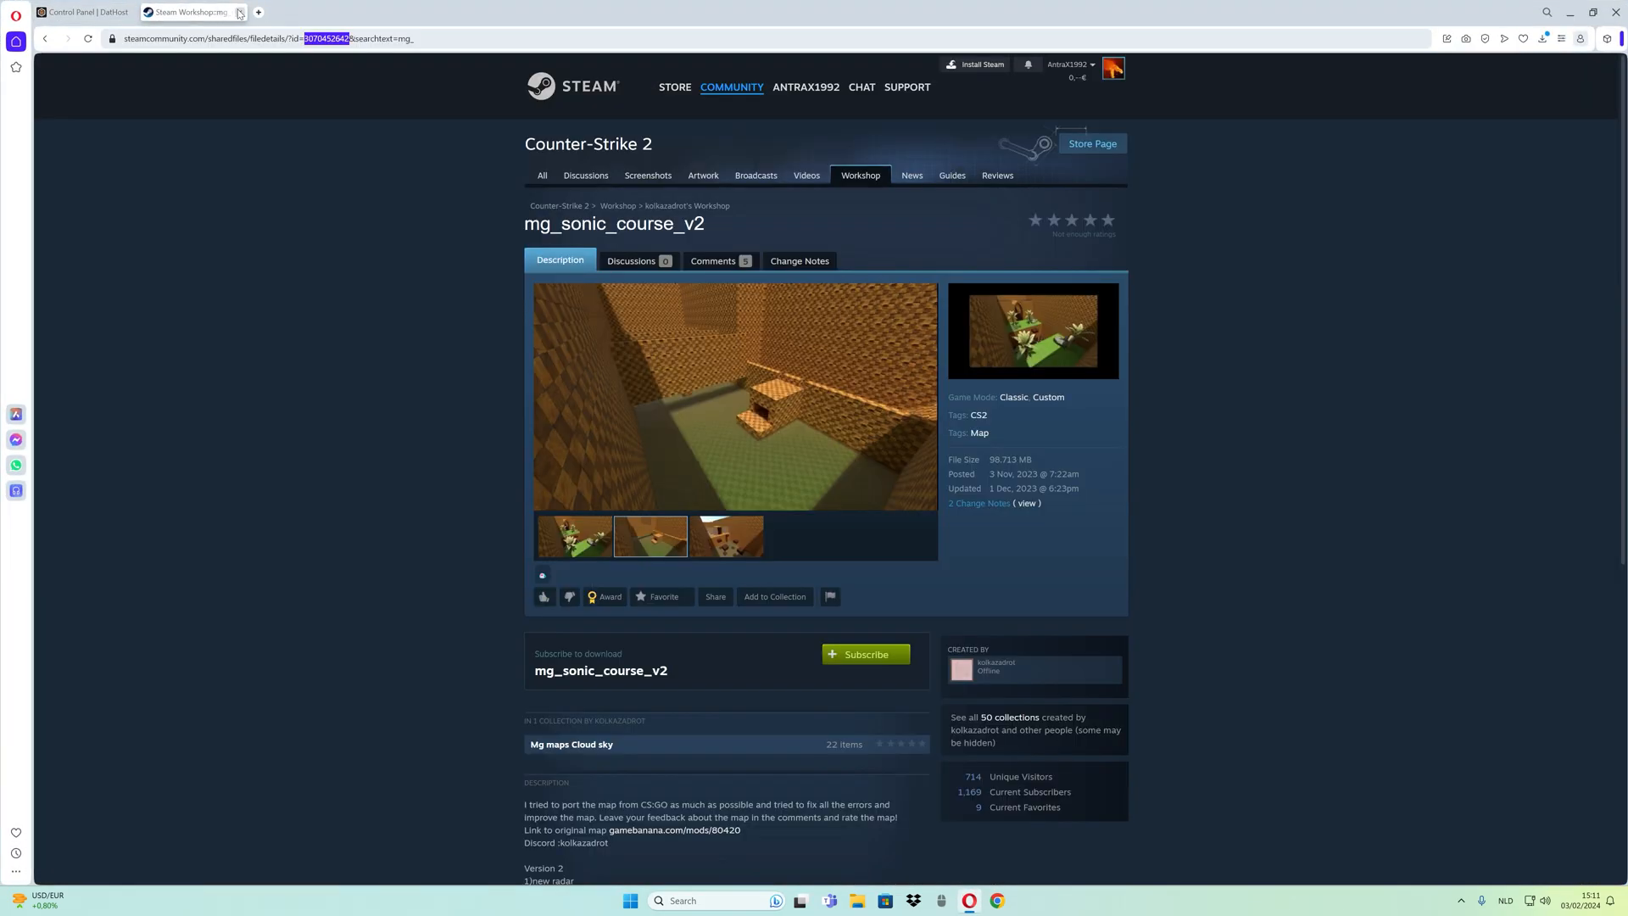
pyautogui.click(239, 12)
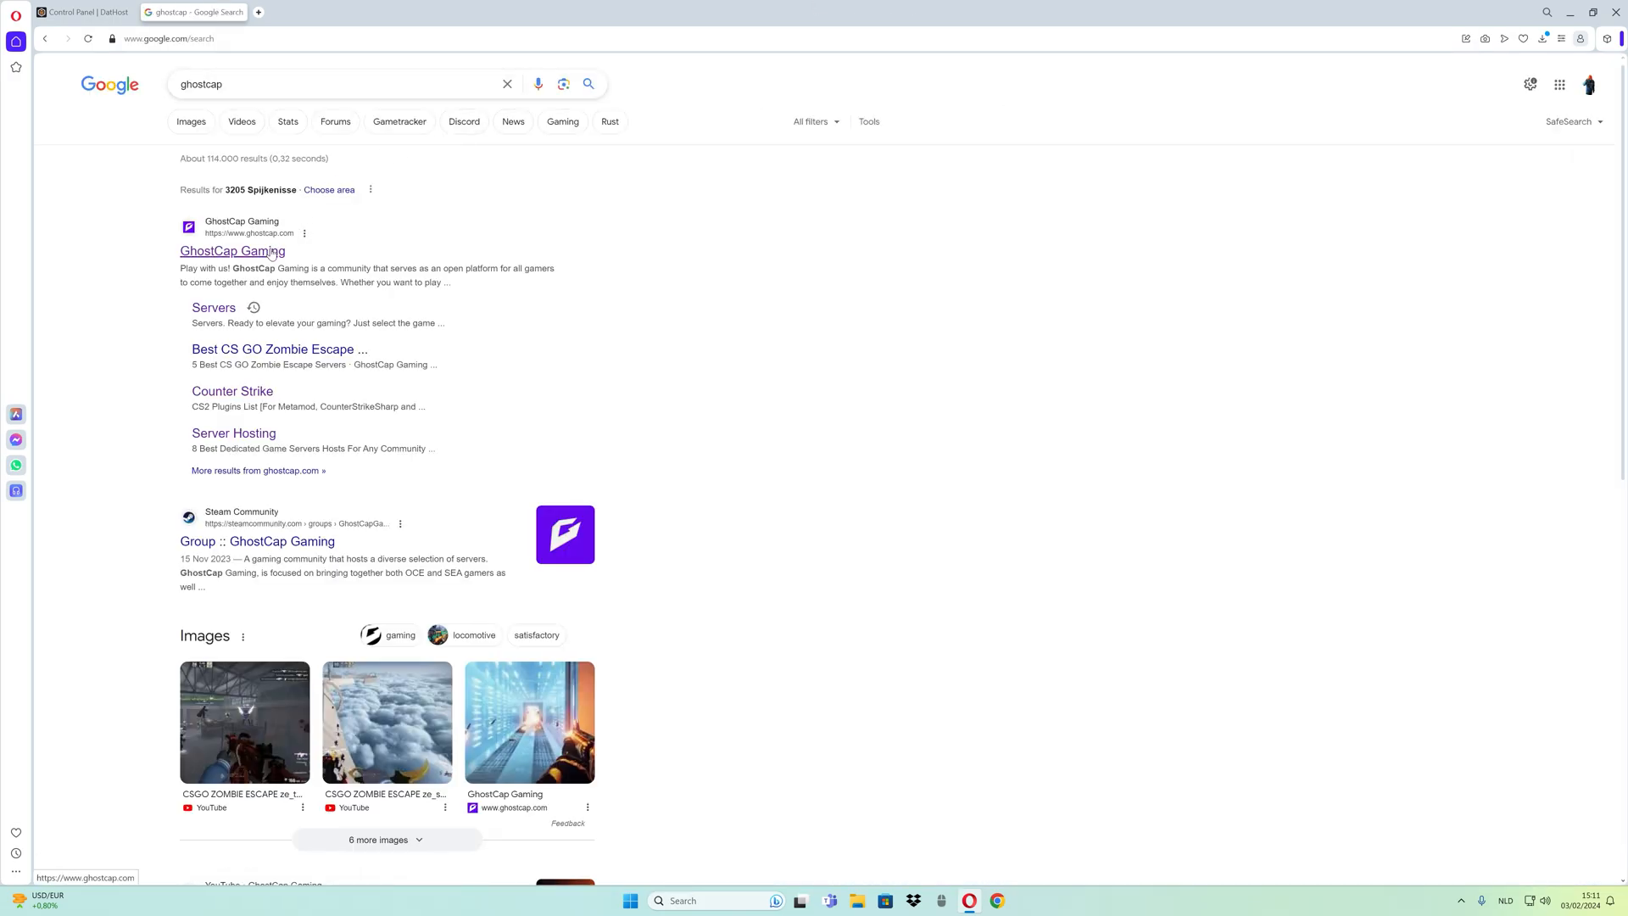
# On GhostCap Gaming's CS2 plugins list, filter the table by 'sharp' to find SharpTimer.
pyautogui.click(232, 251)
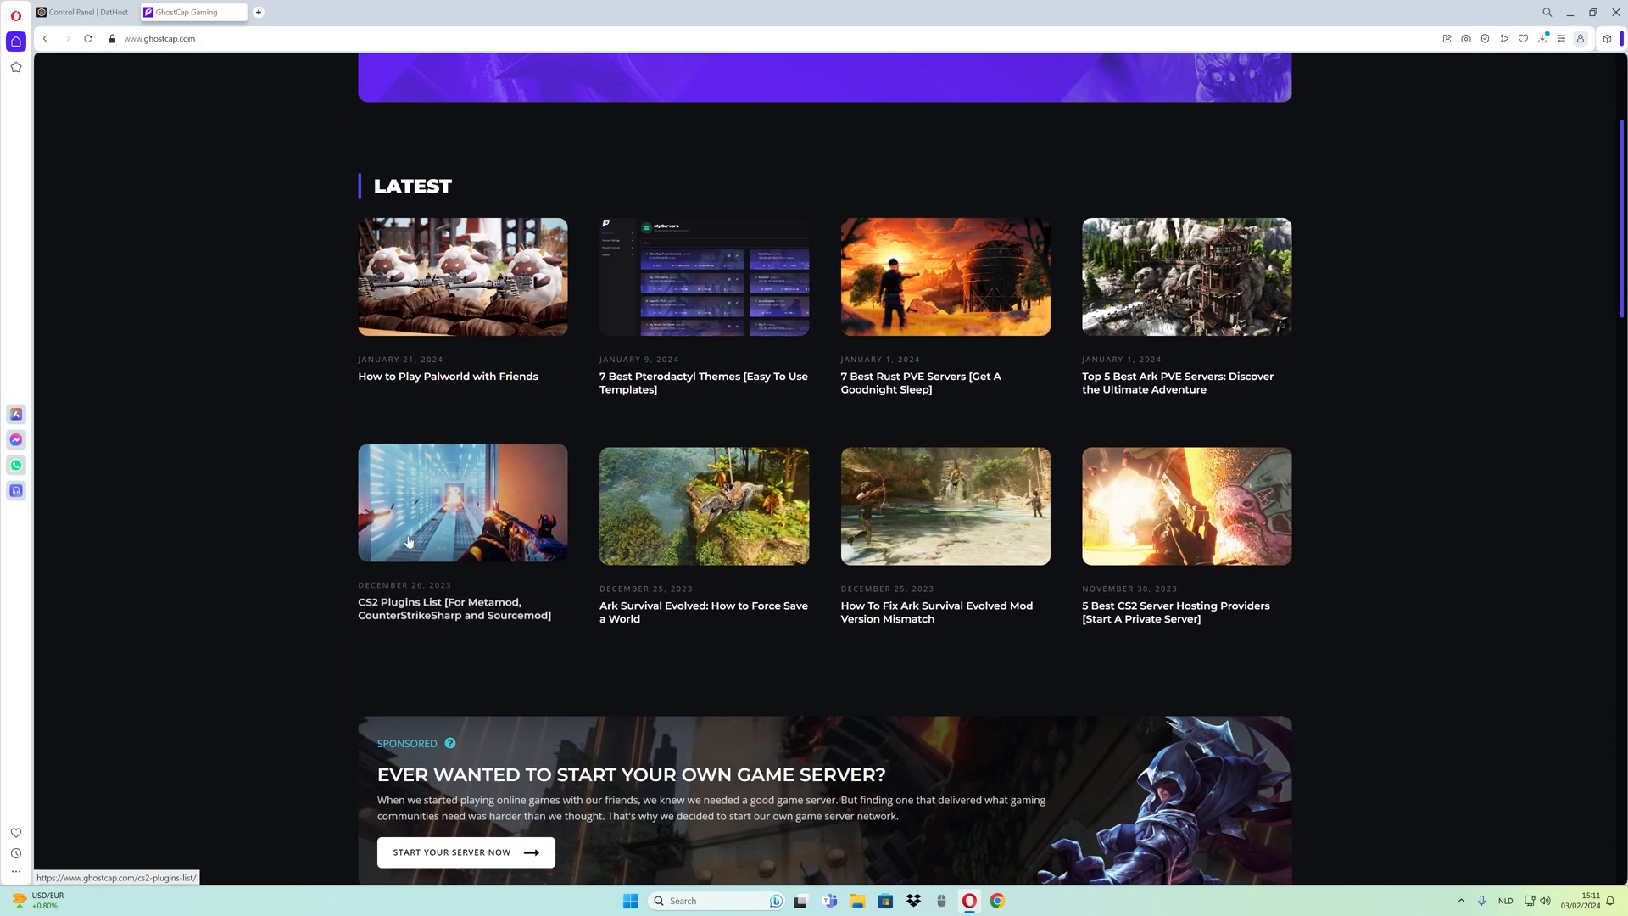
pyautogui.click(461, 503)
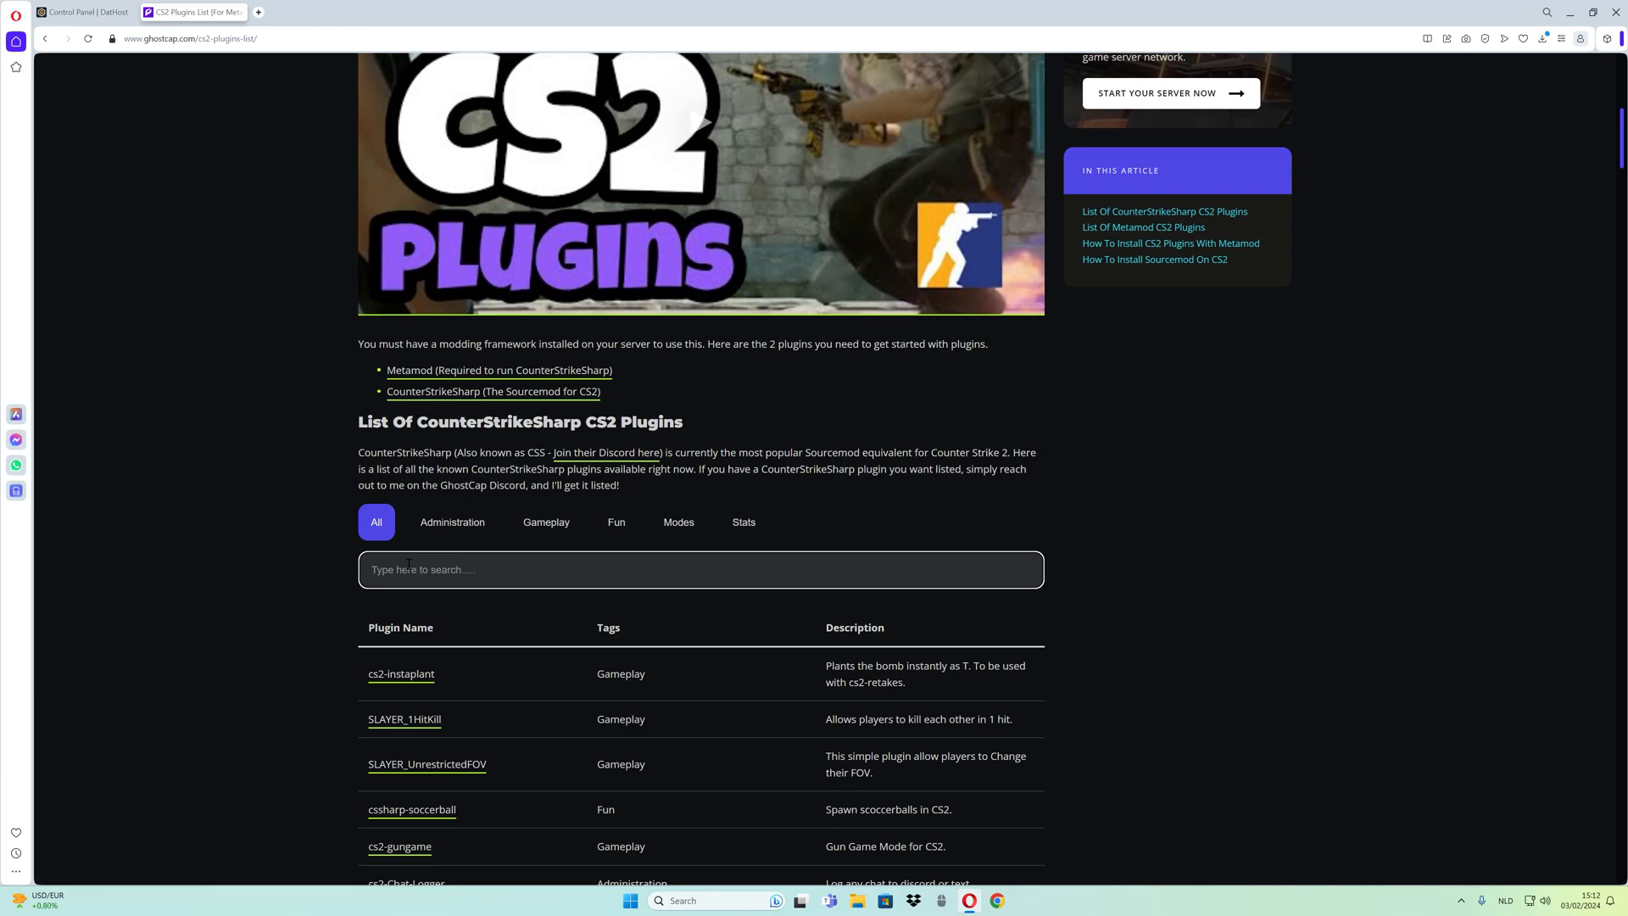
pyautogui.write('sharp')
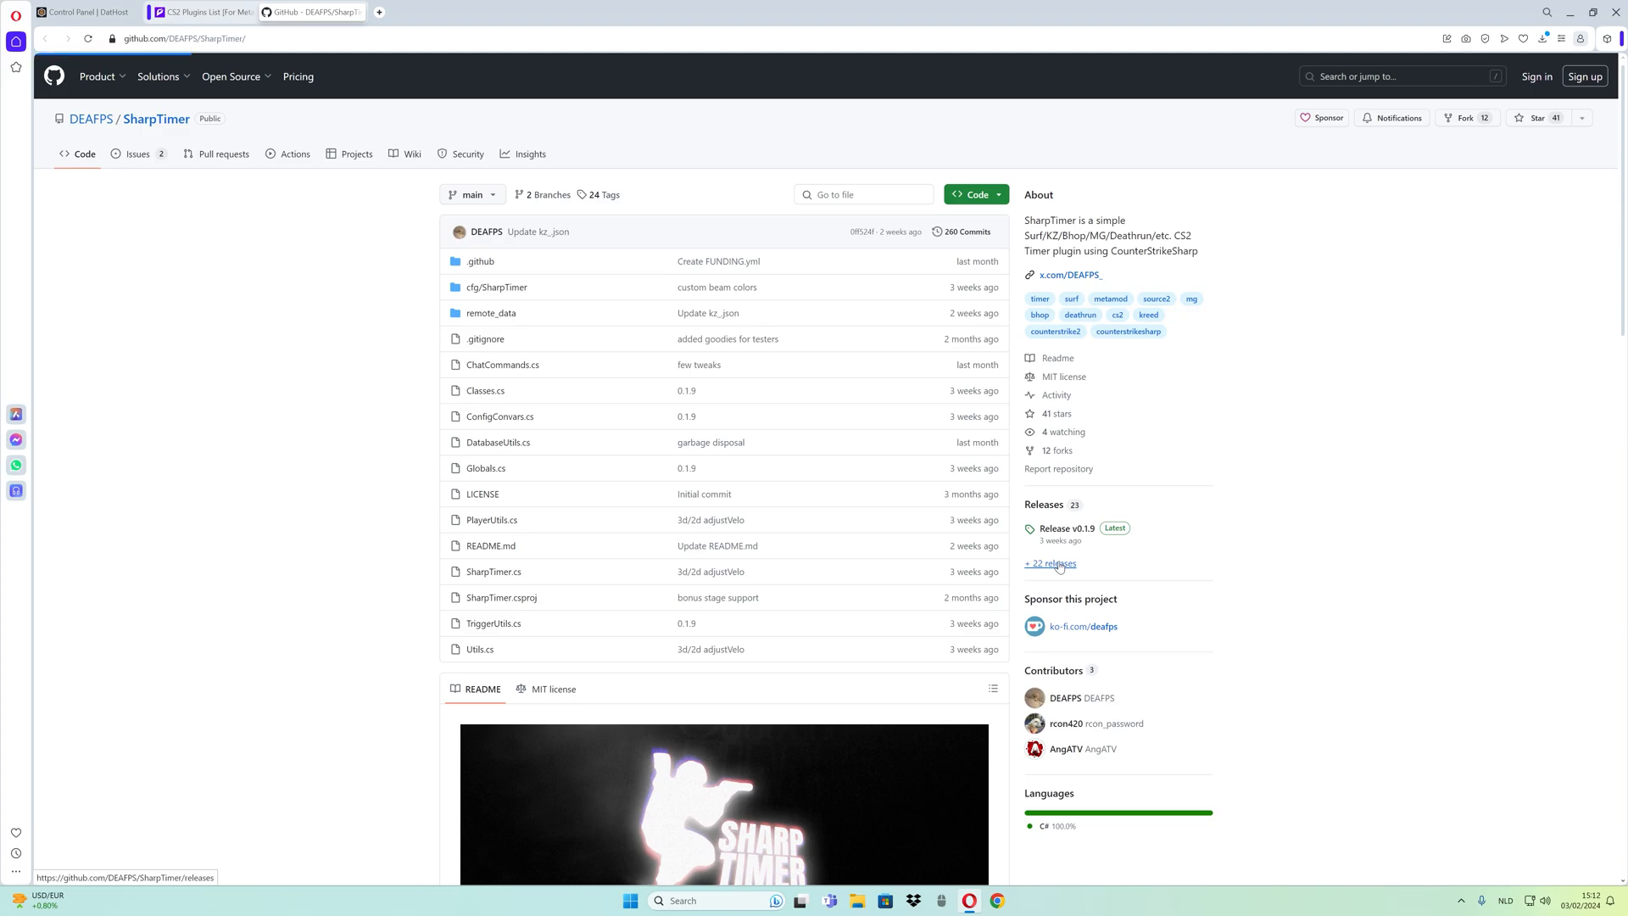
# Download SharpTimer_0.1.9.zip from the SharpTimer GitHub releases page.
pyautogui.click(1048, 563)
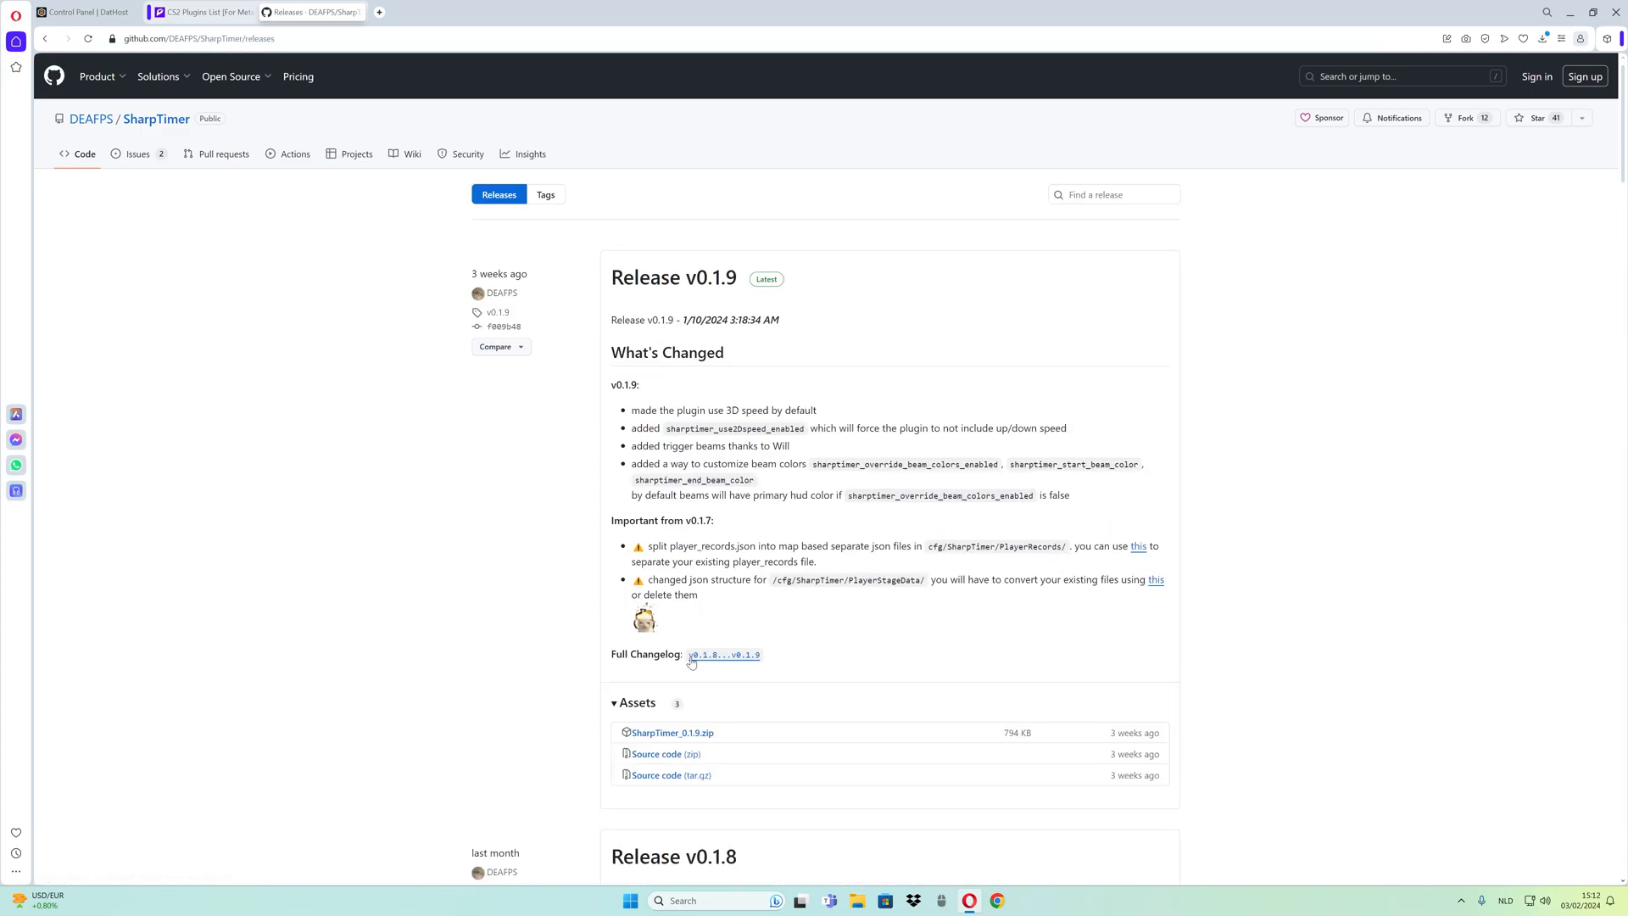
pyautogui.moveTo(673, 738)
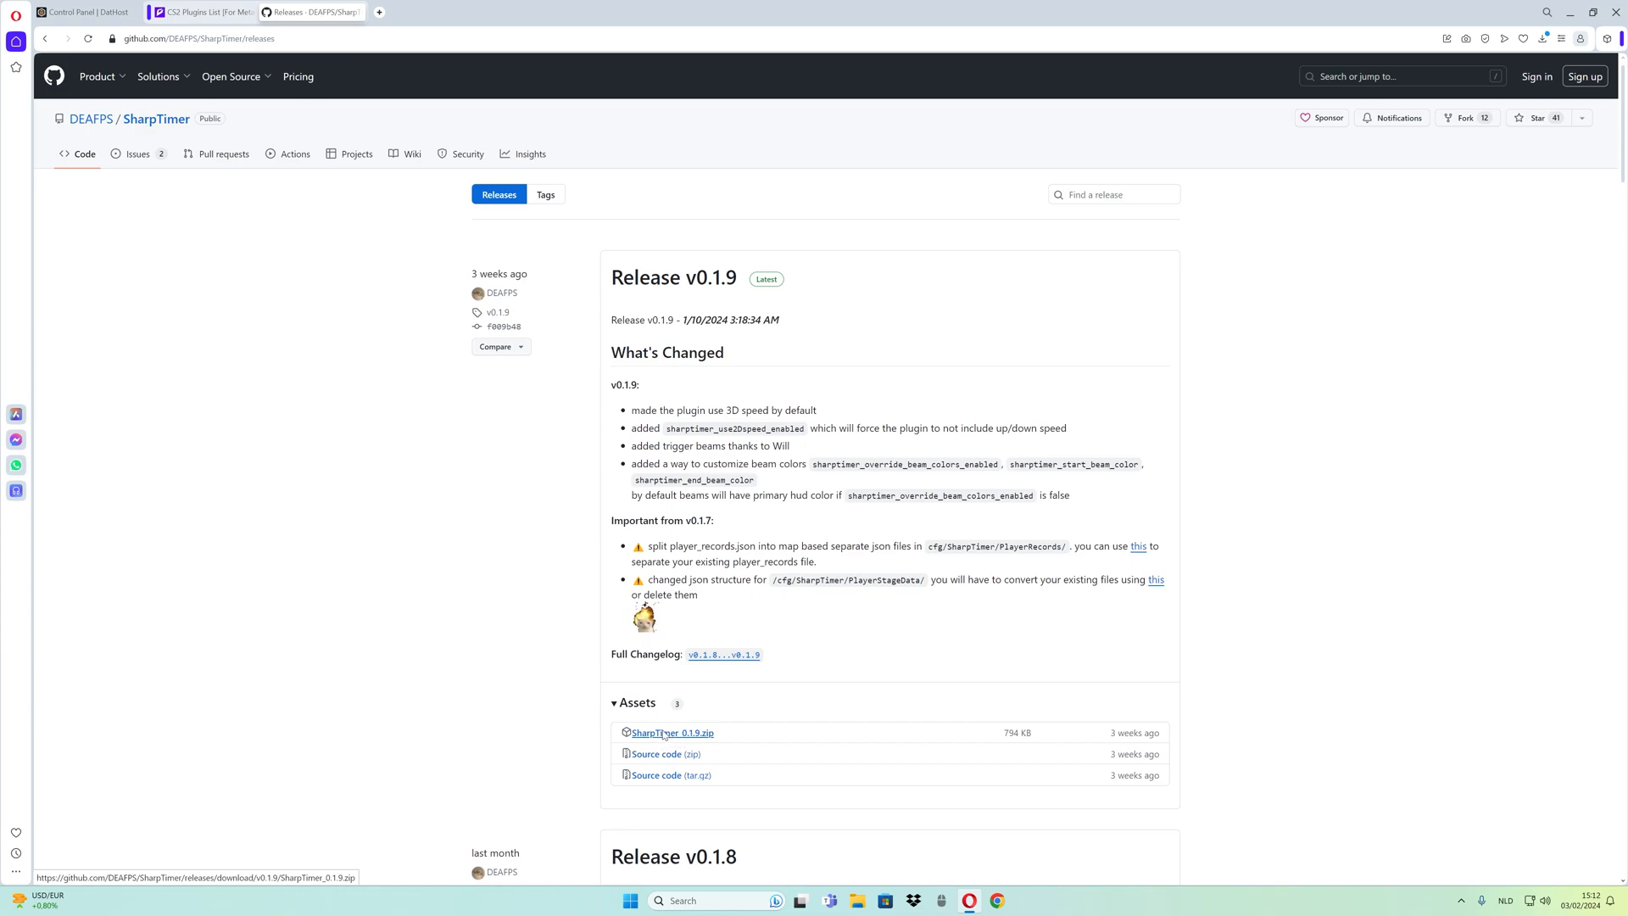
pyautogui.click(673, 733)
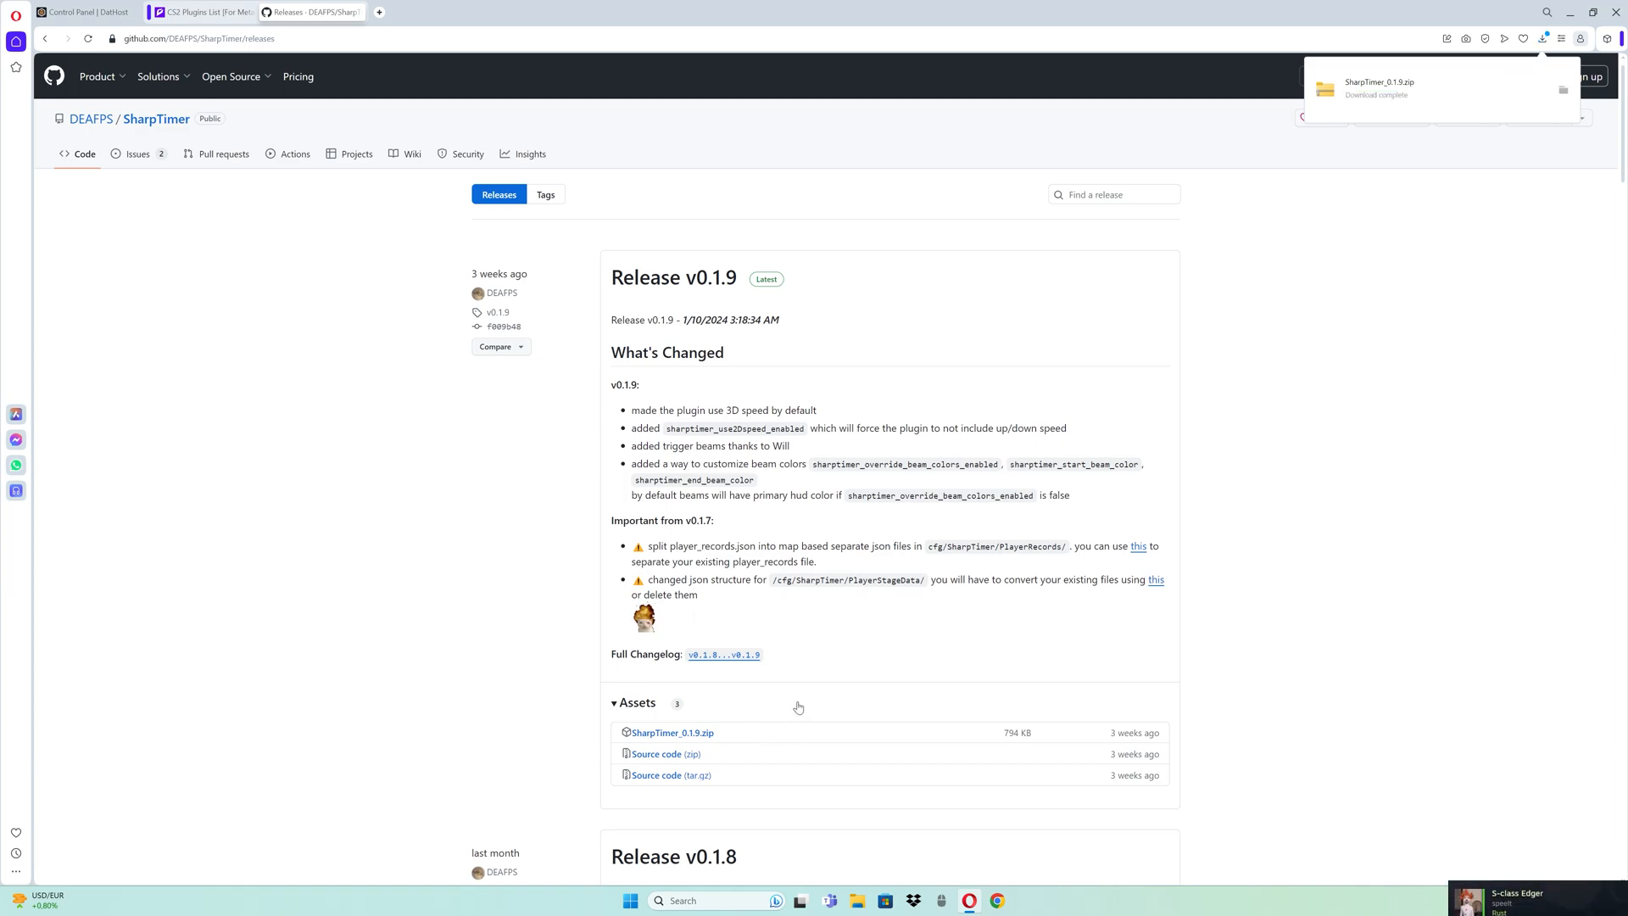
# Extract SharpTimer_0.1.9.zip in Downloads into the SharpTimer_0.1.9 folder.
pyautogui.click(858, 901)
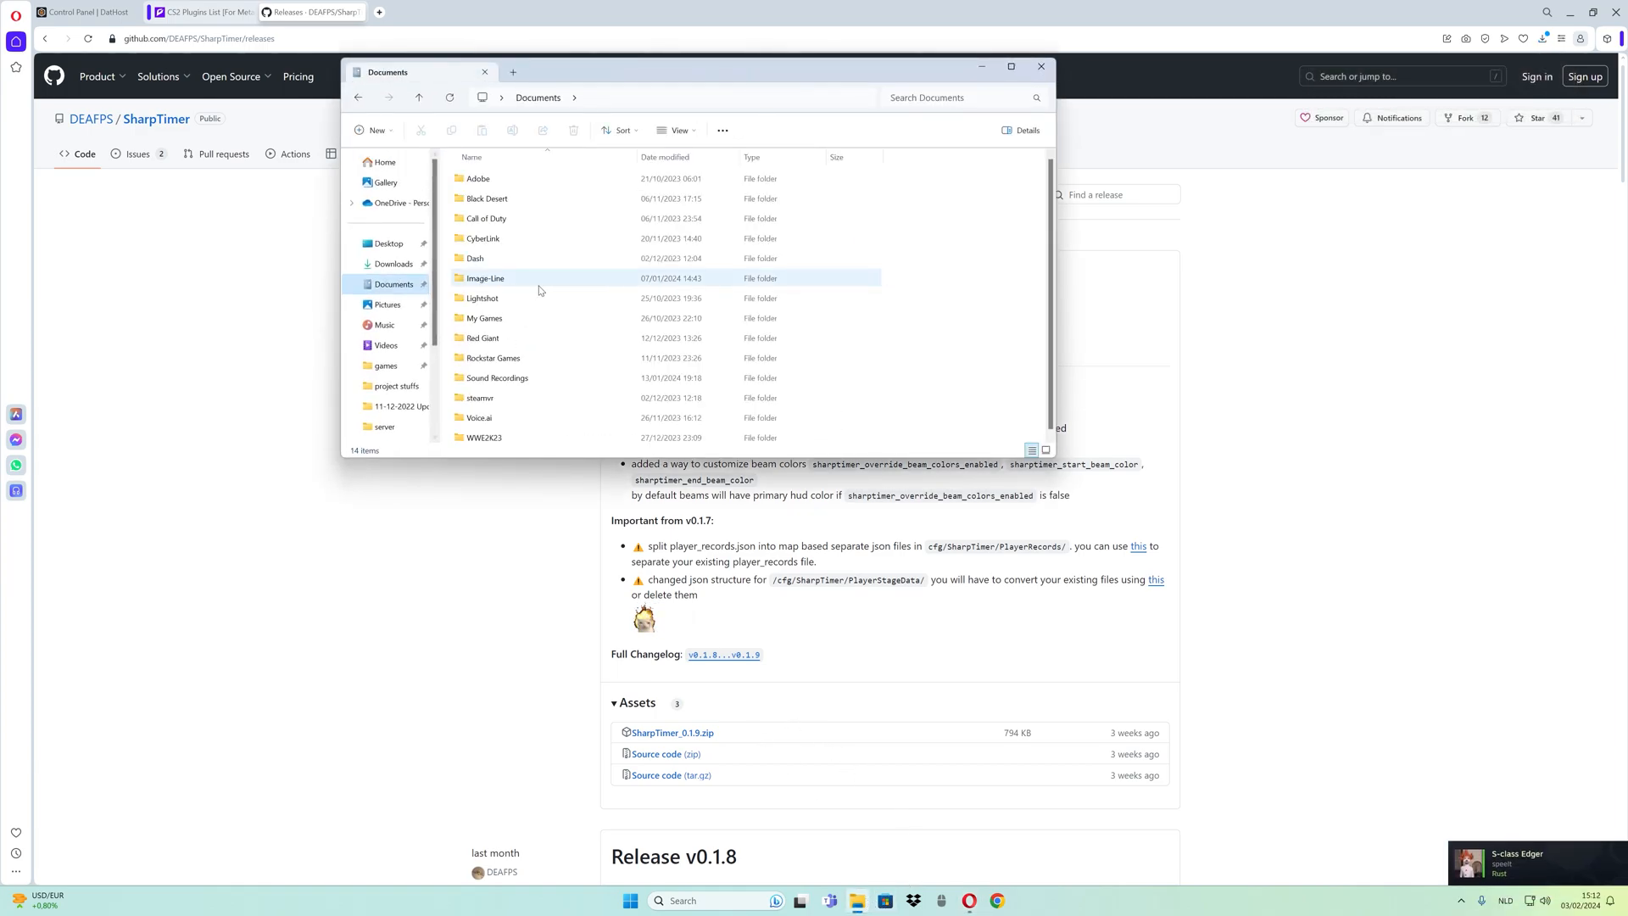
pyautogui.click(392, 264)
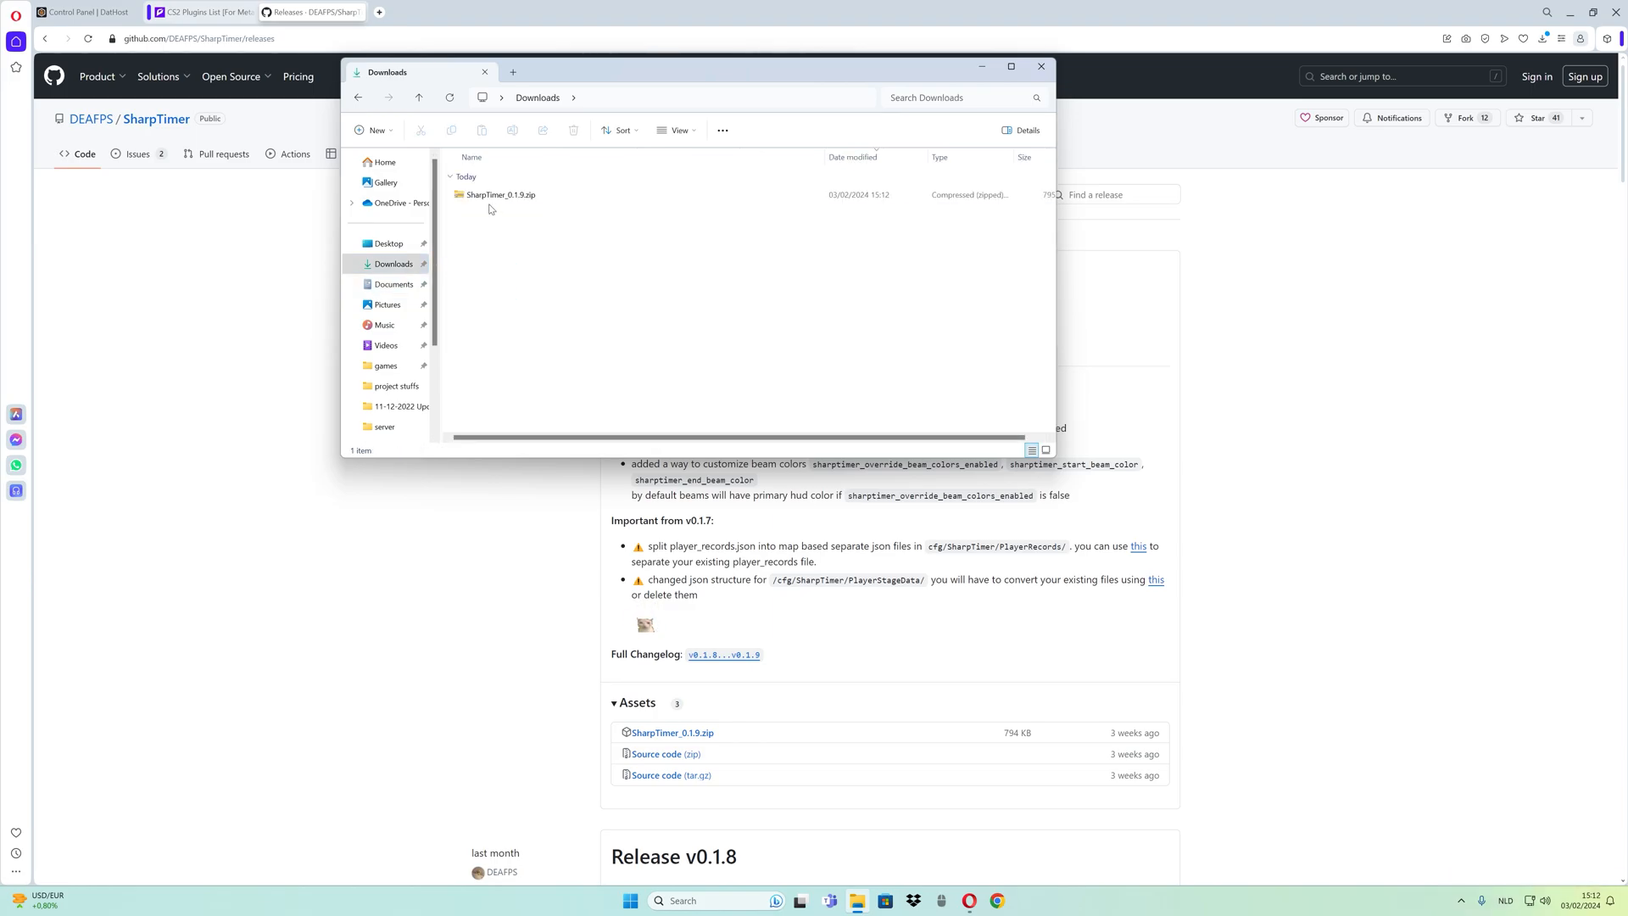
pyautogui.rightClick(500, 195)
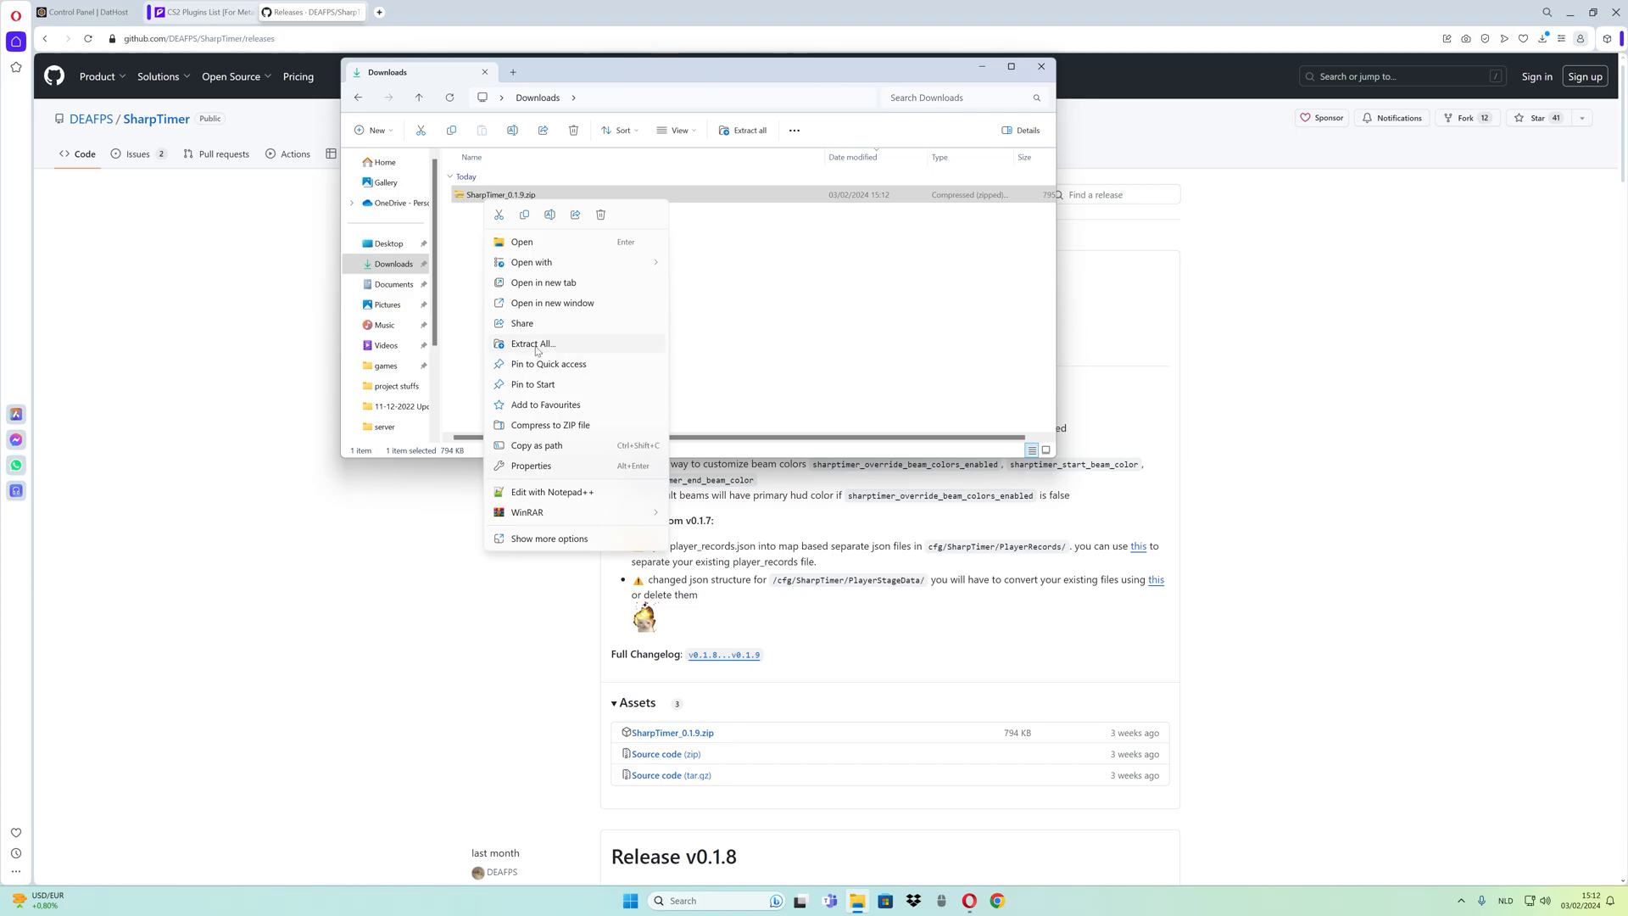
pyautogui.click(533, 344)
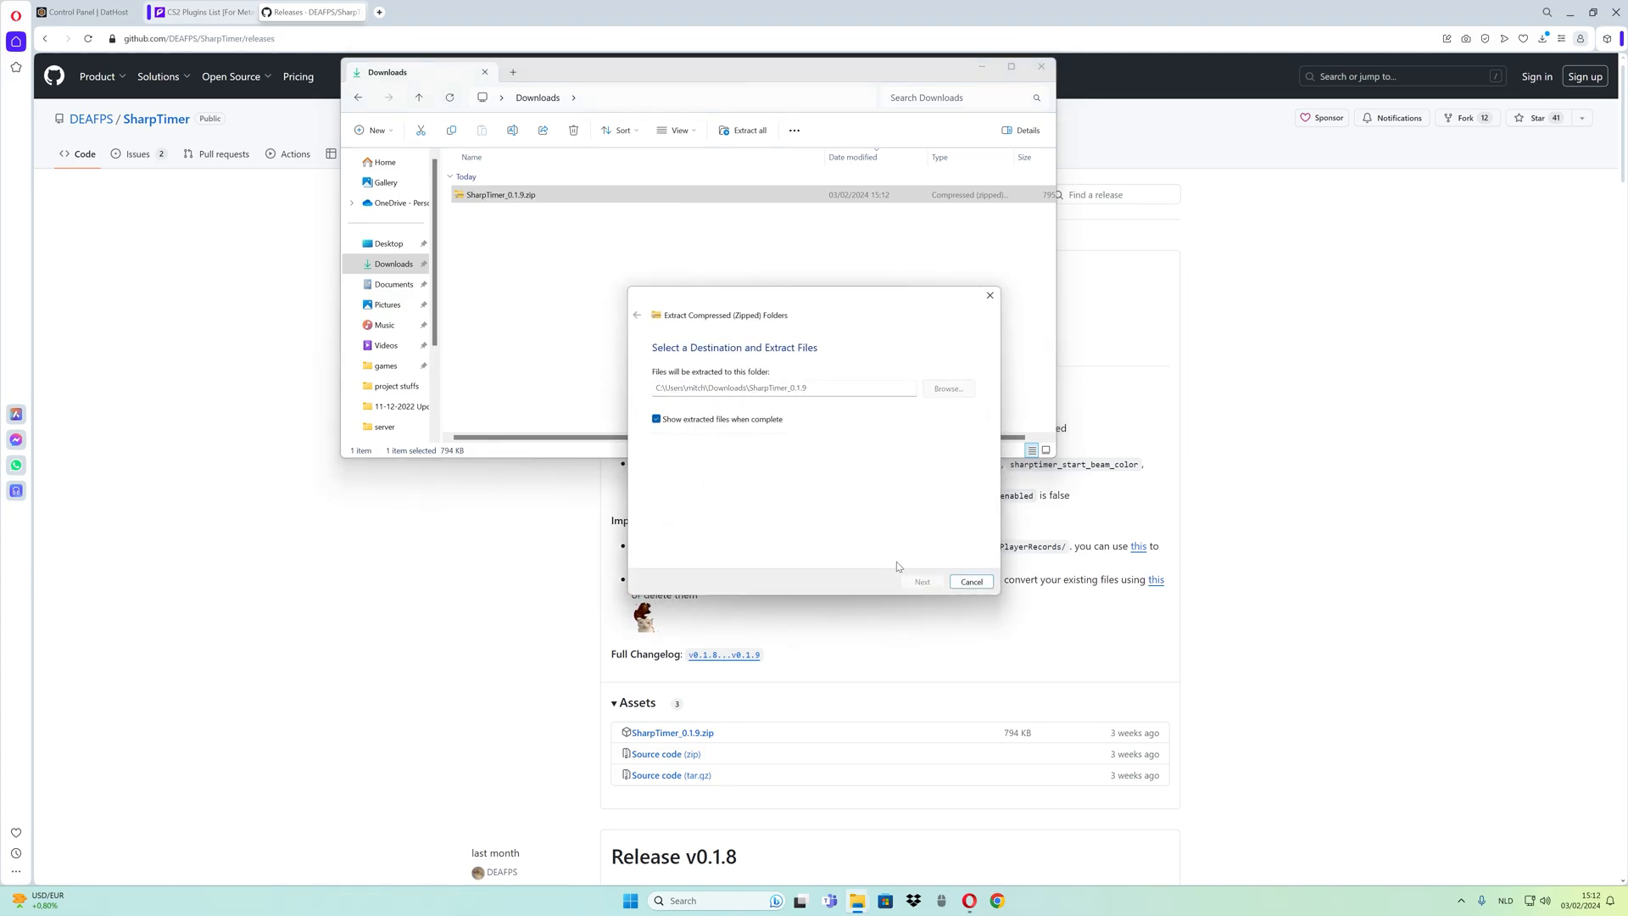
pyautogui.click(919, 581)
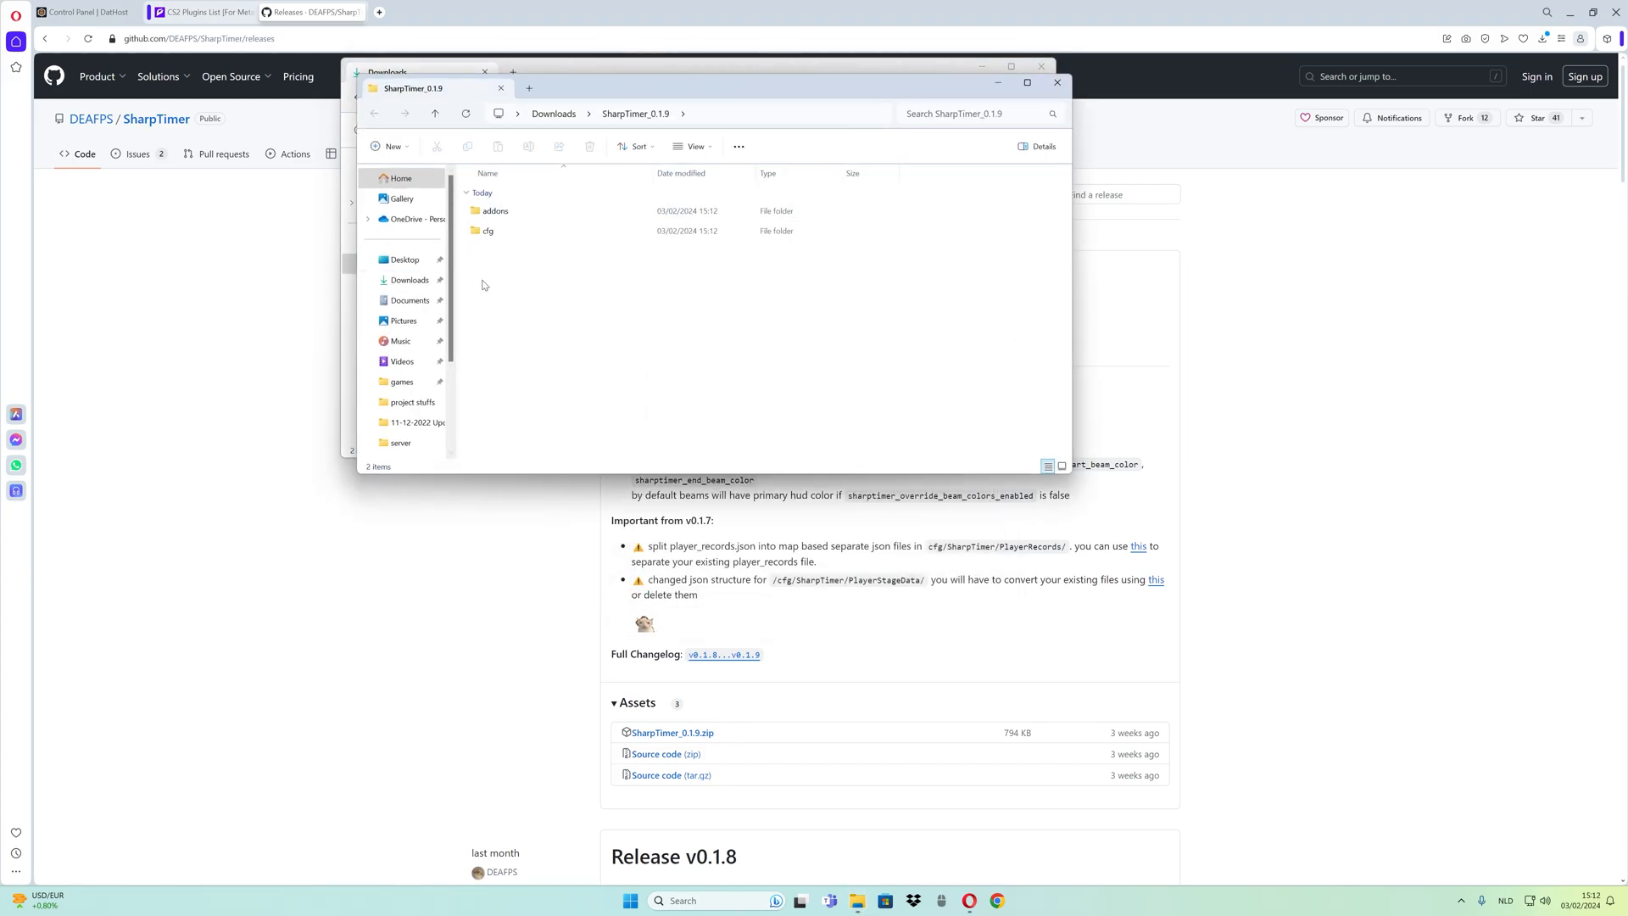
pyautogui.click(494, 210)
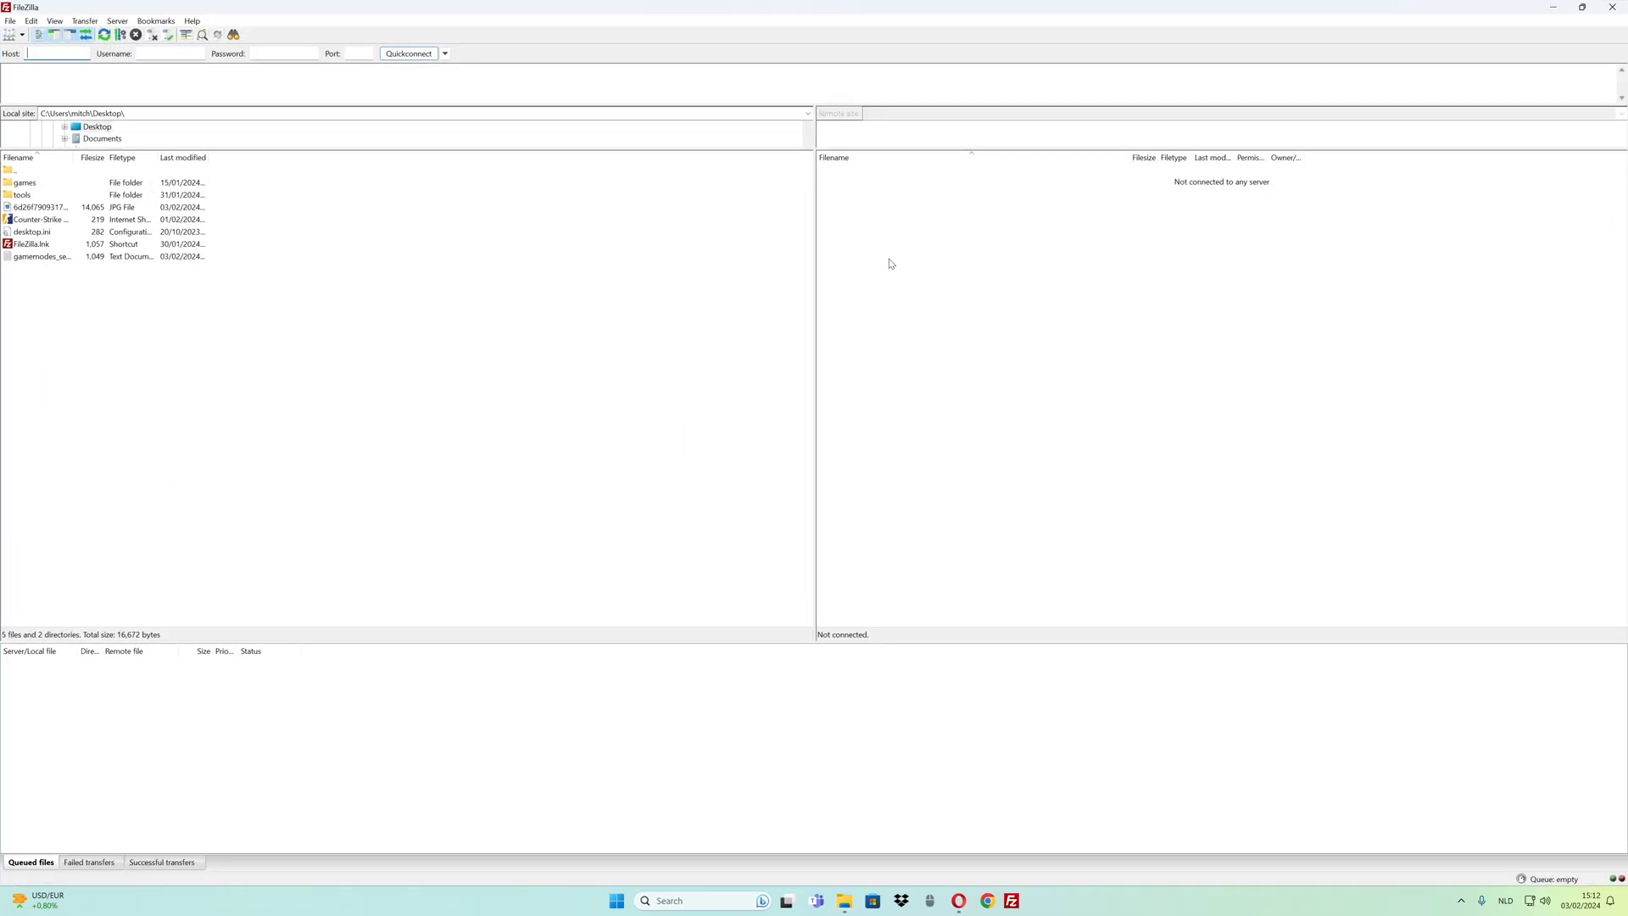
# Connect to the saved dathost.net Quickconnect entry and browse the remote root listing.
pyautogui.click(444, 53)
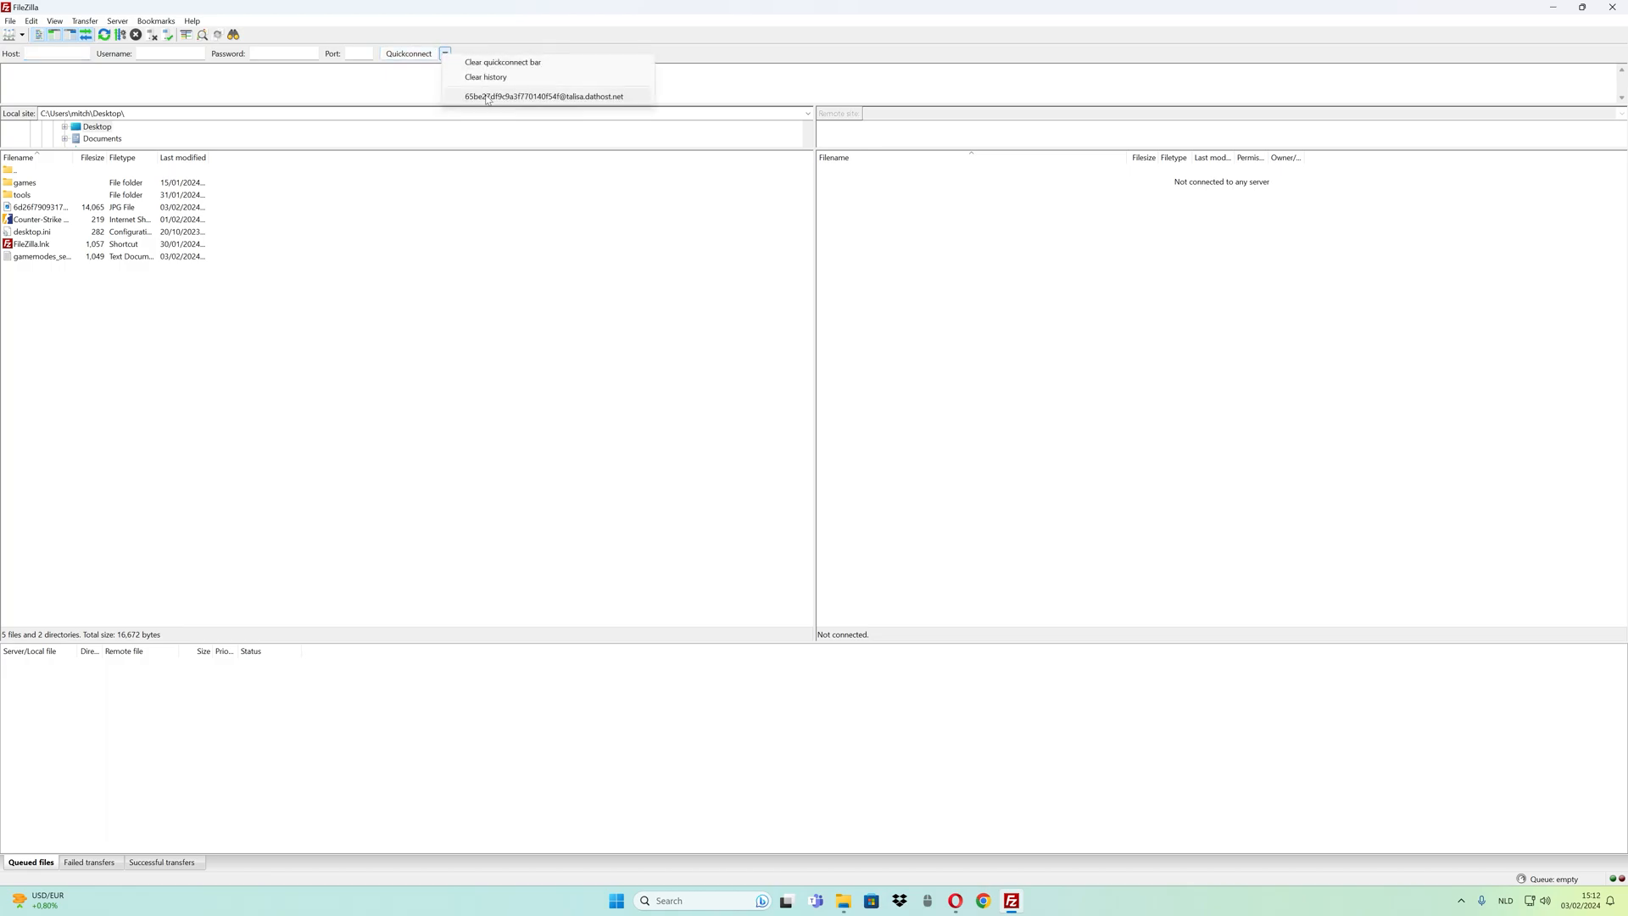
pyautogui.click(543, 95)
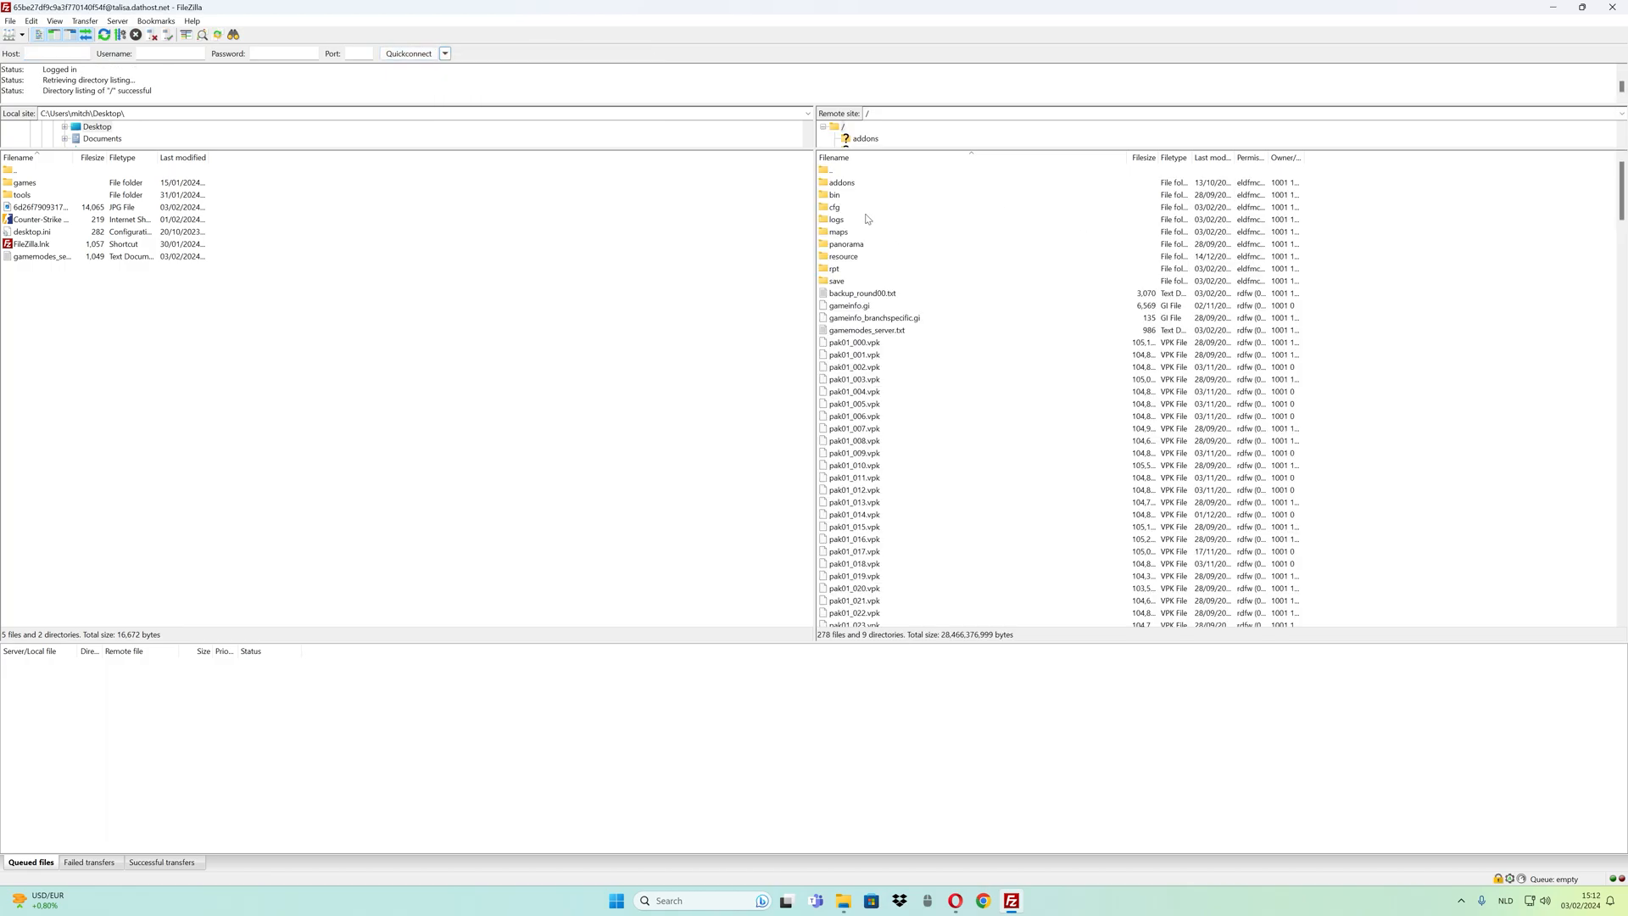
pyautogui.click(836, 207)
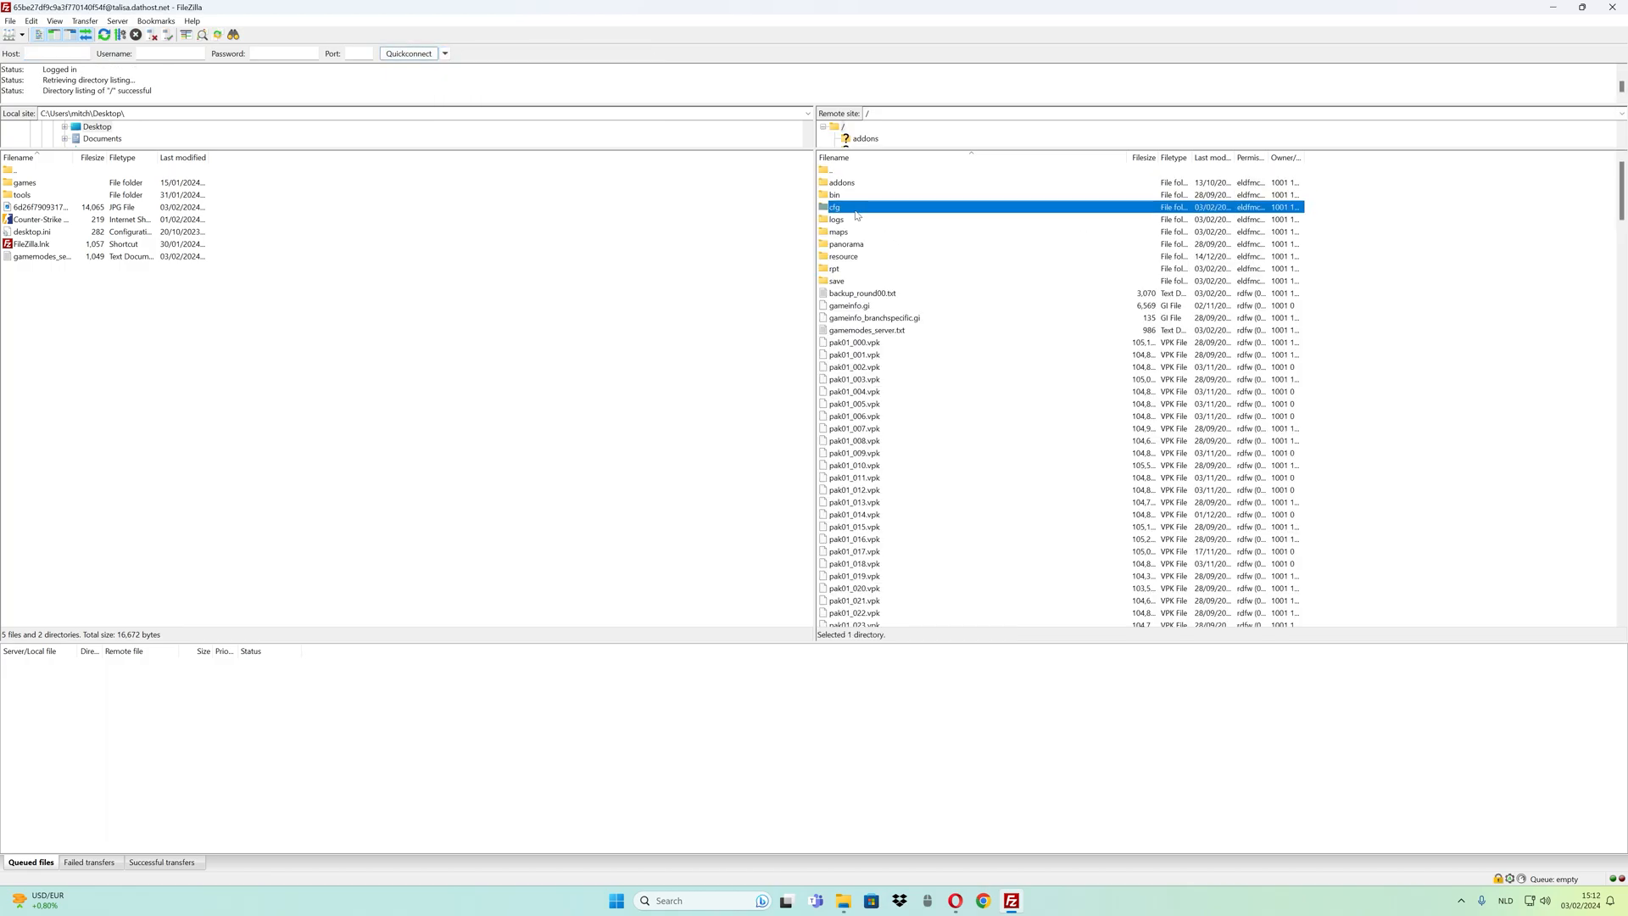
pyautogui.click(851, 341)
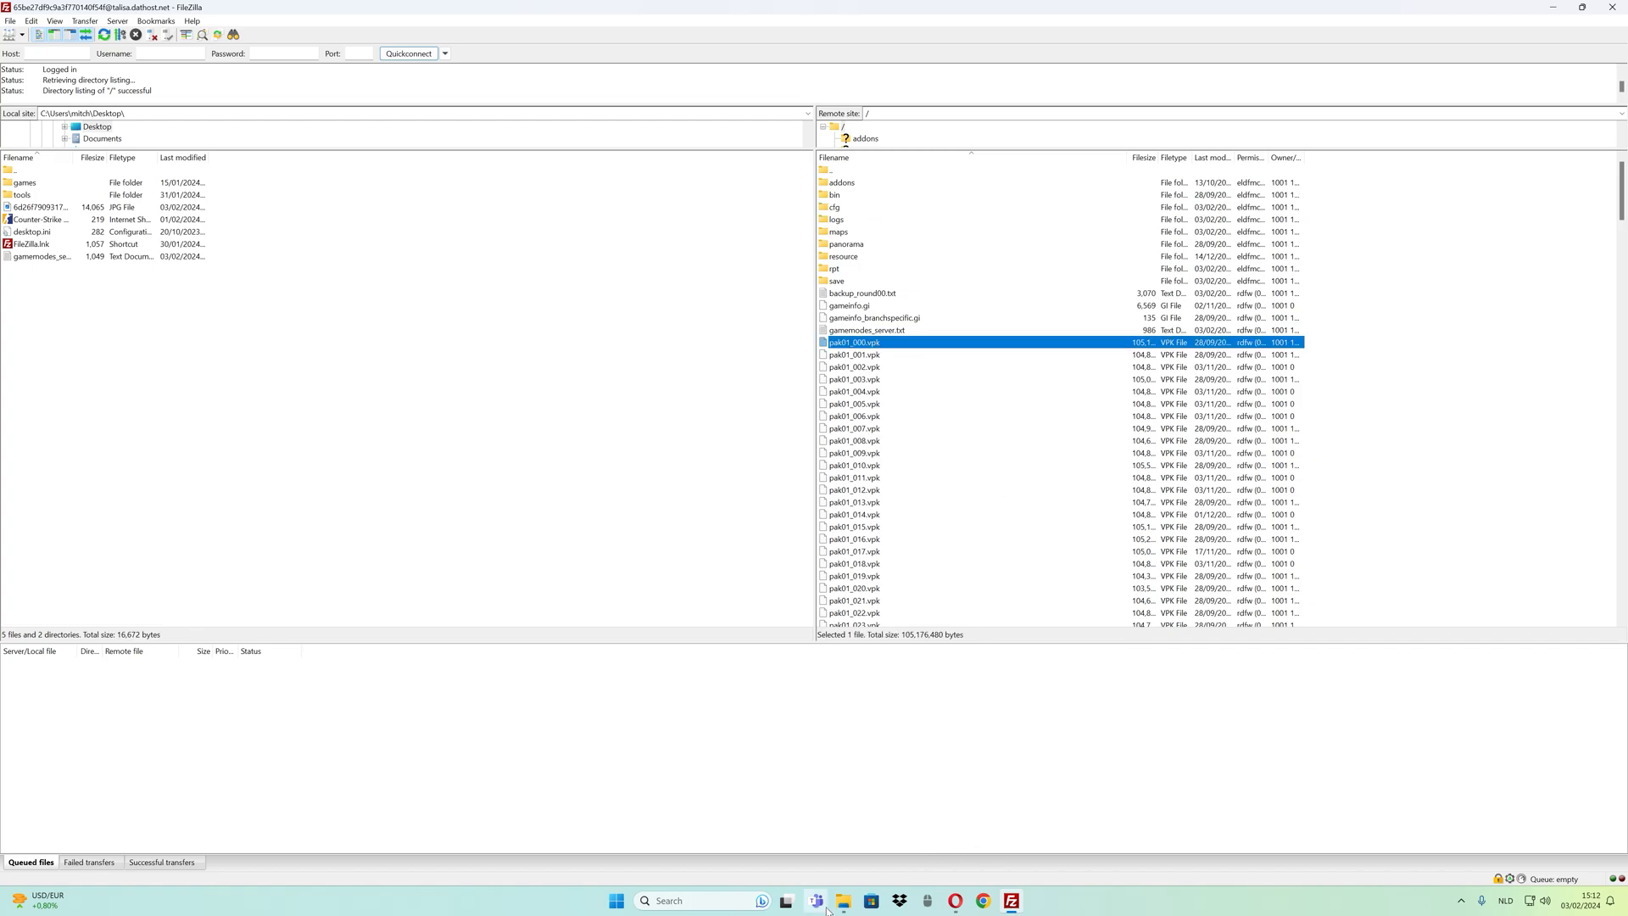
pyautogui.click(843, 900)
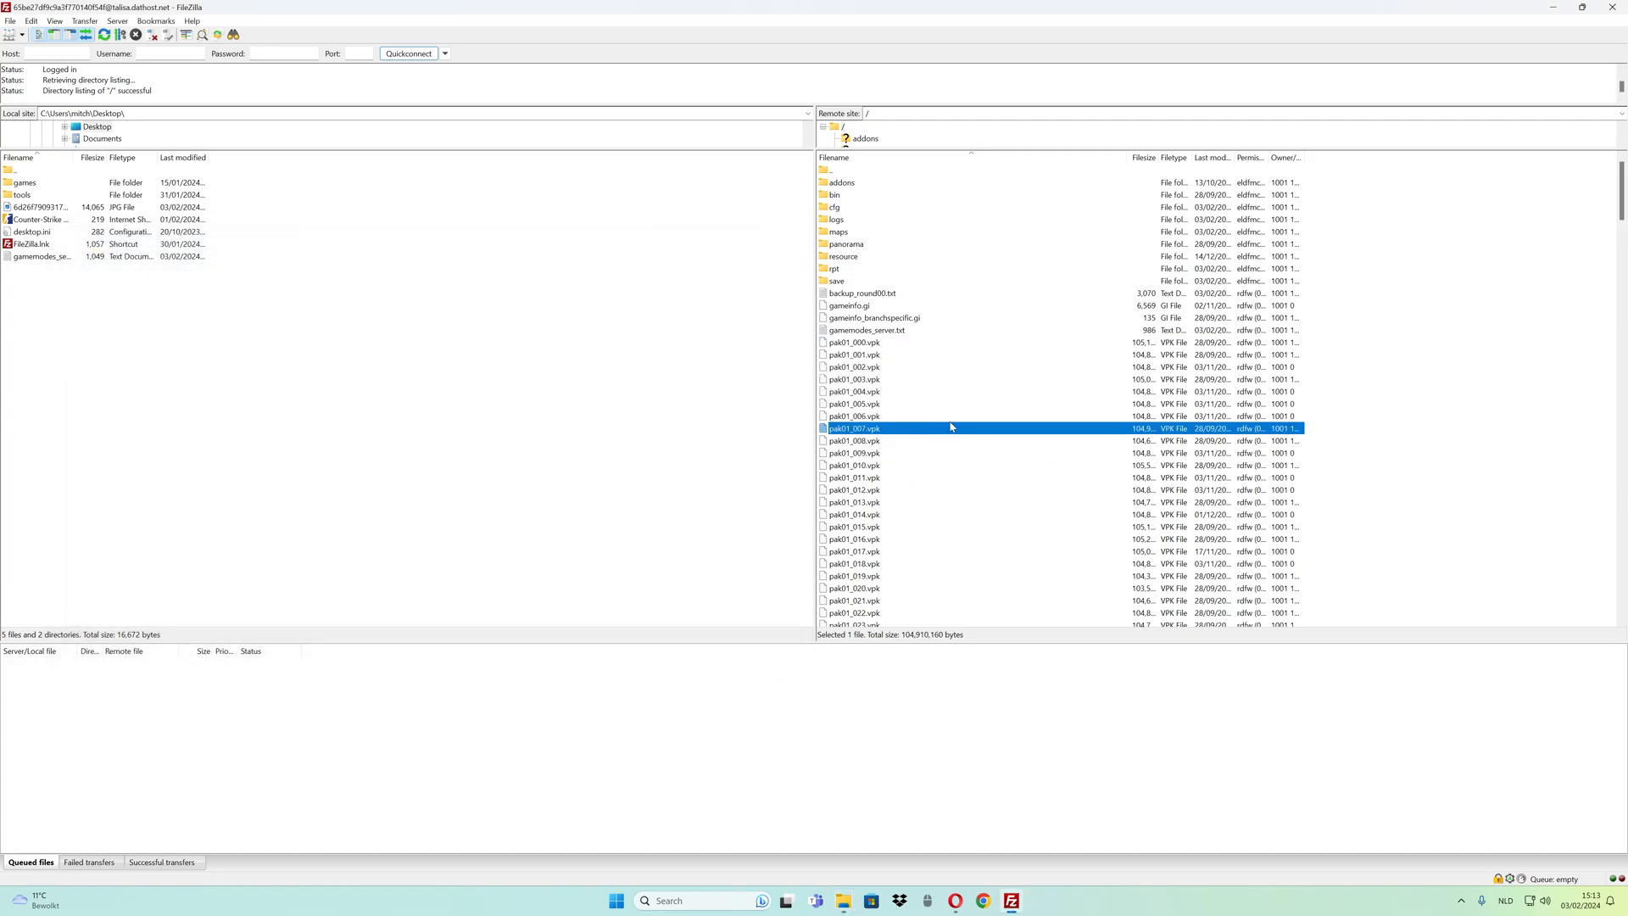
# Browse into the server's cfg/SharpTimer folder containing config.cfg and the map data files.
pyautogui.doubleClick(844, 206)
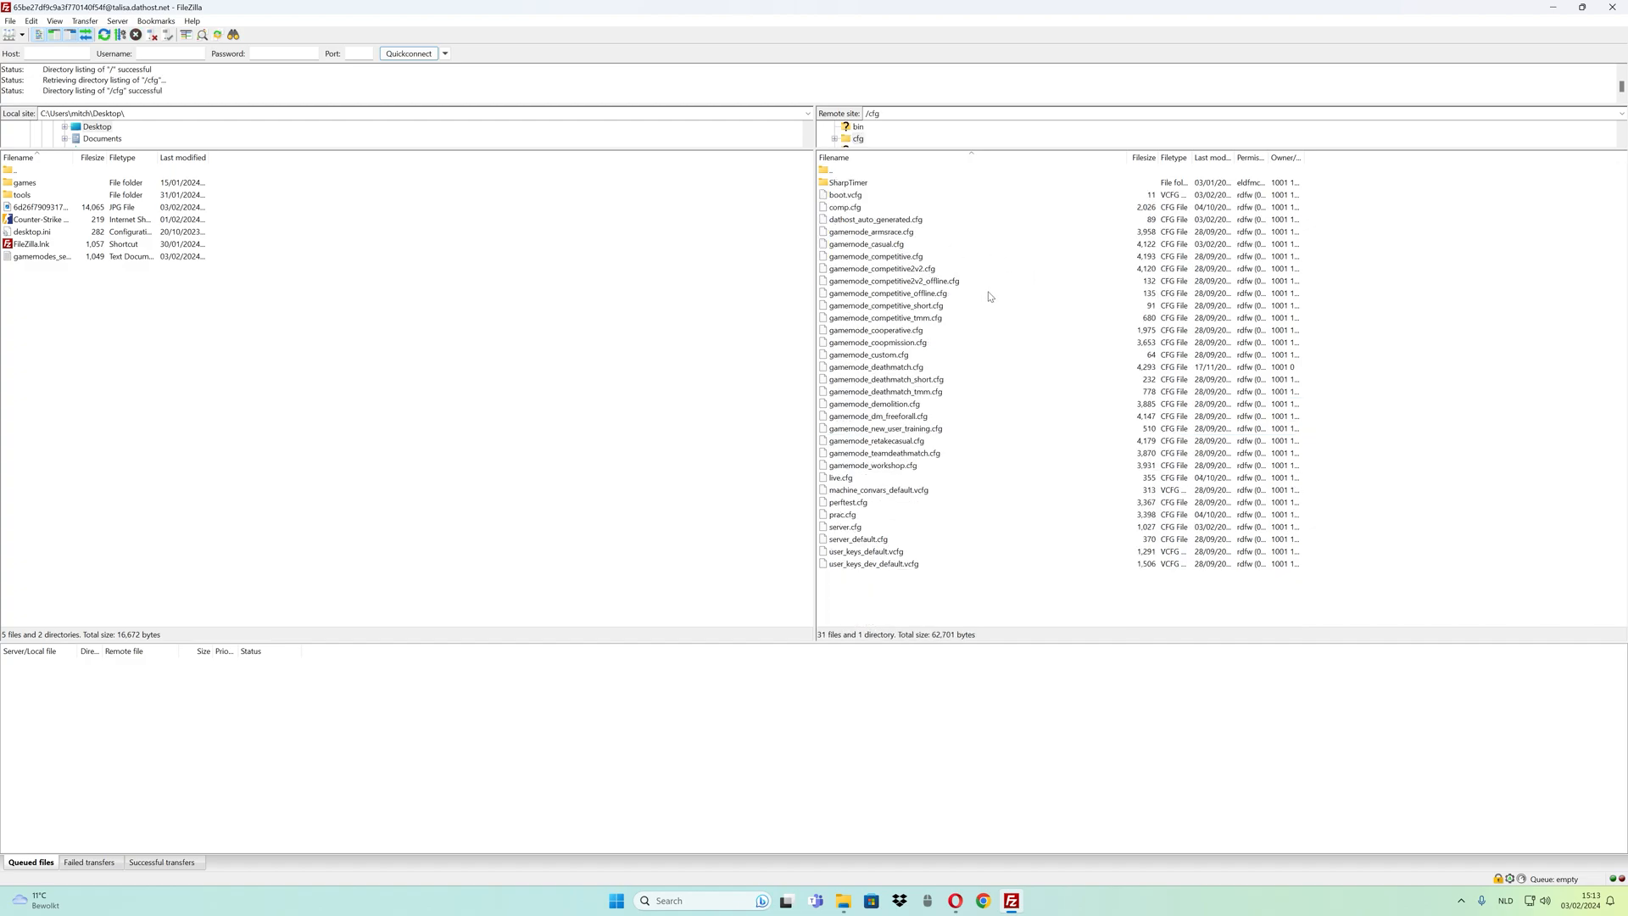
pyautogui.doubleClick(848, 181)
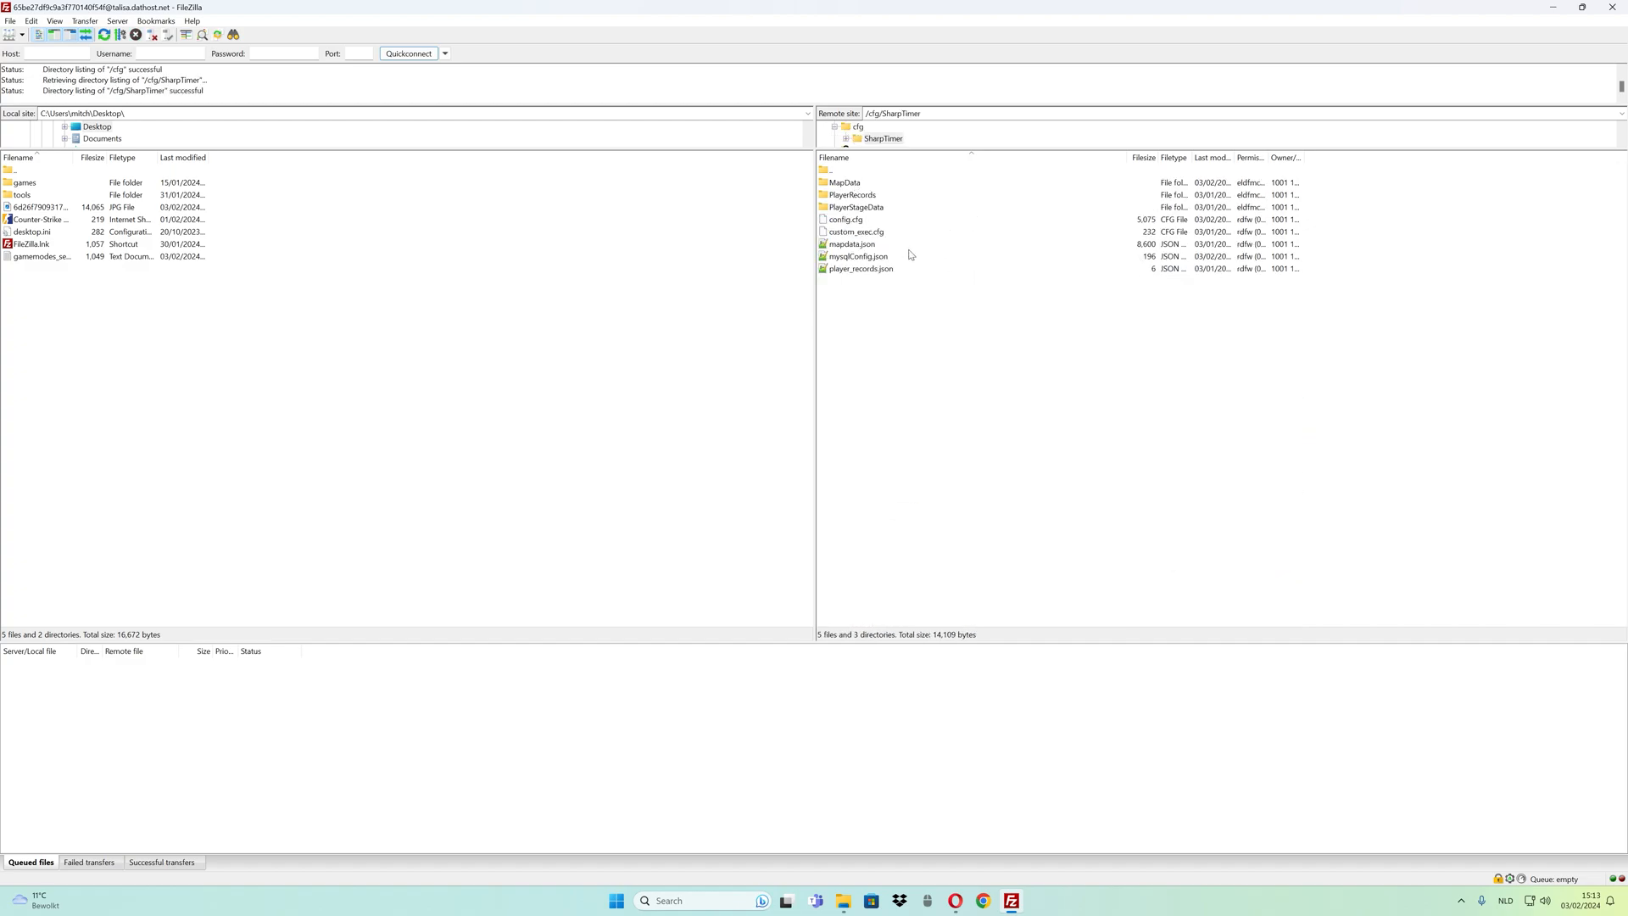
pyautogui.click(858, 256)
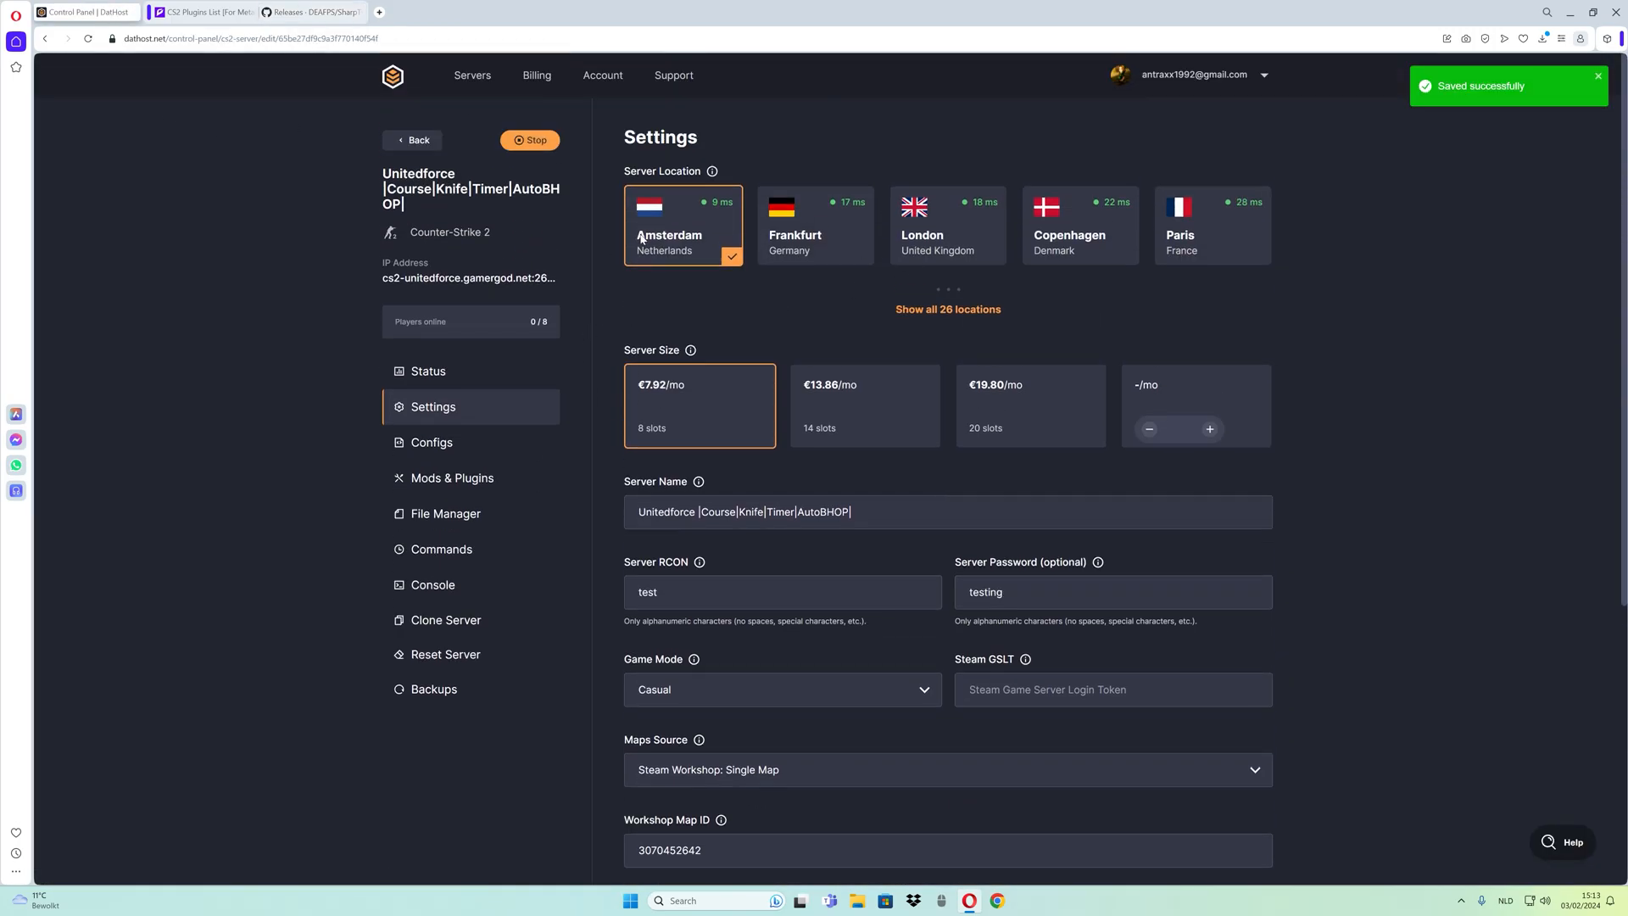
pyautogui.moveTo(529, 141)
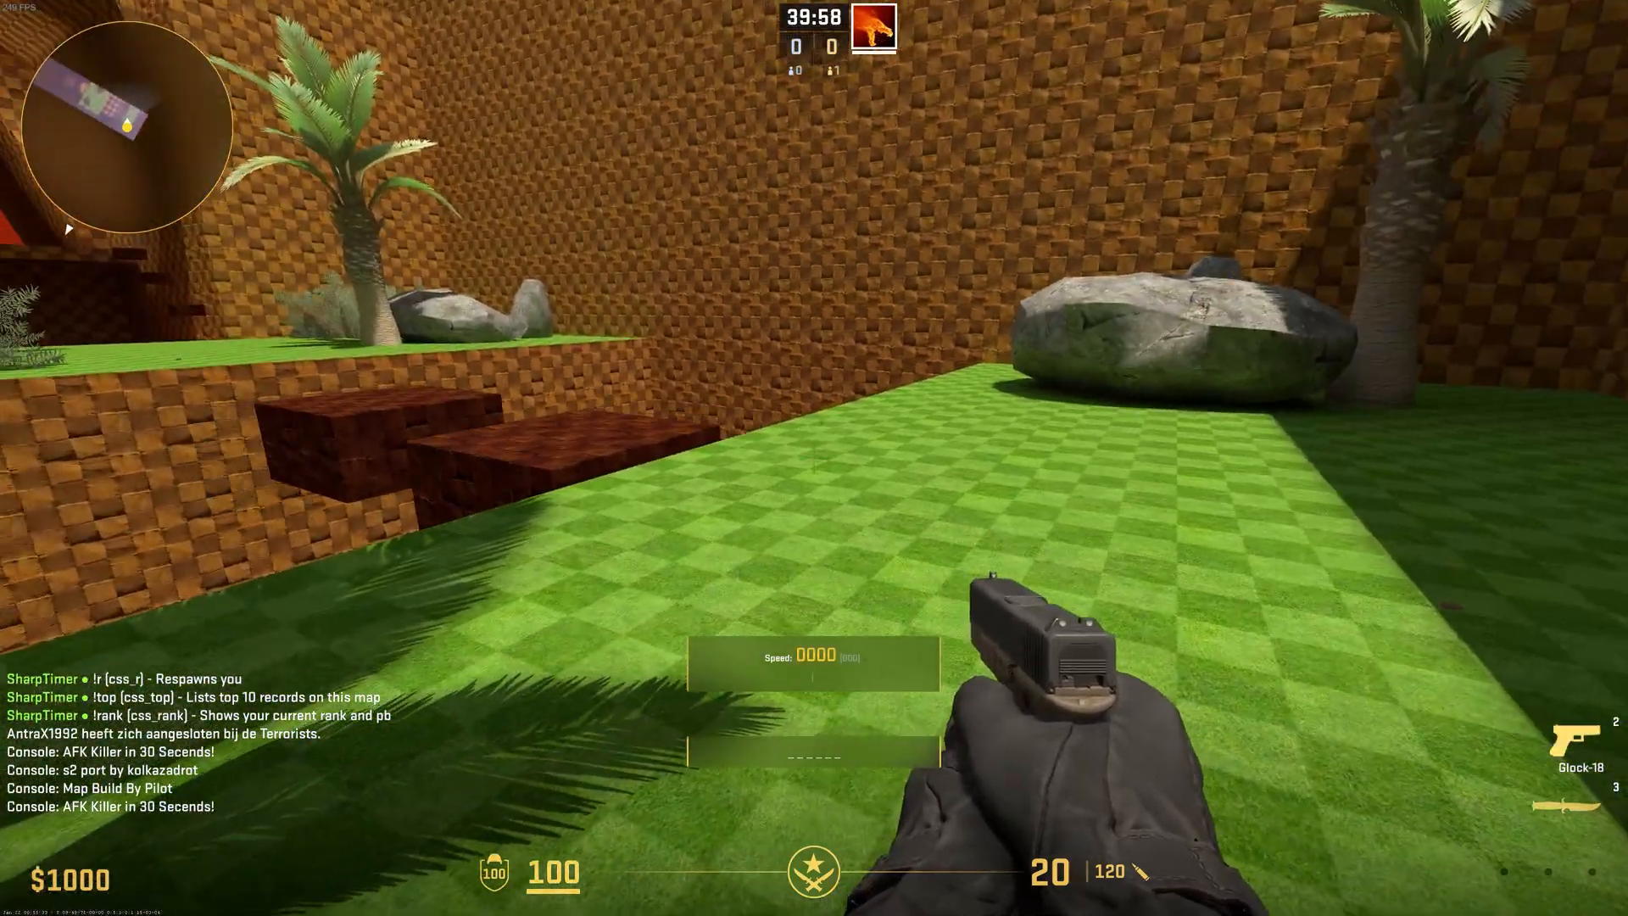
pyautogui.press('w')
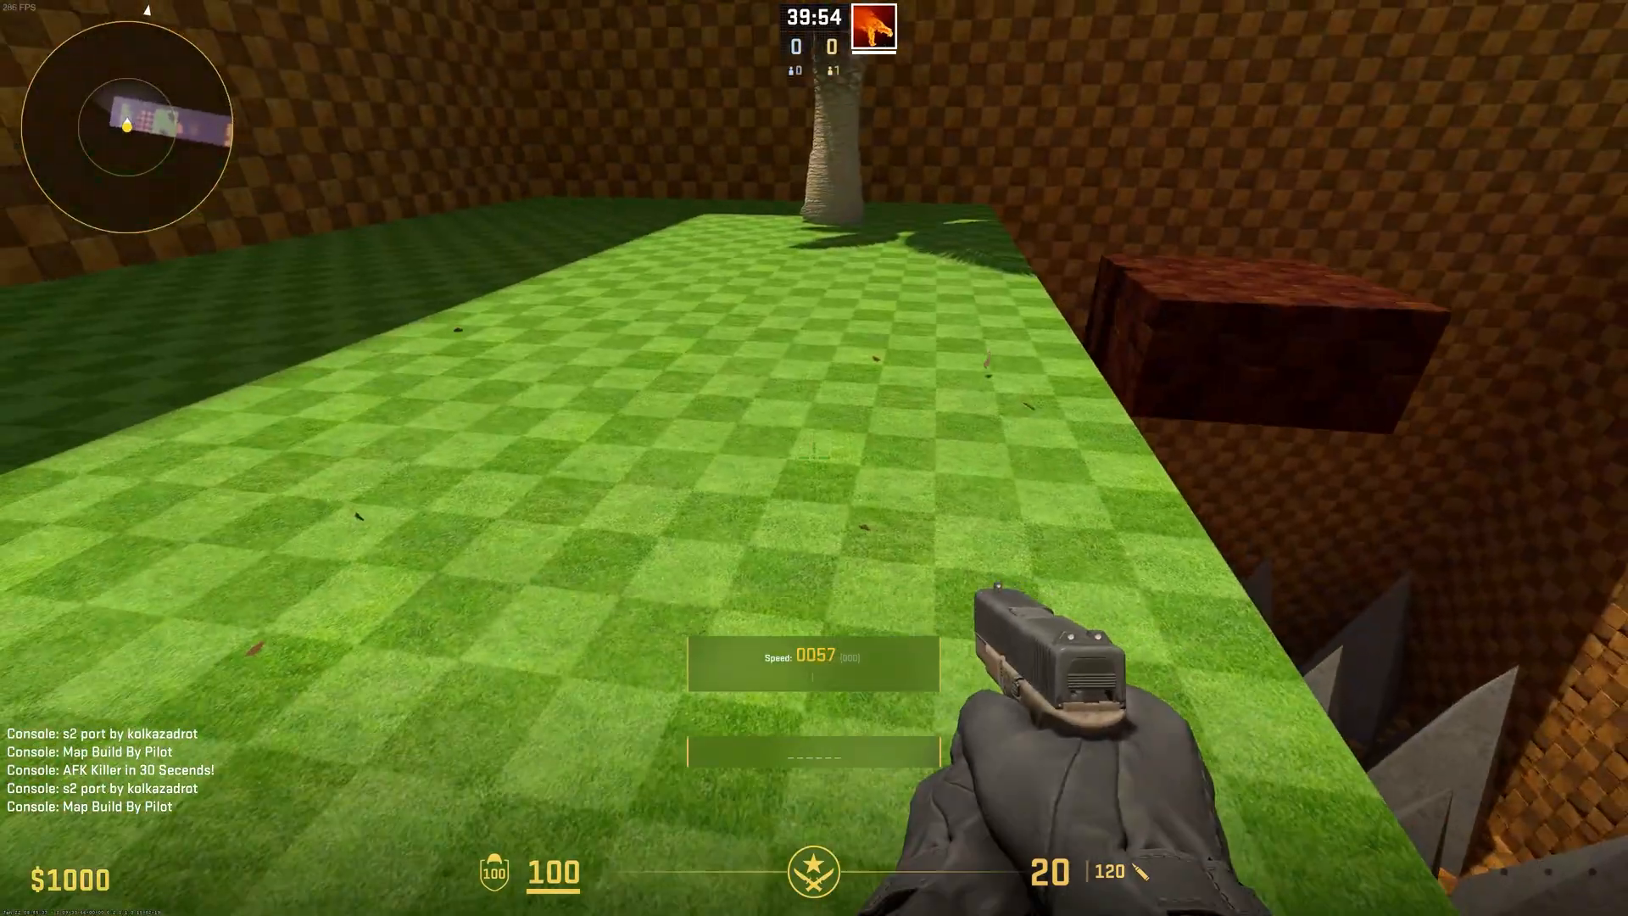
pyautogui.press('w')
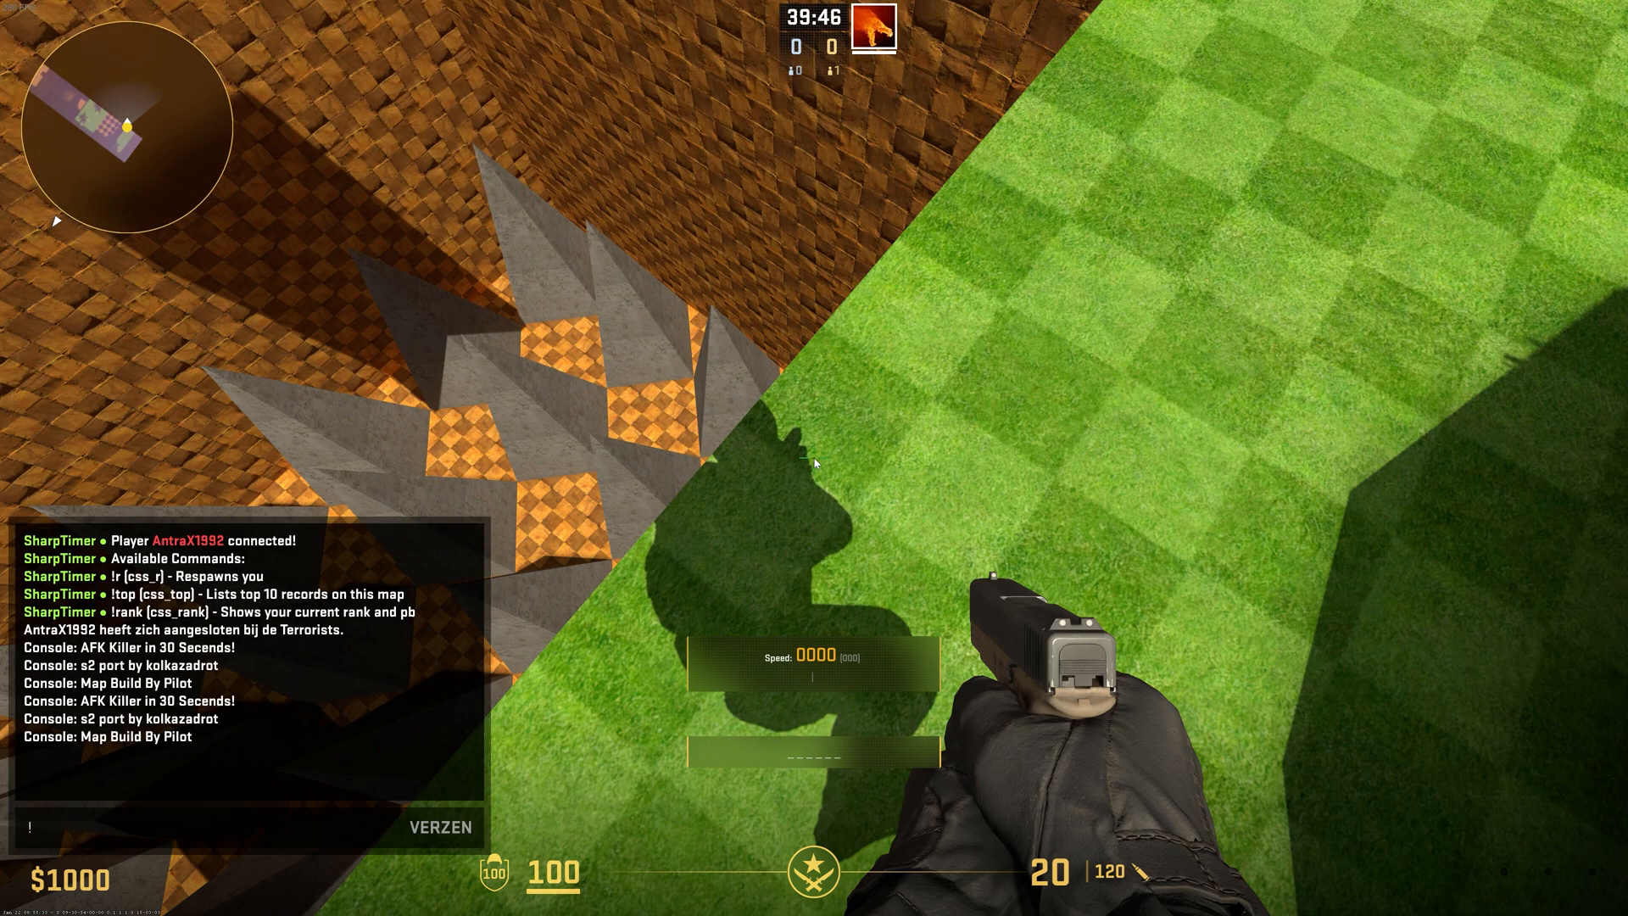
pyautogui.write('!god @me')
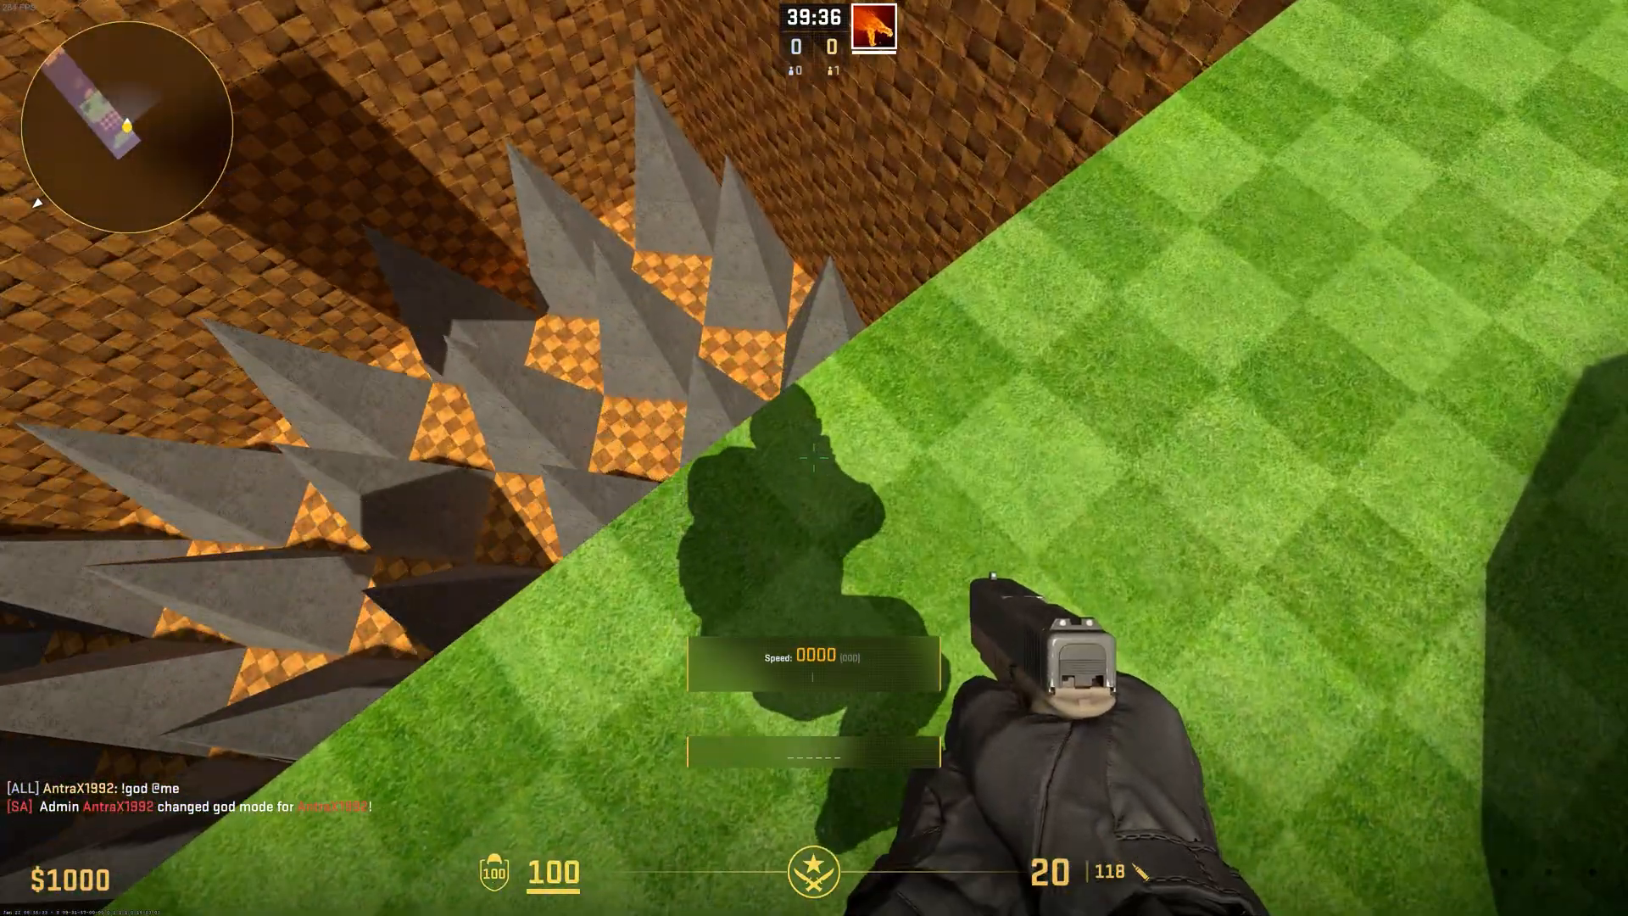
pyautogui.write('!cs')
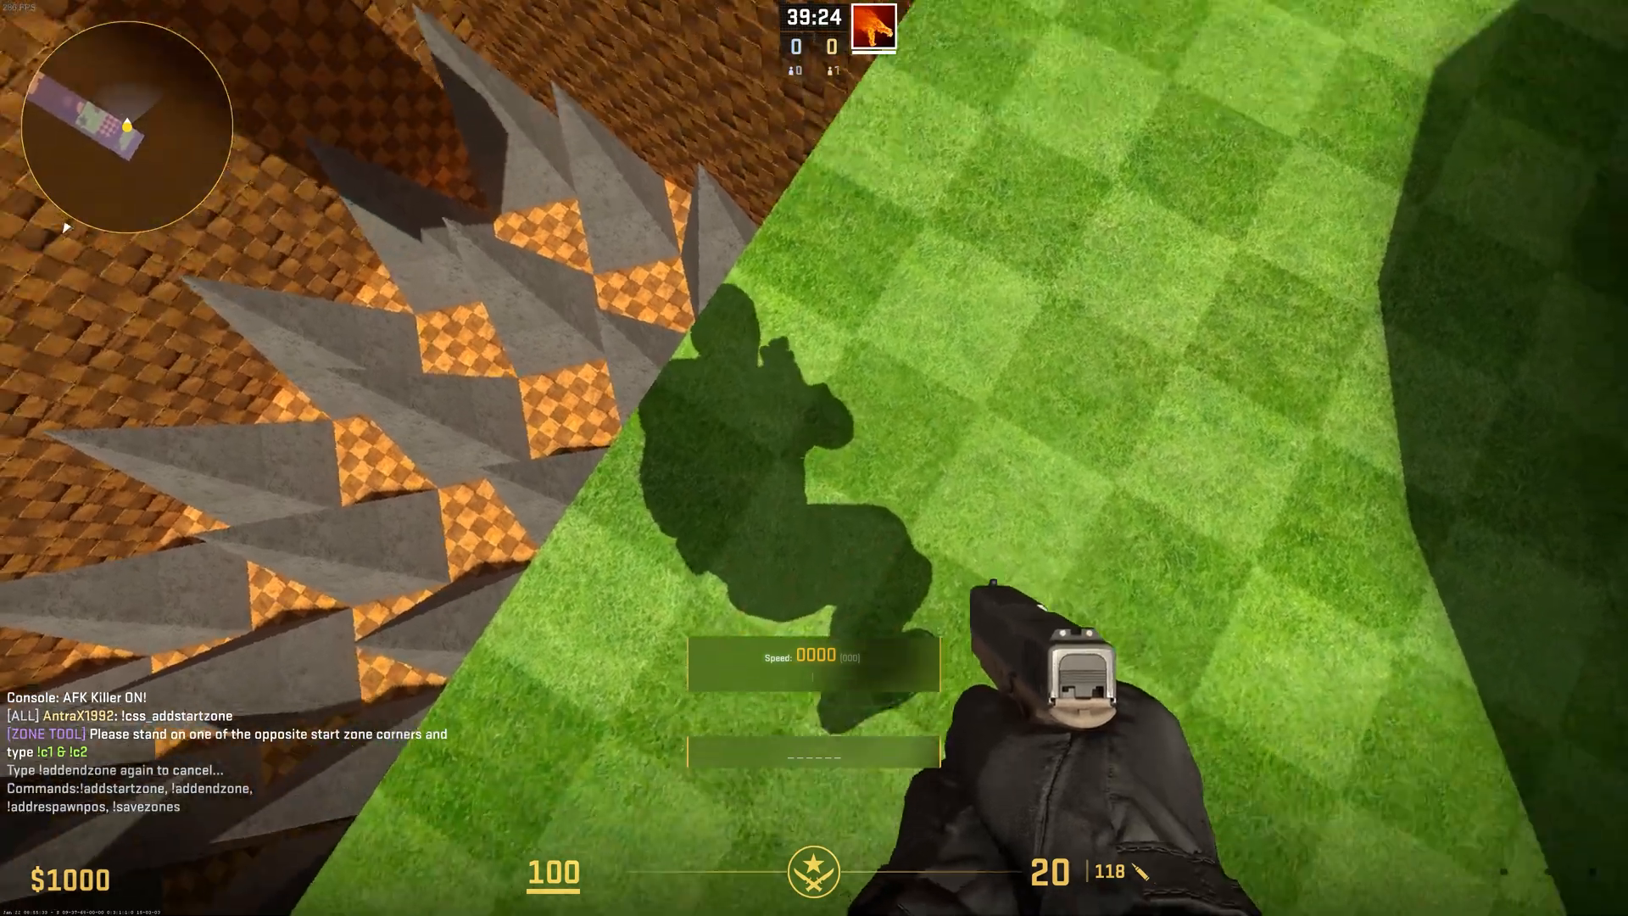
# Mark the start zone's two corners with !c1 and !c2 from chat.
pyautogui.press('w')
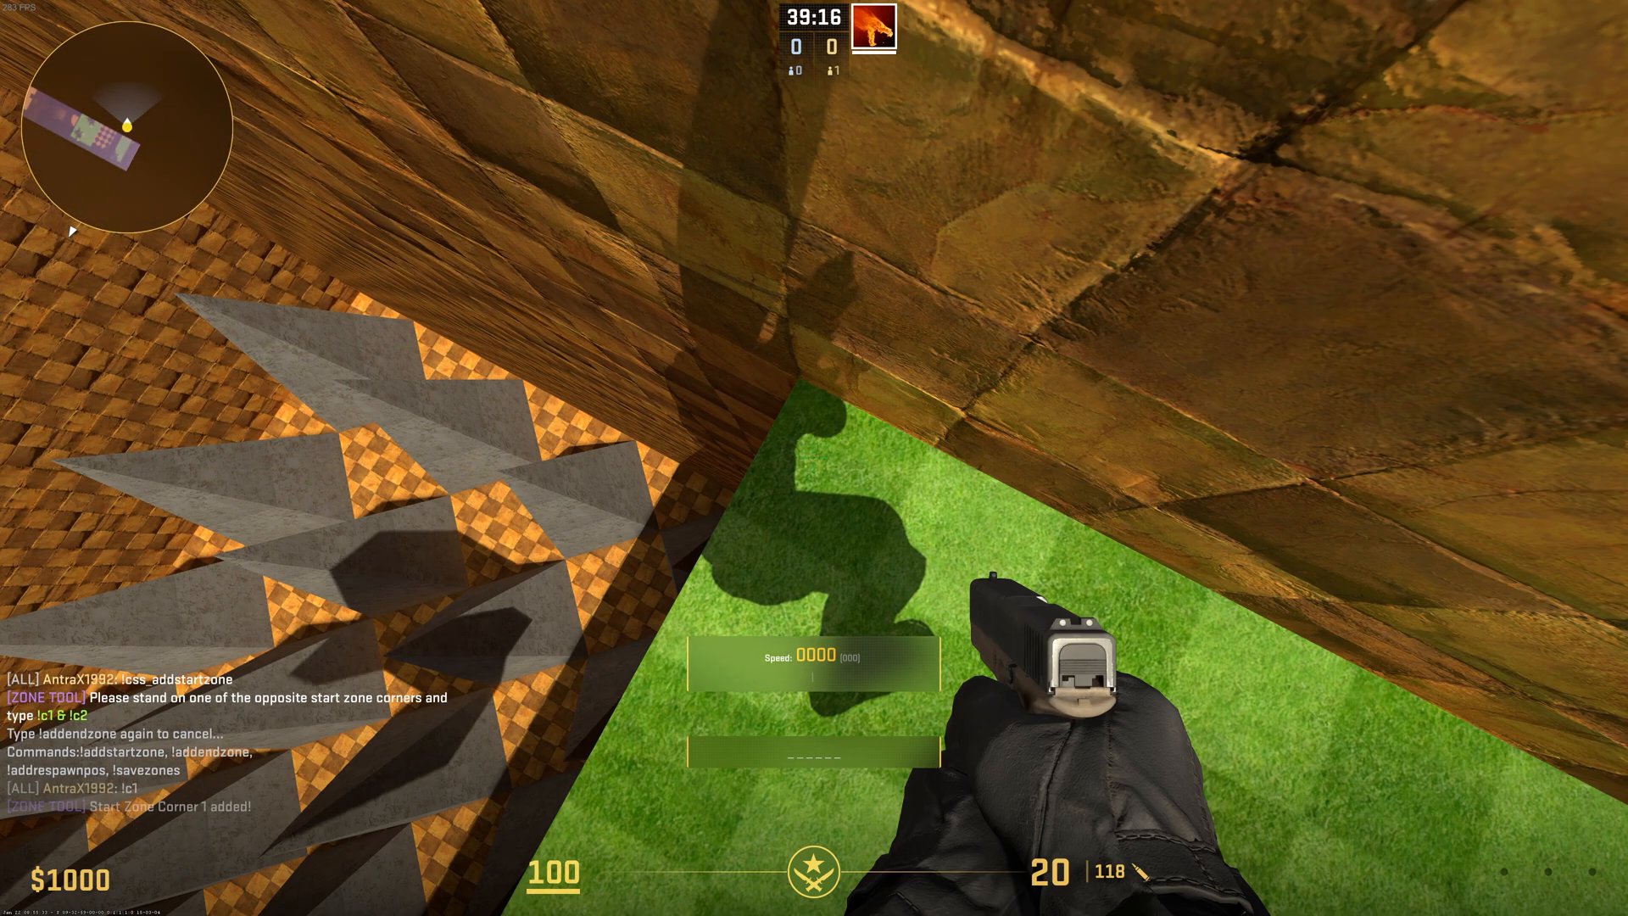
pyautogui.press('w')
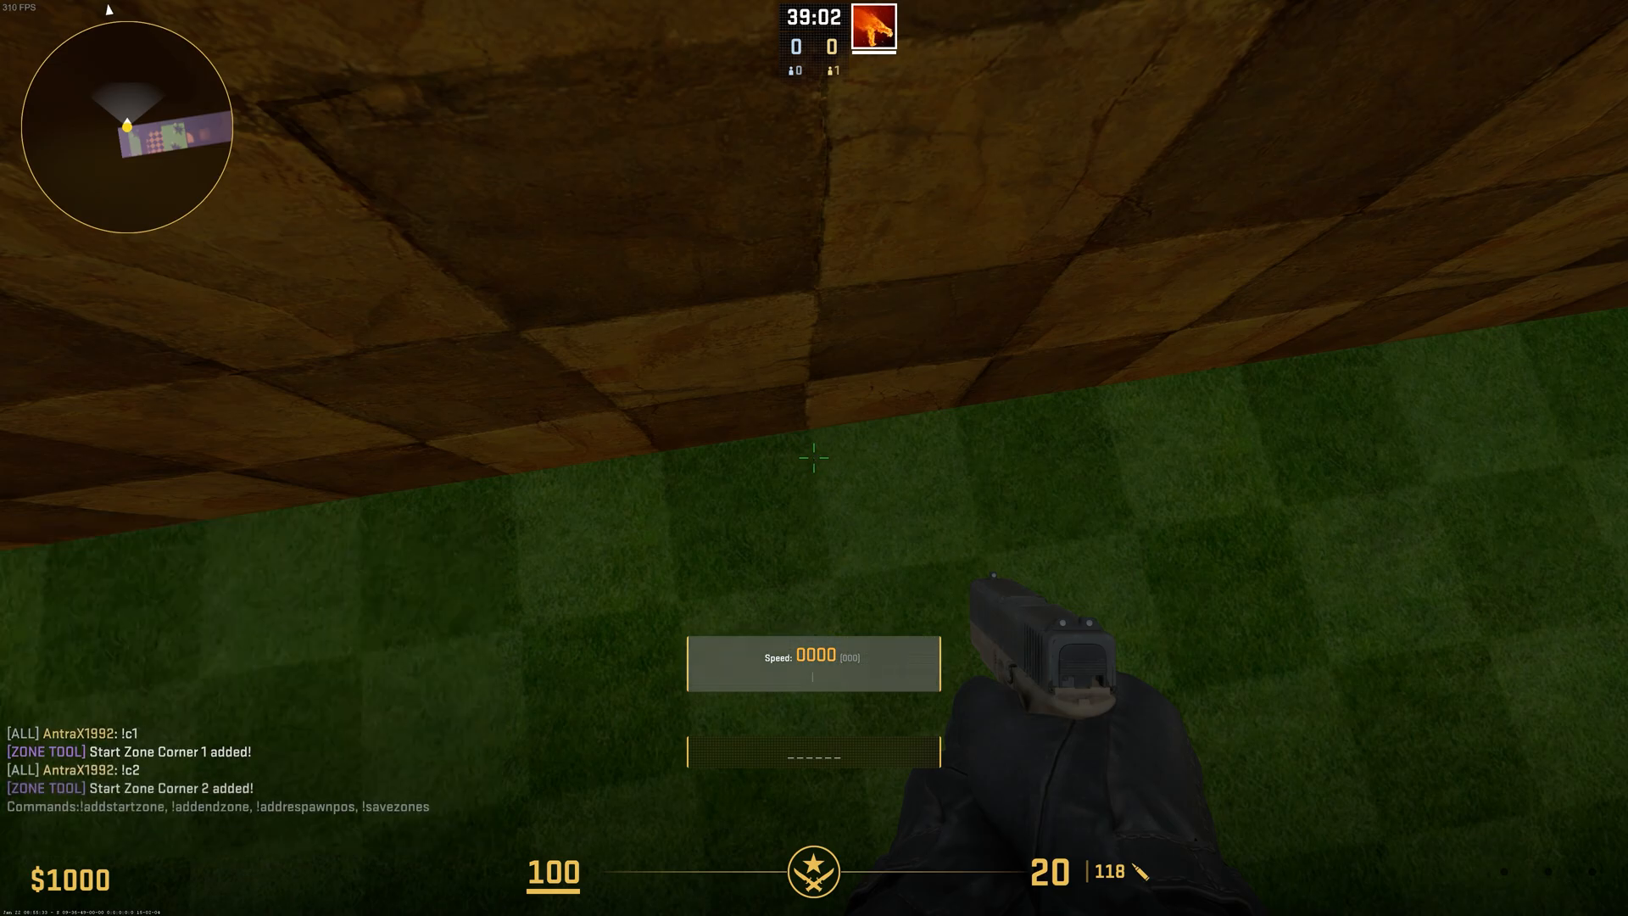
pyautogui.press('w')
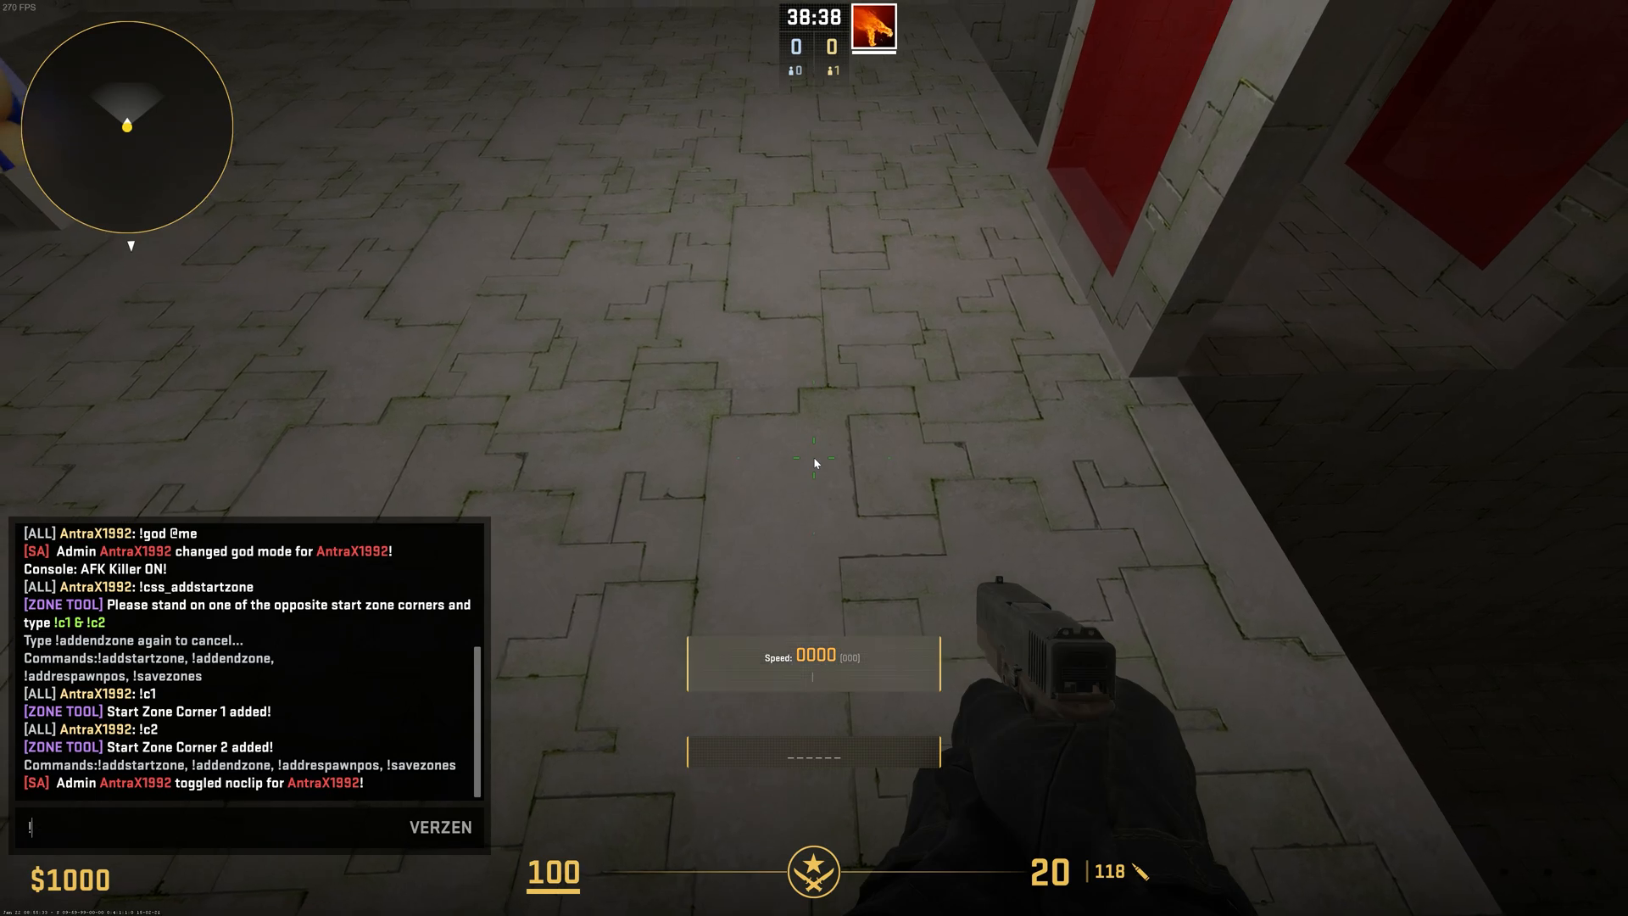
pyautogui.write('!noclip @me')
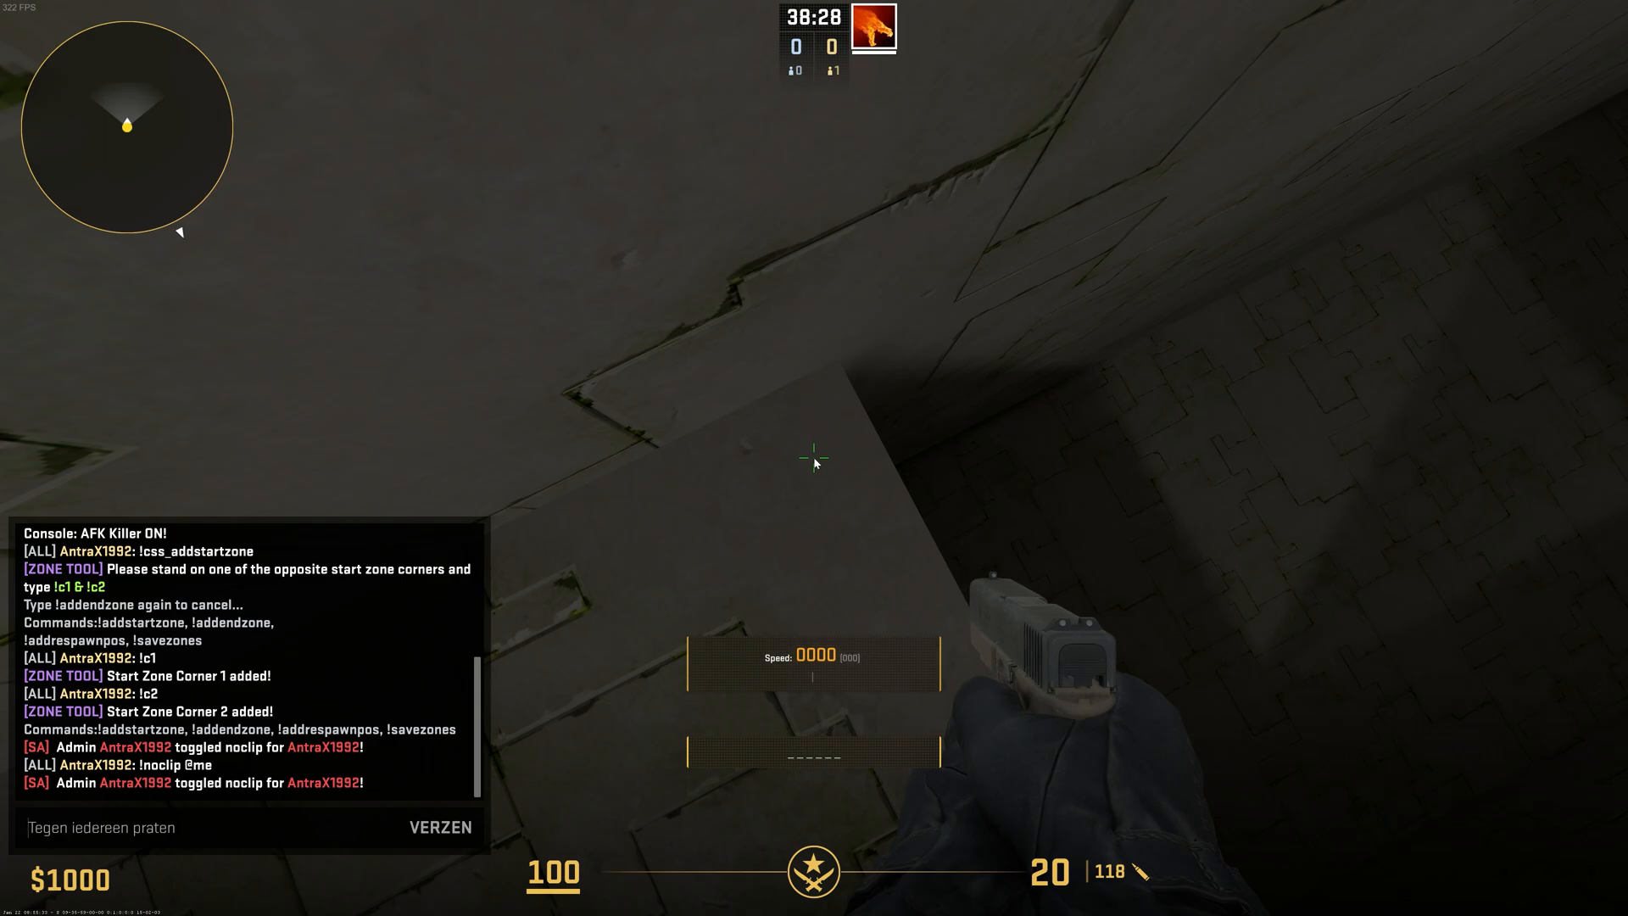
# Start the end zone with !css_addendzone and mark its corners with !c1 and !c2.
pyautogui.write('!c')
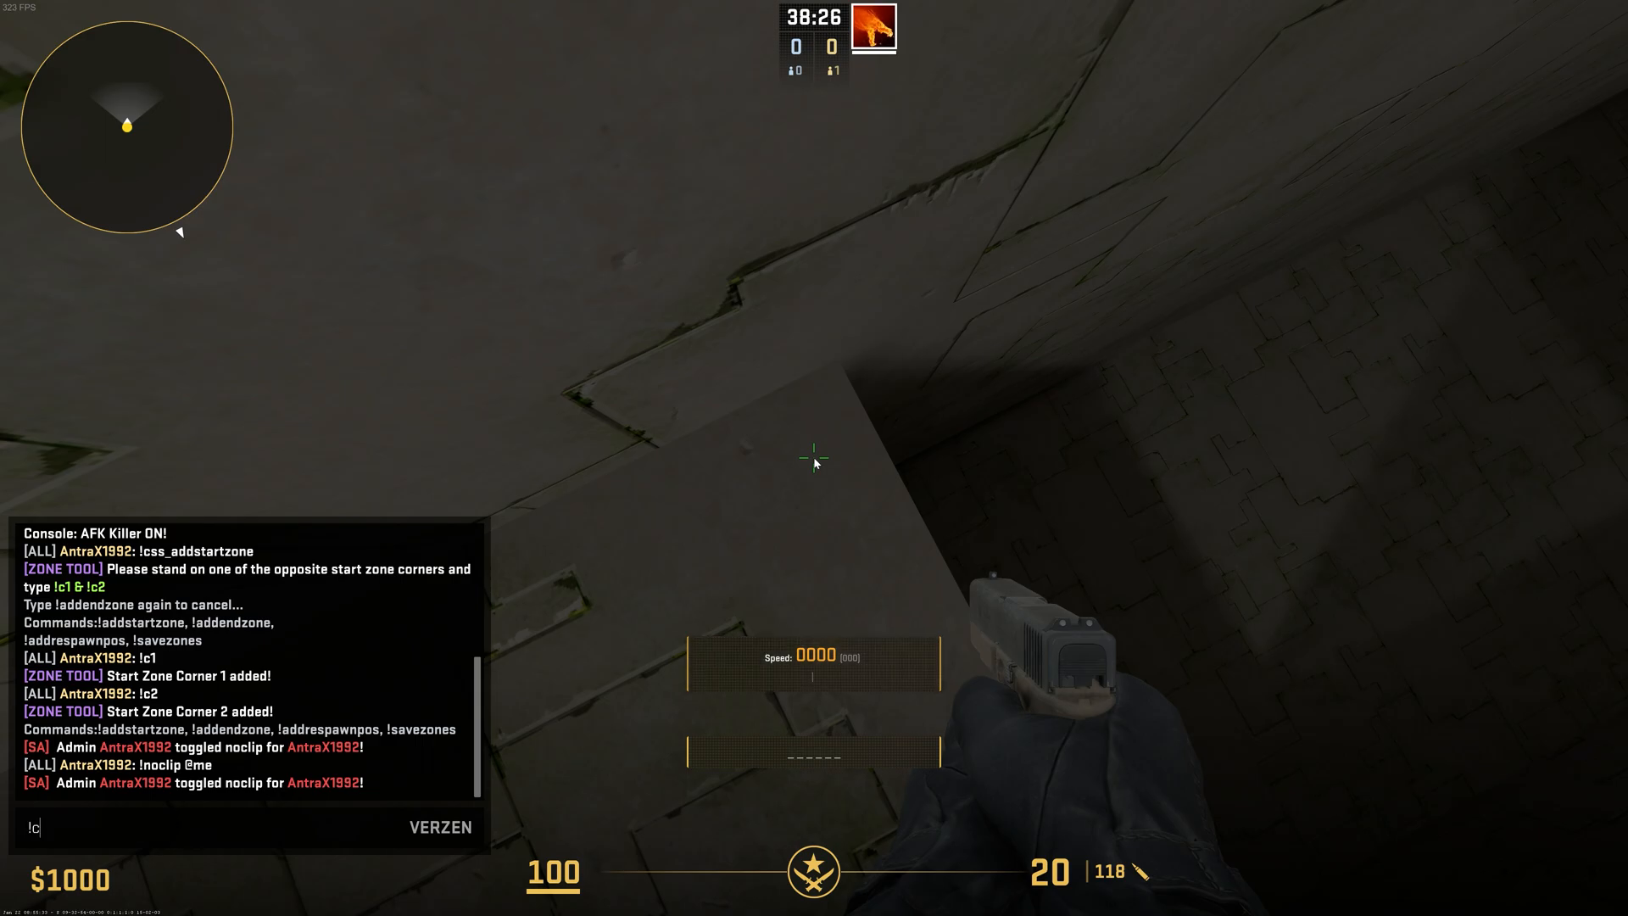
pyautogui.write('ss_addend')
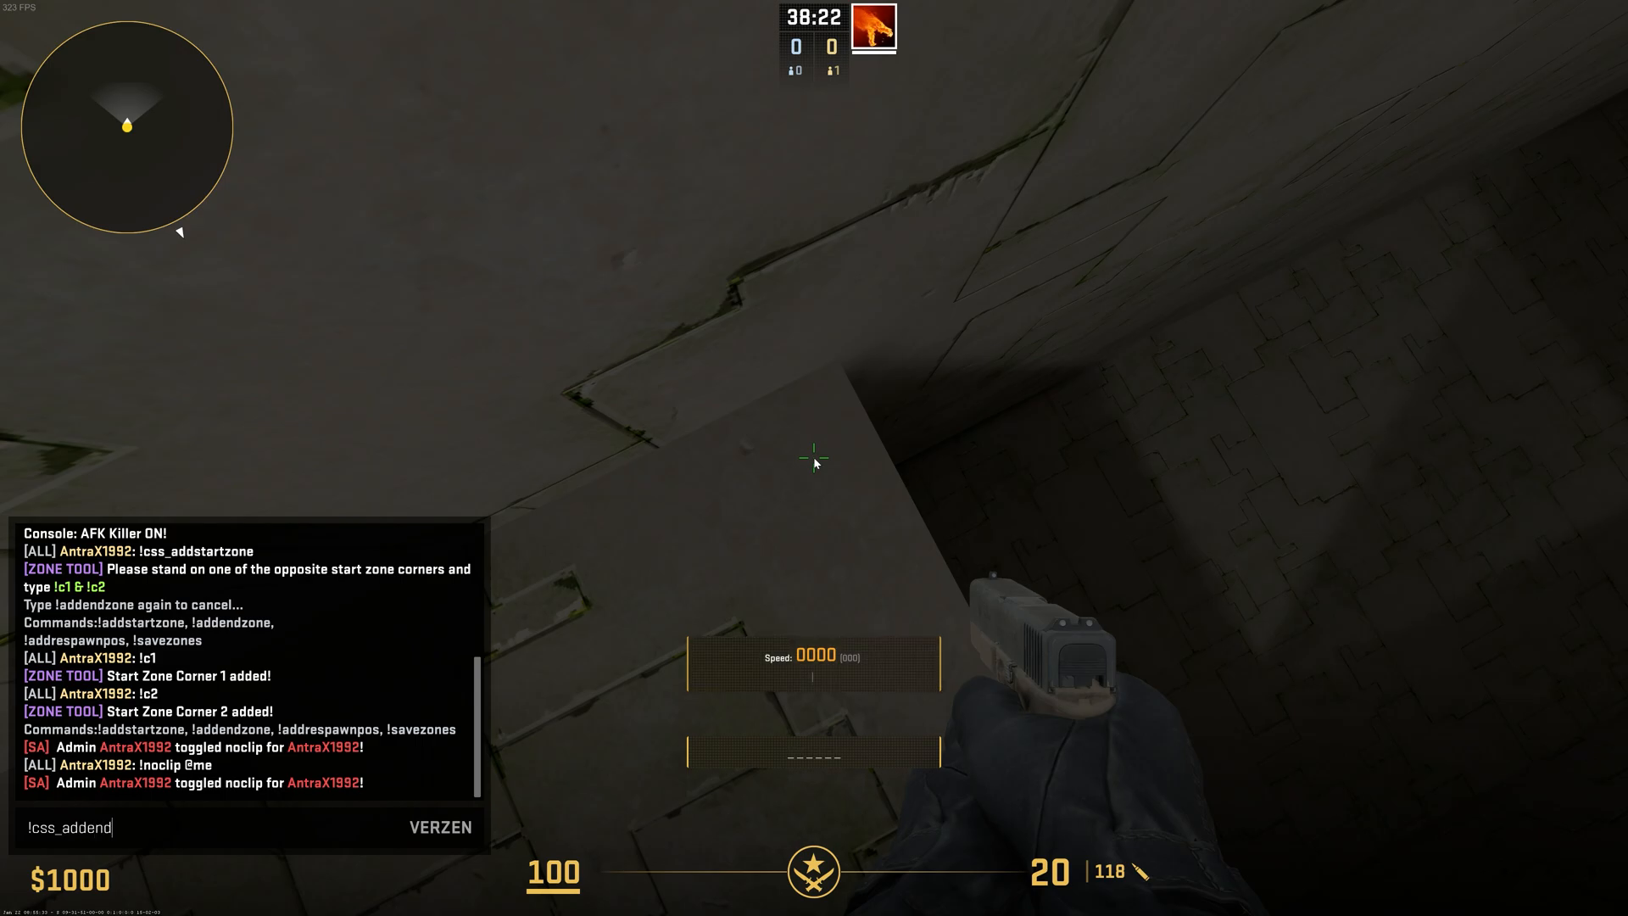
pyautogui.write('zone')
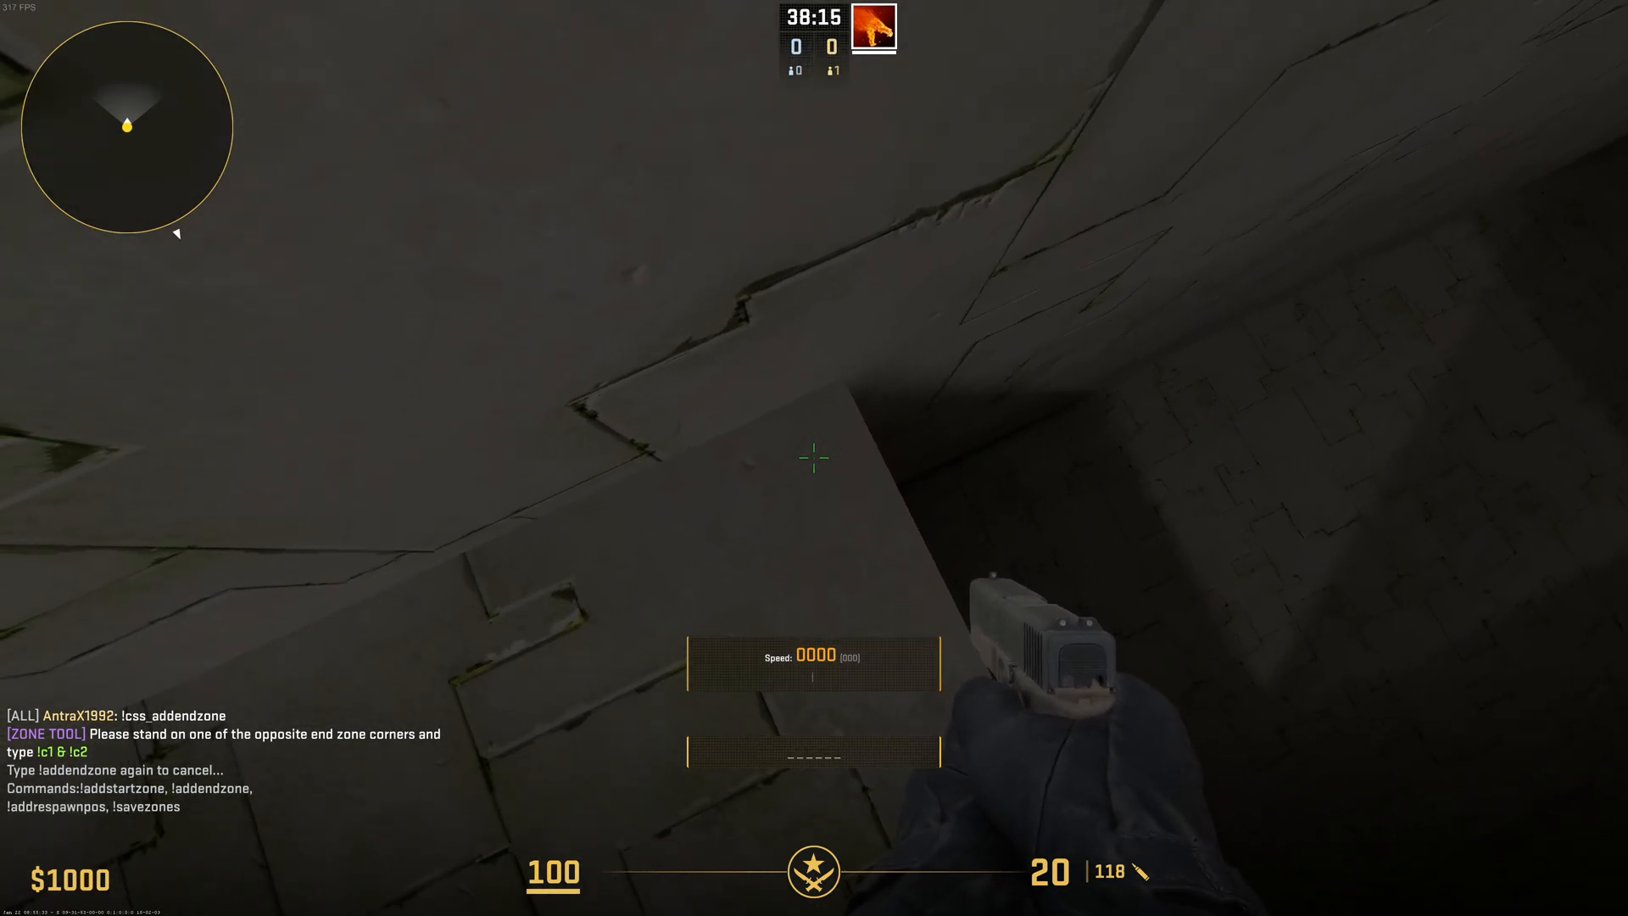
pyautogui.write('!c1')
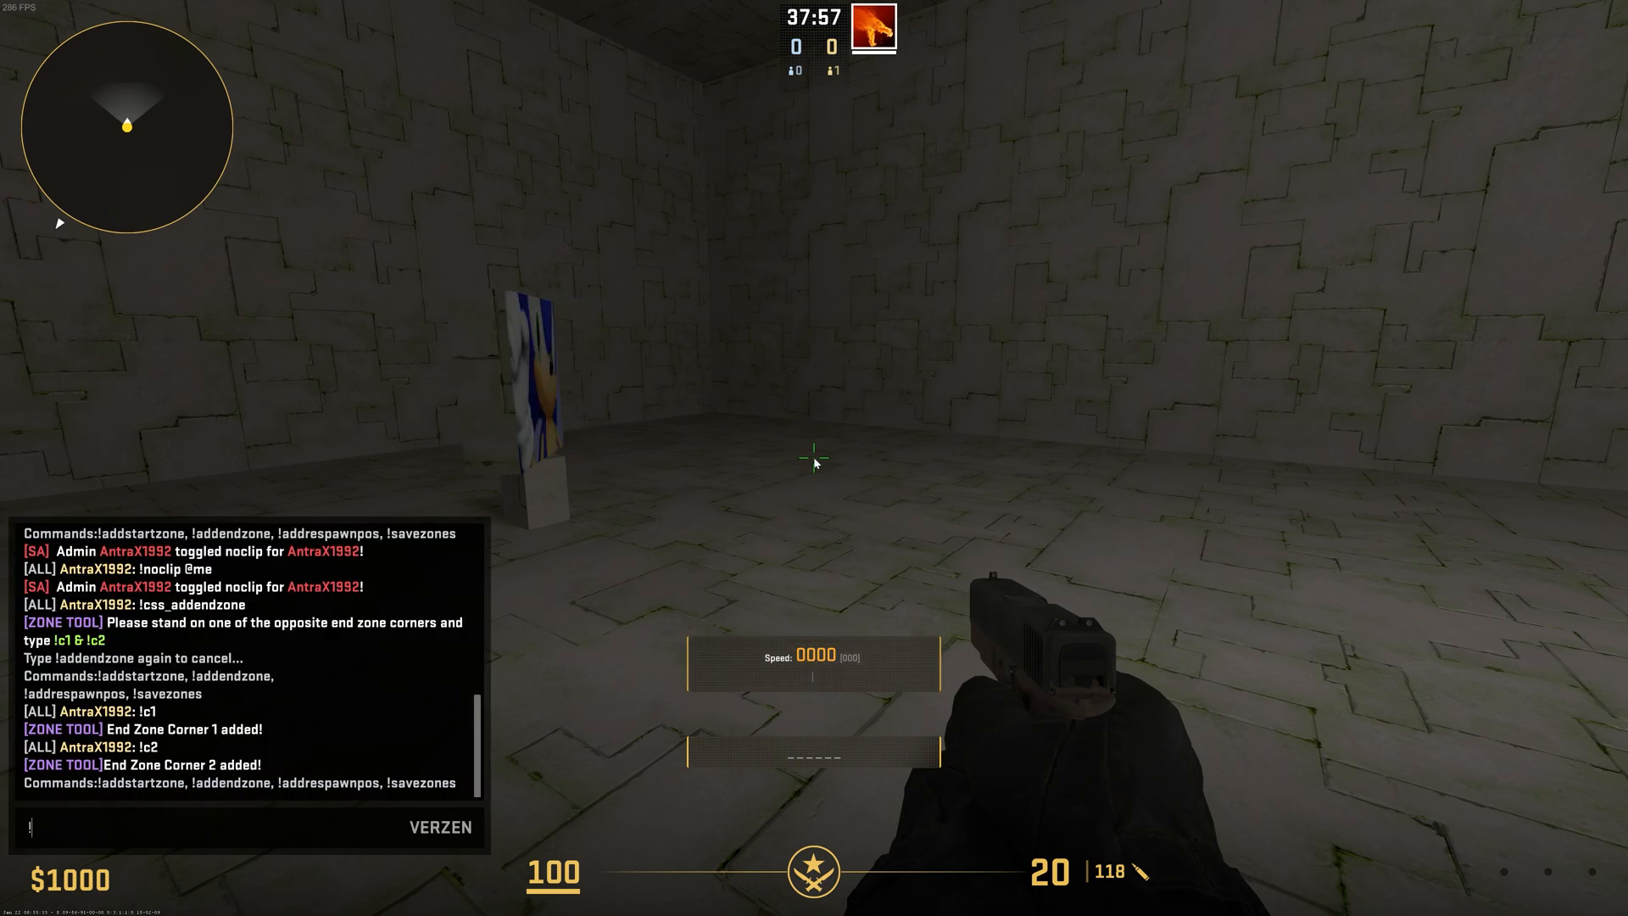
# Add a respawn position with !addrespawnpos and save all zones with !savezones.
pyautogui.write('!add')
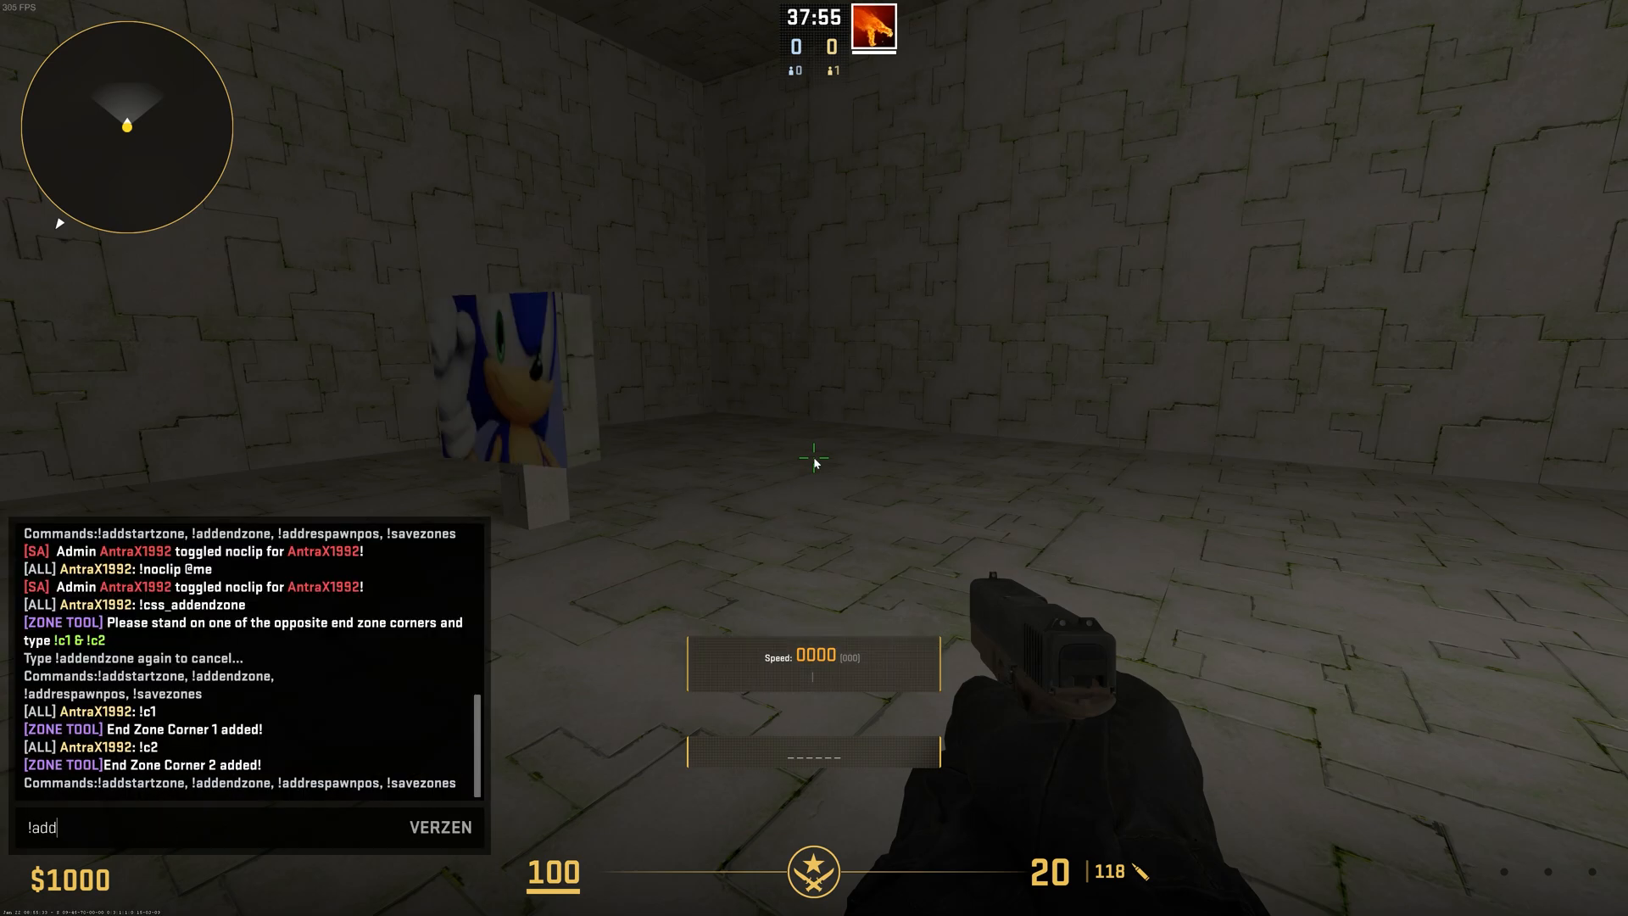
pyautogui.write('re')
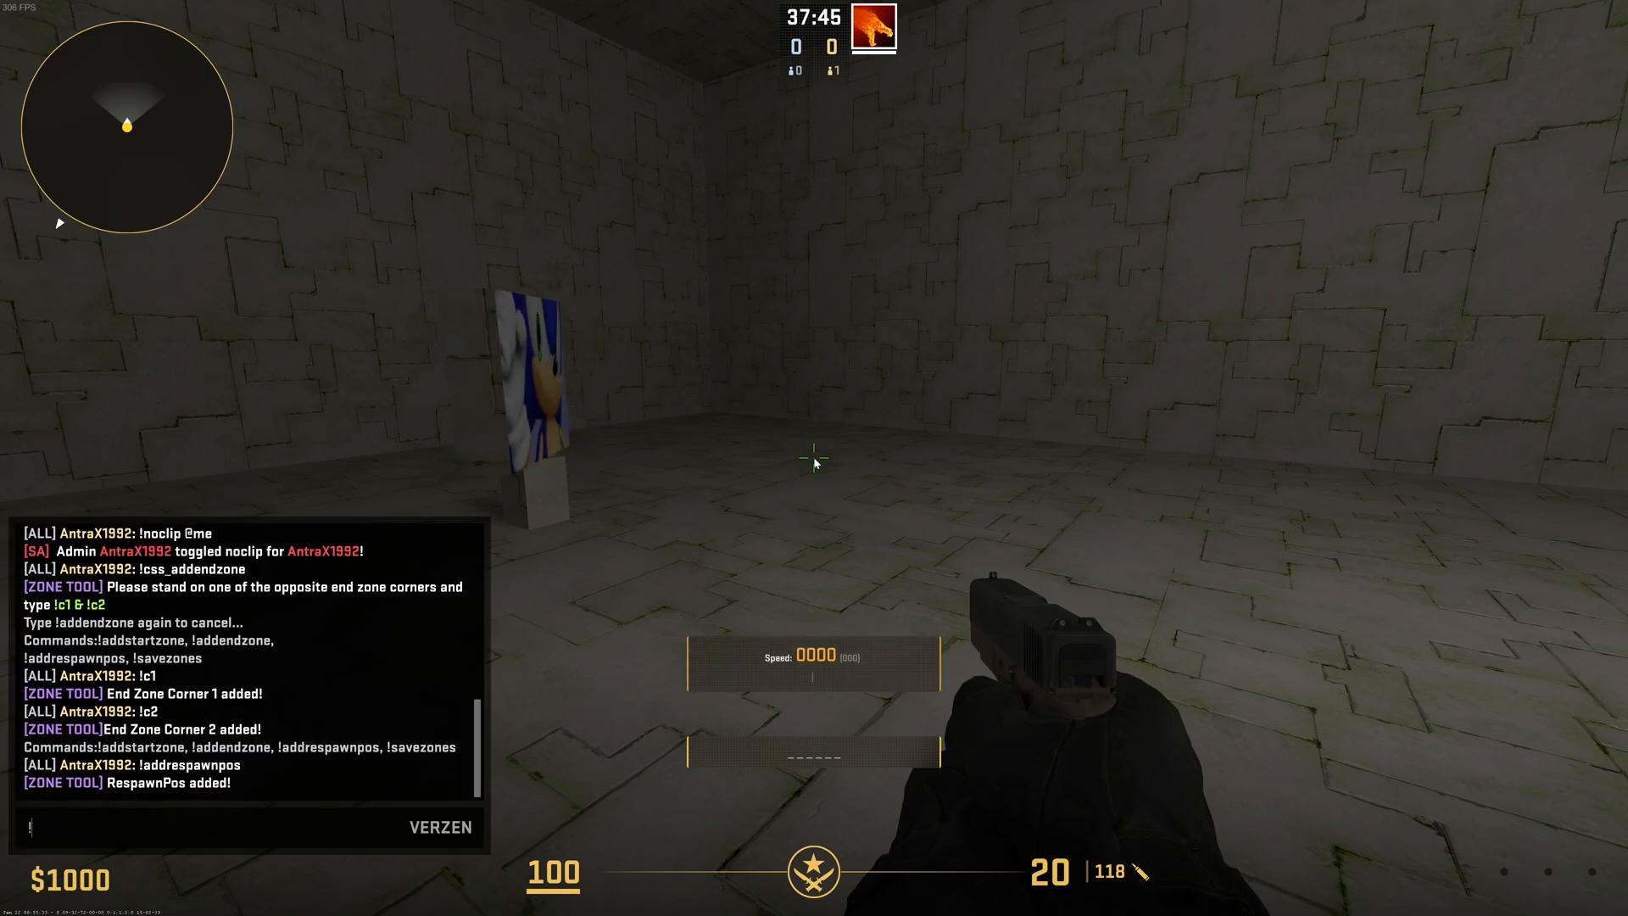
pyautogui.write('!savezone')
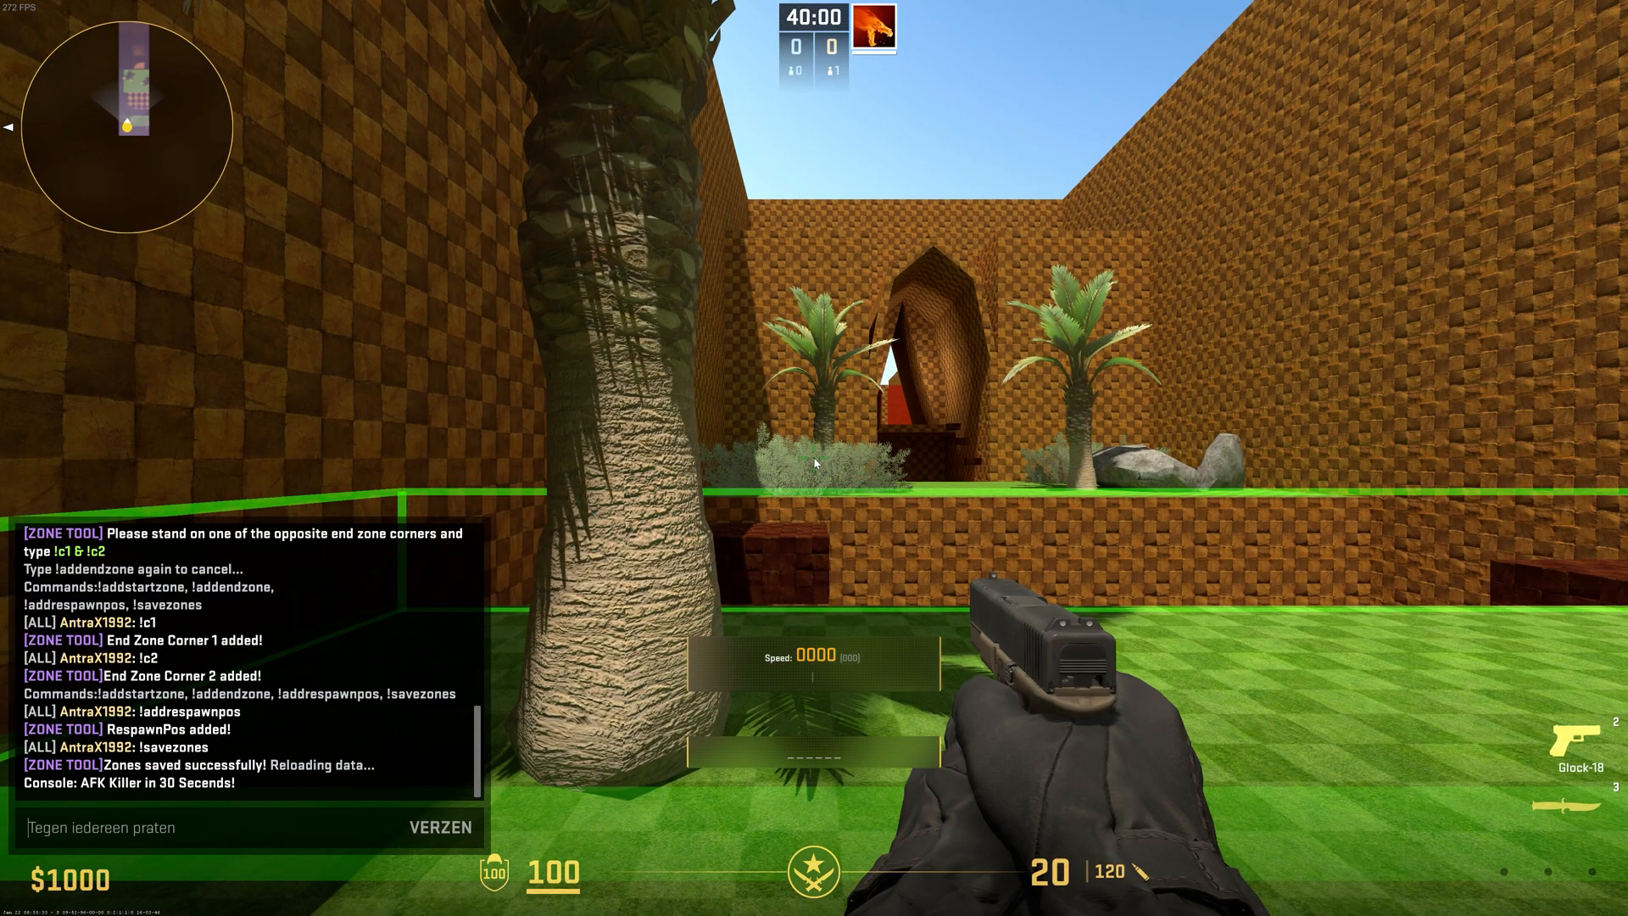
# Toggle god mode and noclip off again before trying a timed run from the start zone.
pyautogui.write('!god')
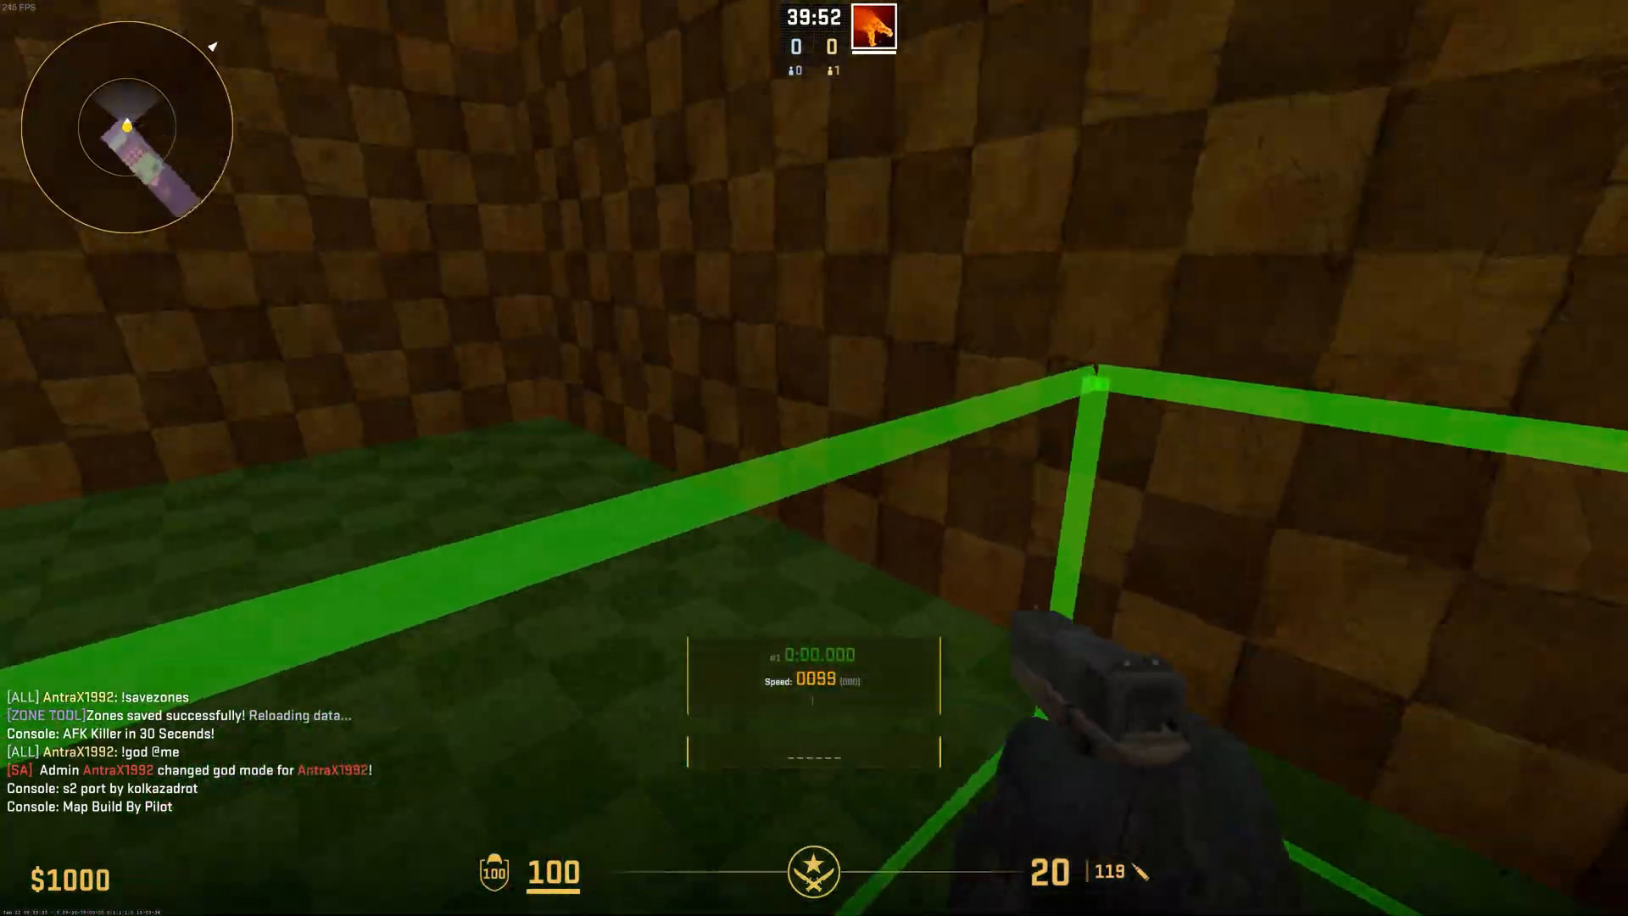
pyautogui.press('w')
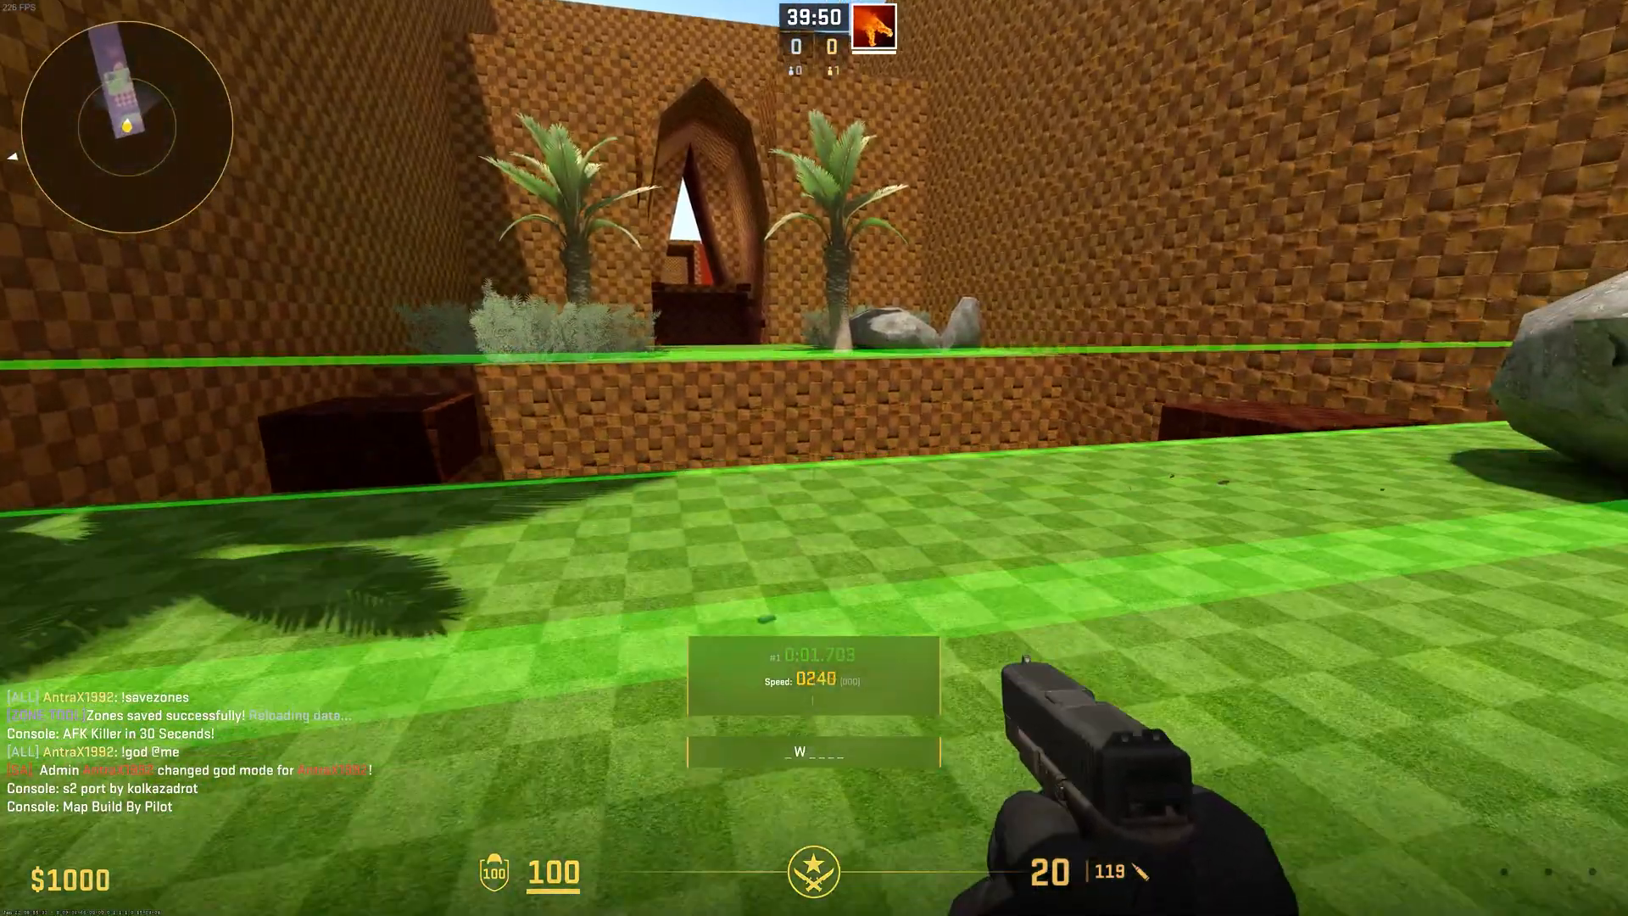
pyautogui.write('!noc')
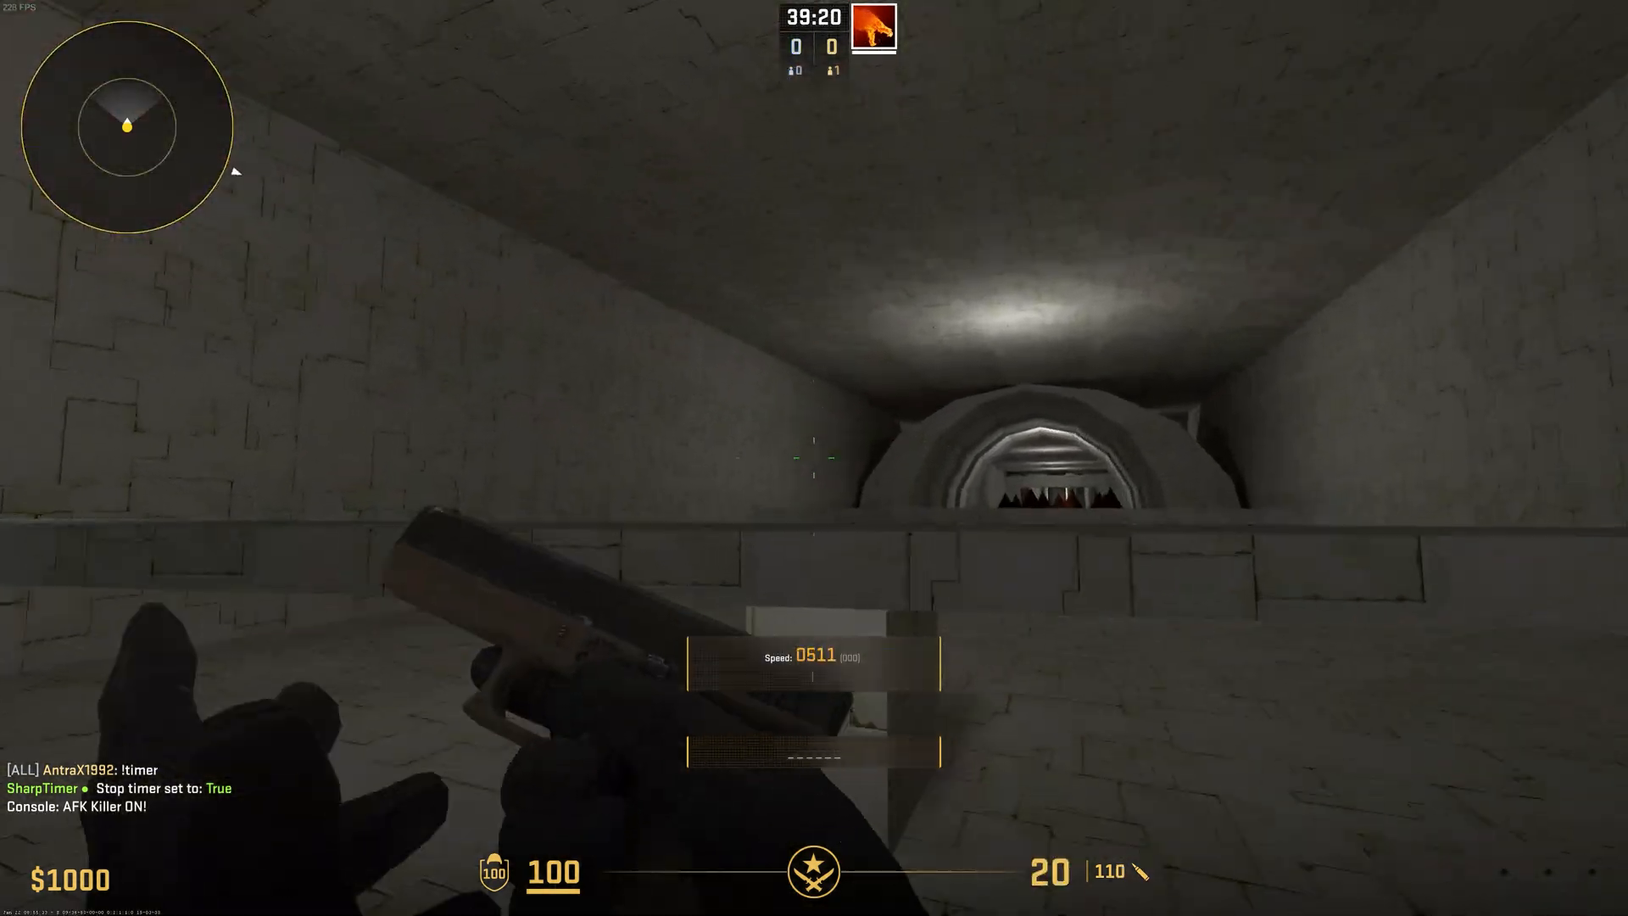
# Quit Counter-Strike 2 from the in-game menu, returning to the Windows desktop.
pyautogui.press('w')
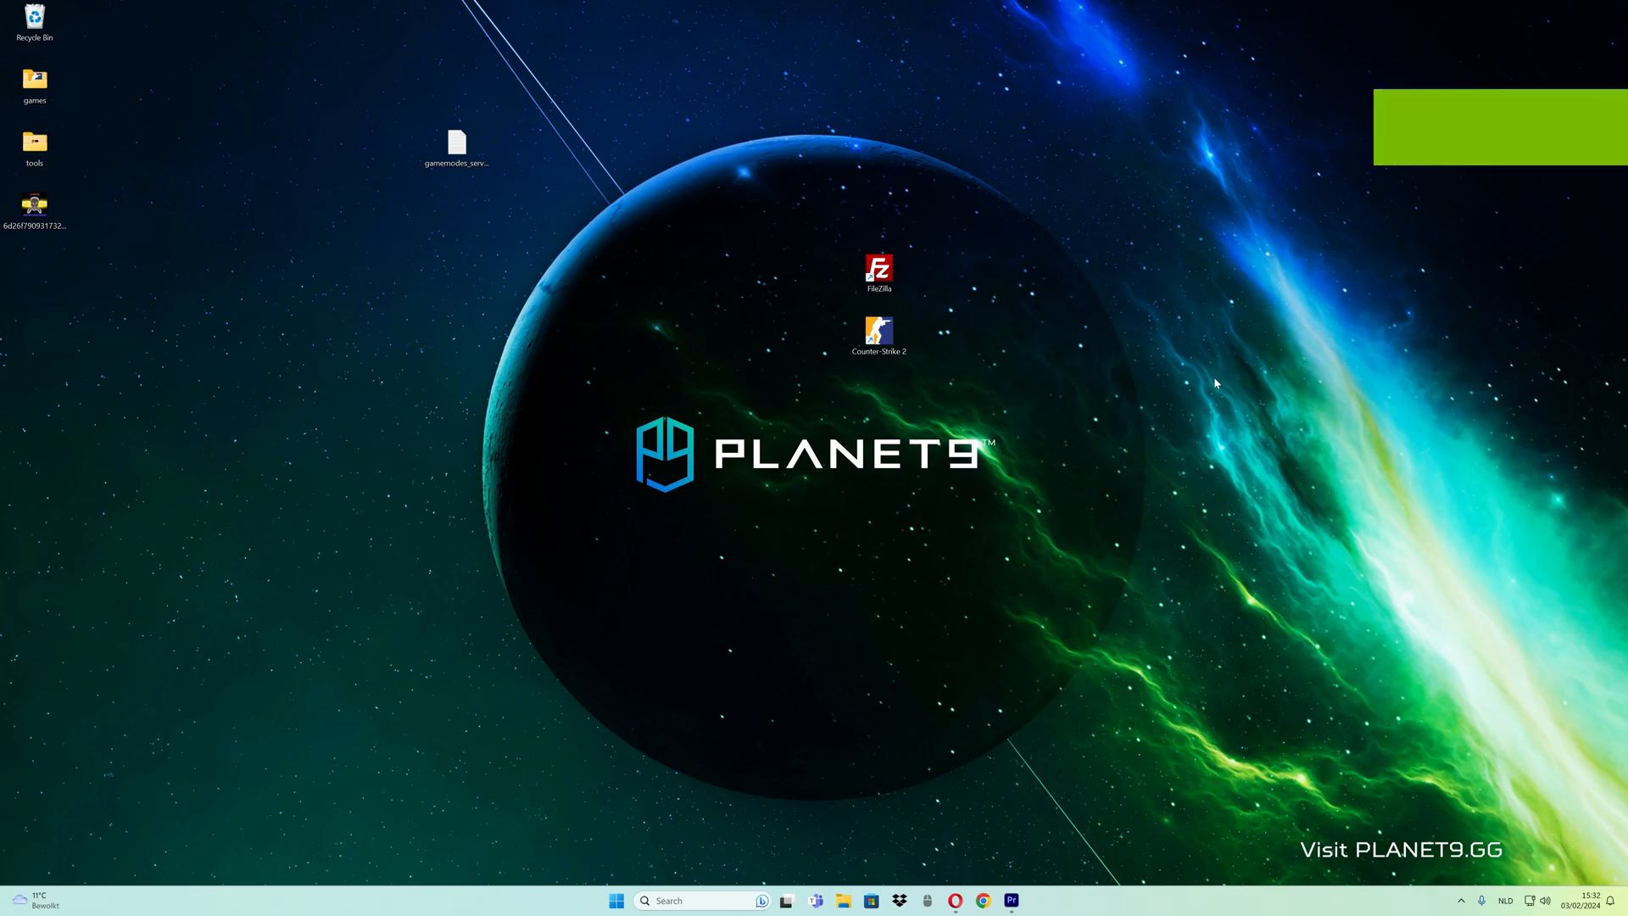
pyautogui.moveTo(1003, 373)
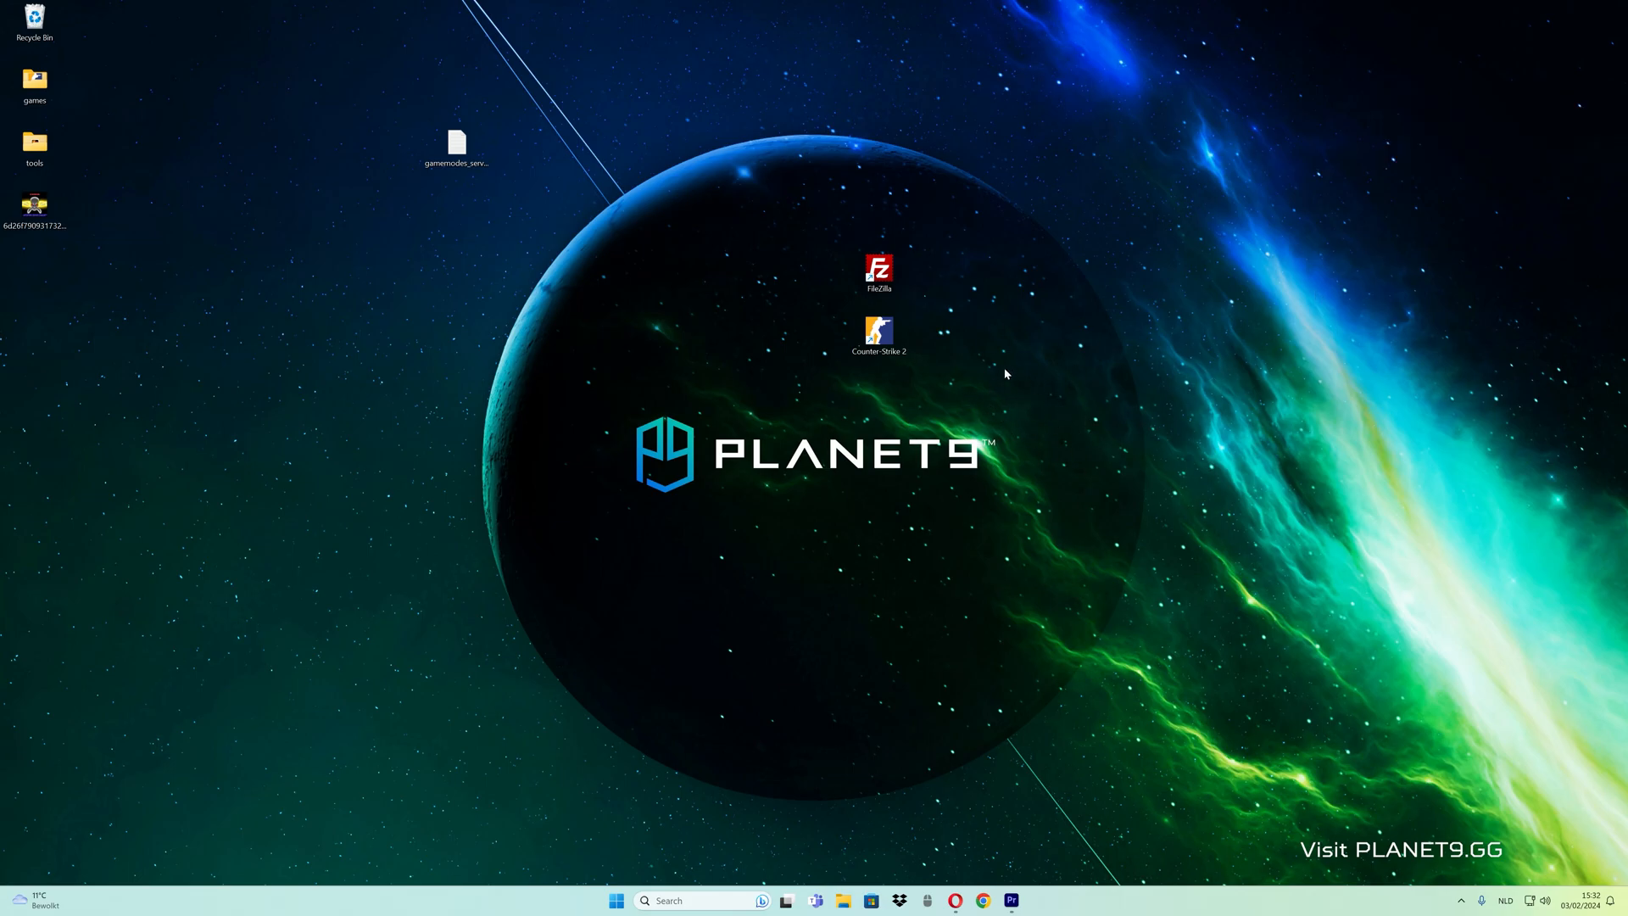
# Launch FileZilla, reconnect to the game server and browse to cfg/SharpTimer.
pyautogui.doubleClick(878, 270)
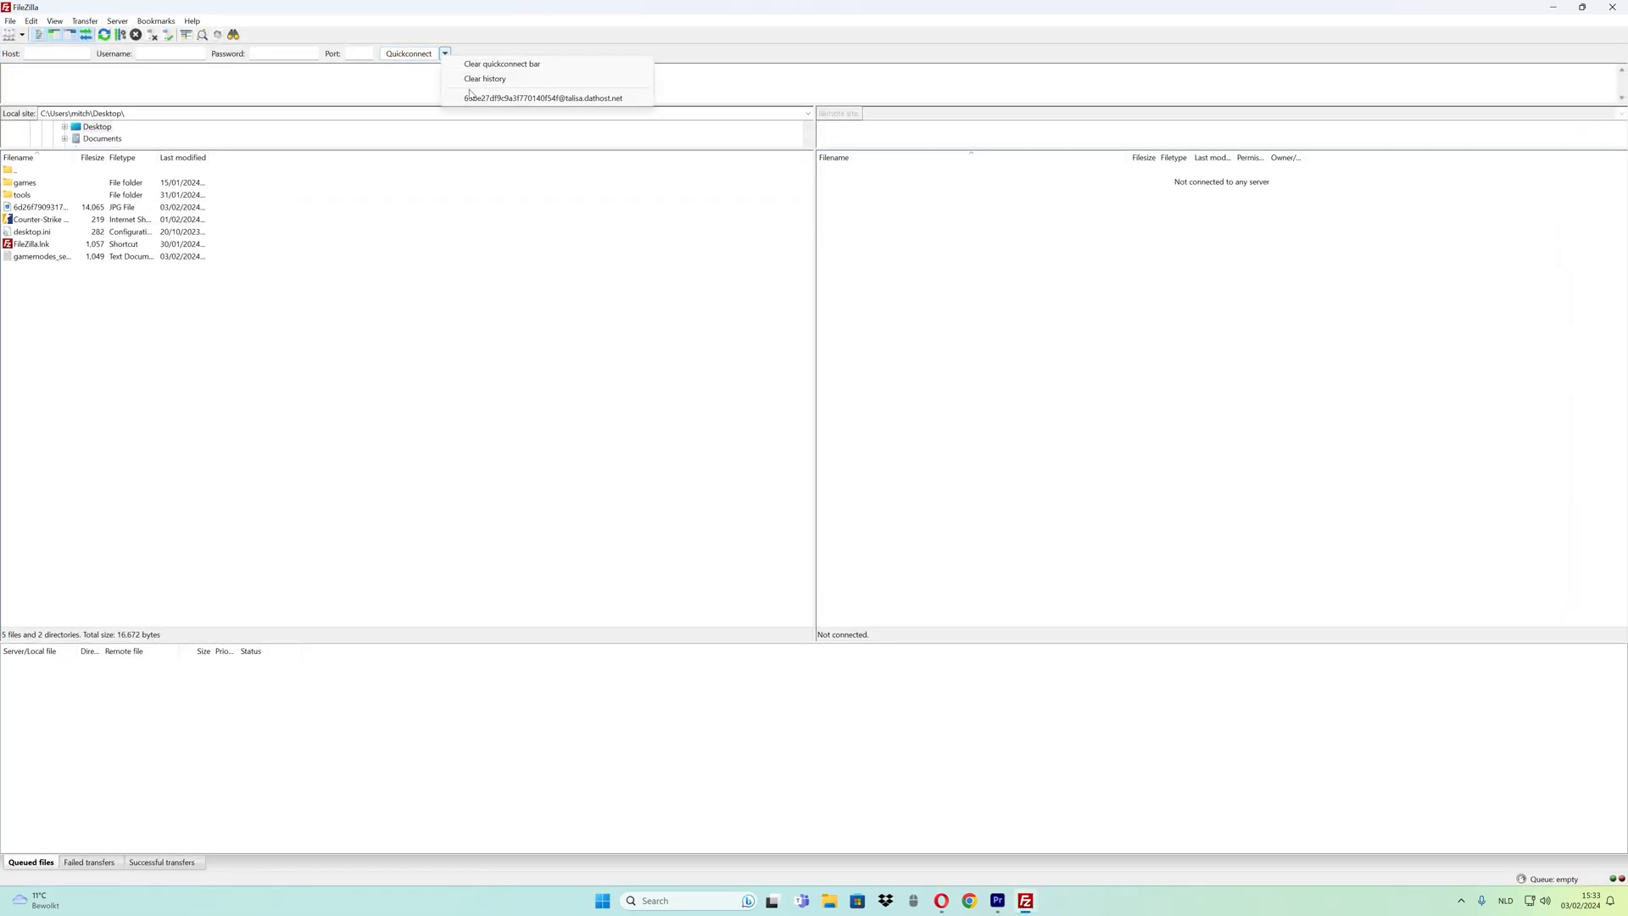
pyautogui.click(543, 99)
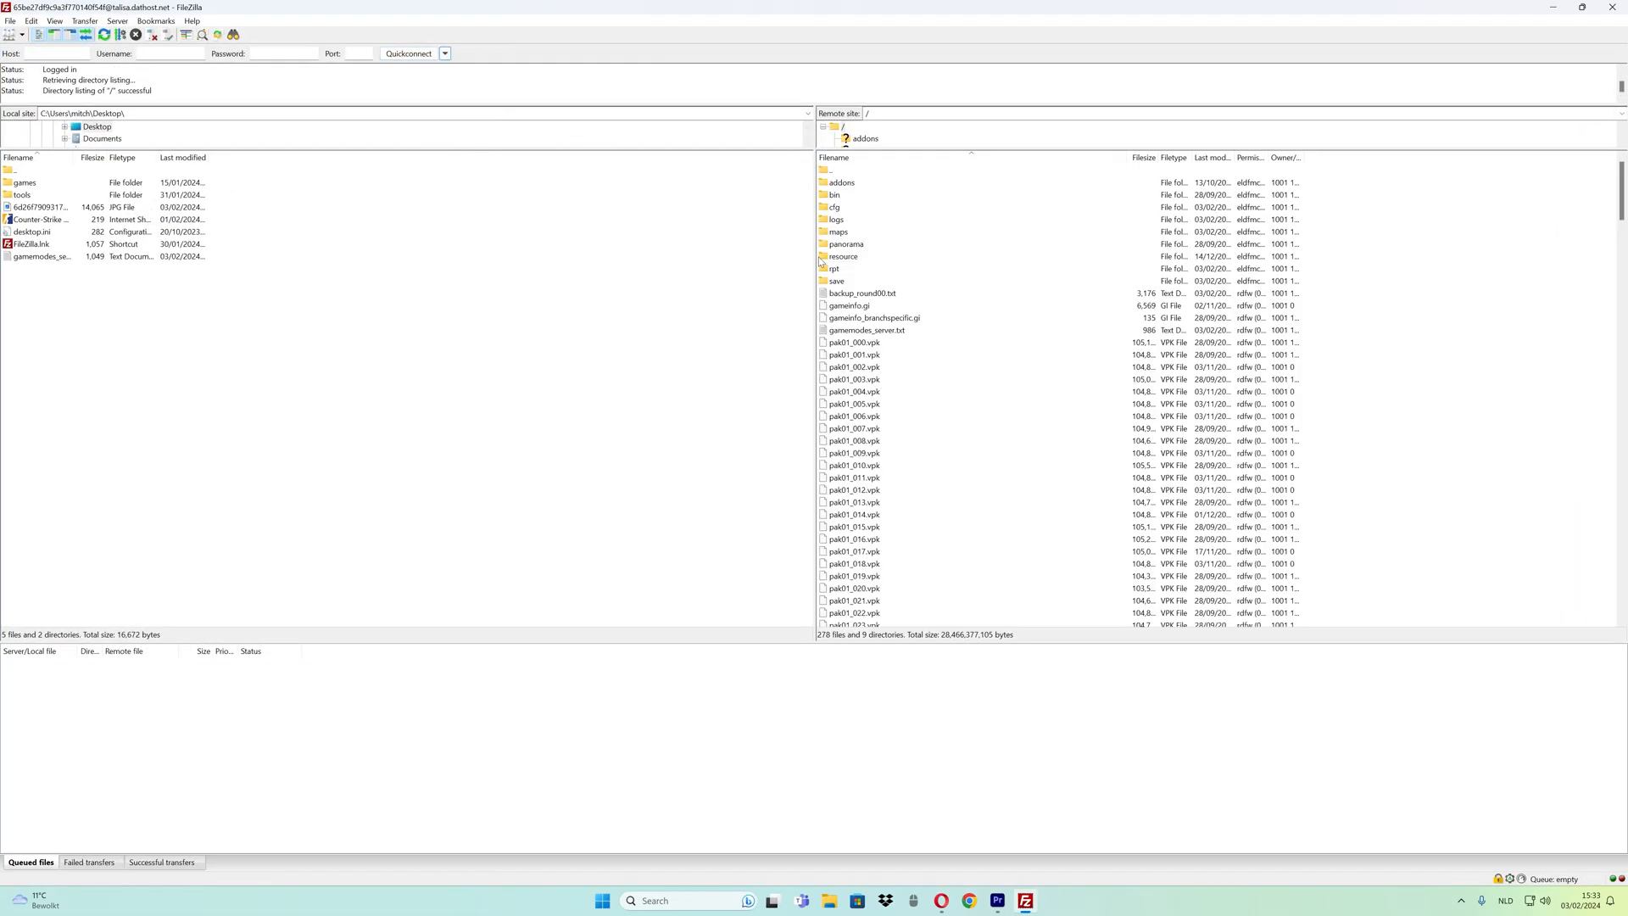
pyautogui.doubleClick(834, 207)
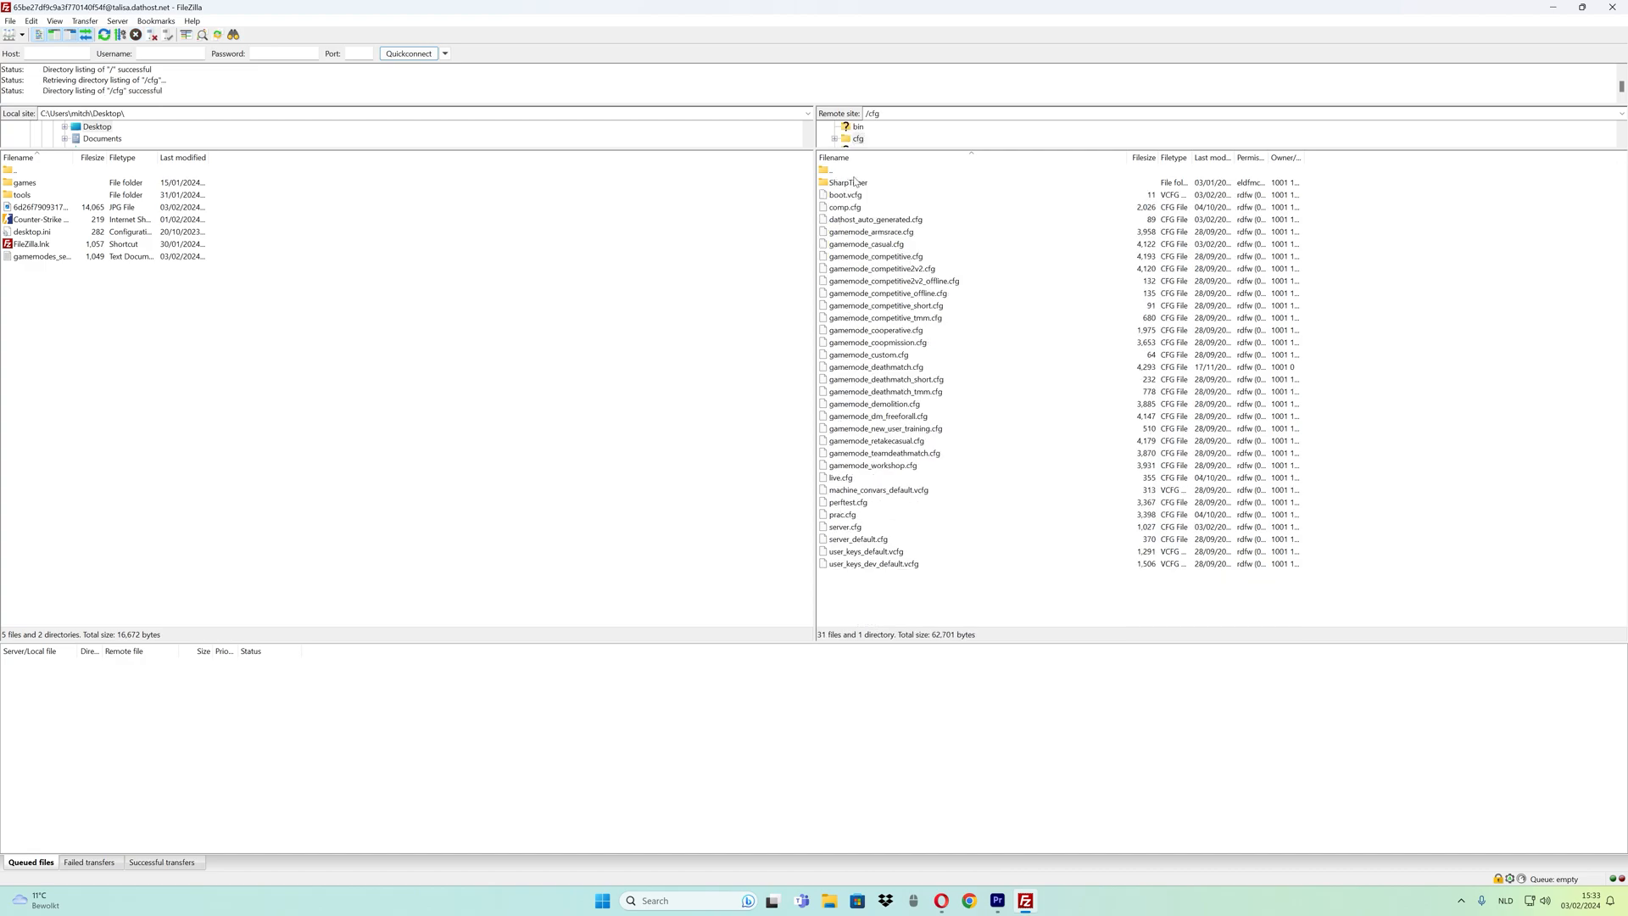
pyautogui.doubleClick(848, 183)
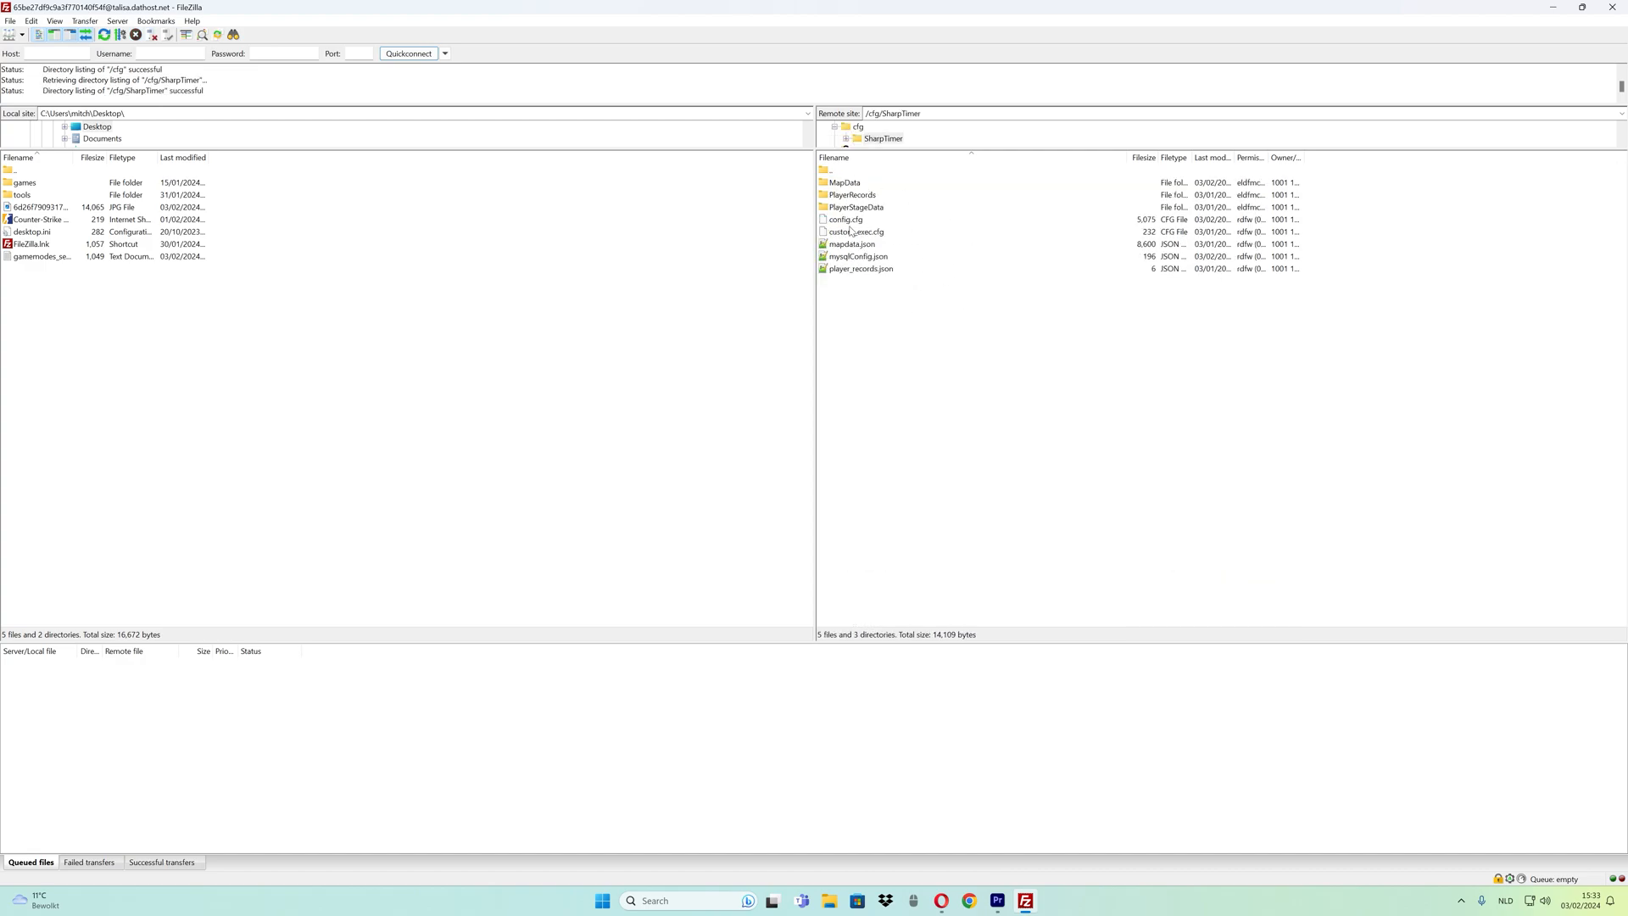
# View/Edit config.cfg and have it open in Notepad++ just this once.
pyautogui.click(846, 218)
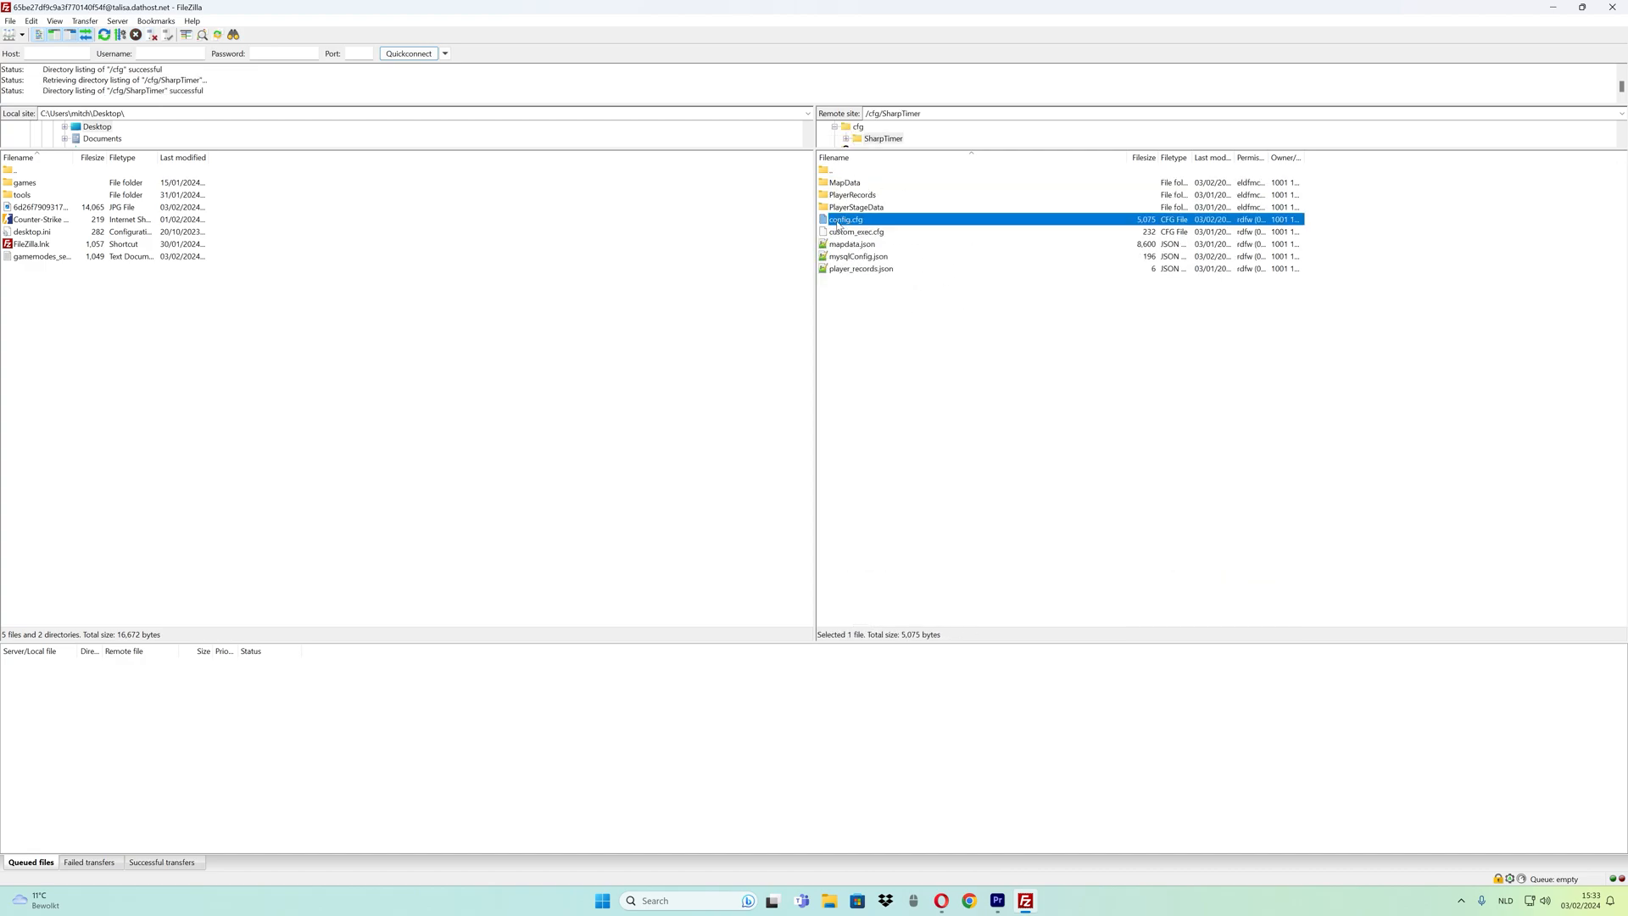
pyautogui.rightClick(845, 219)
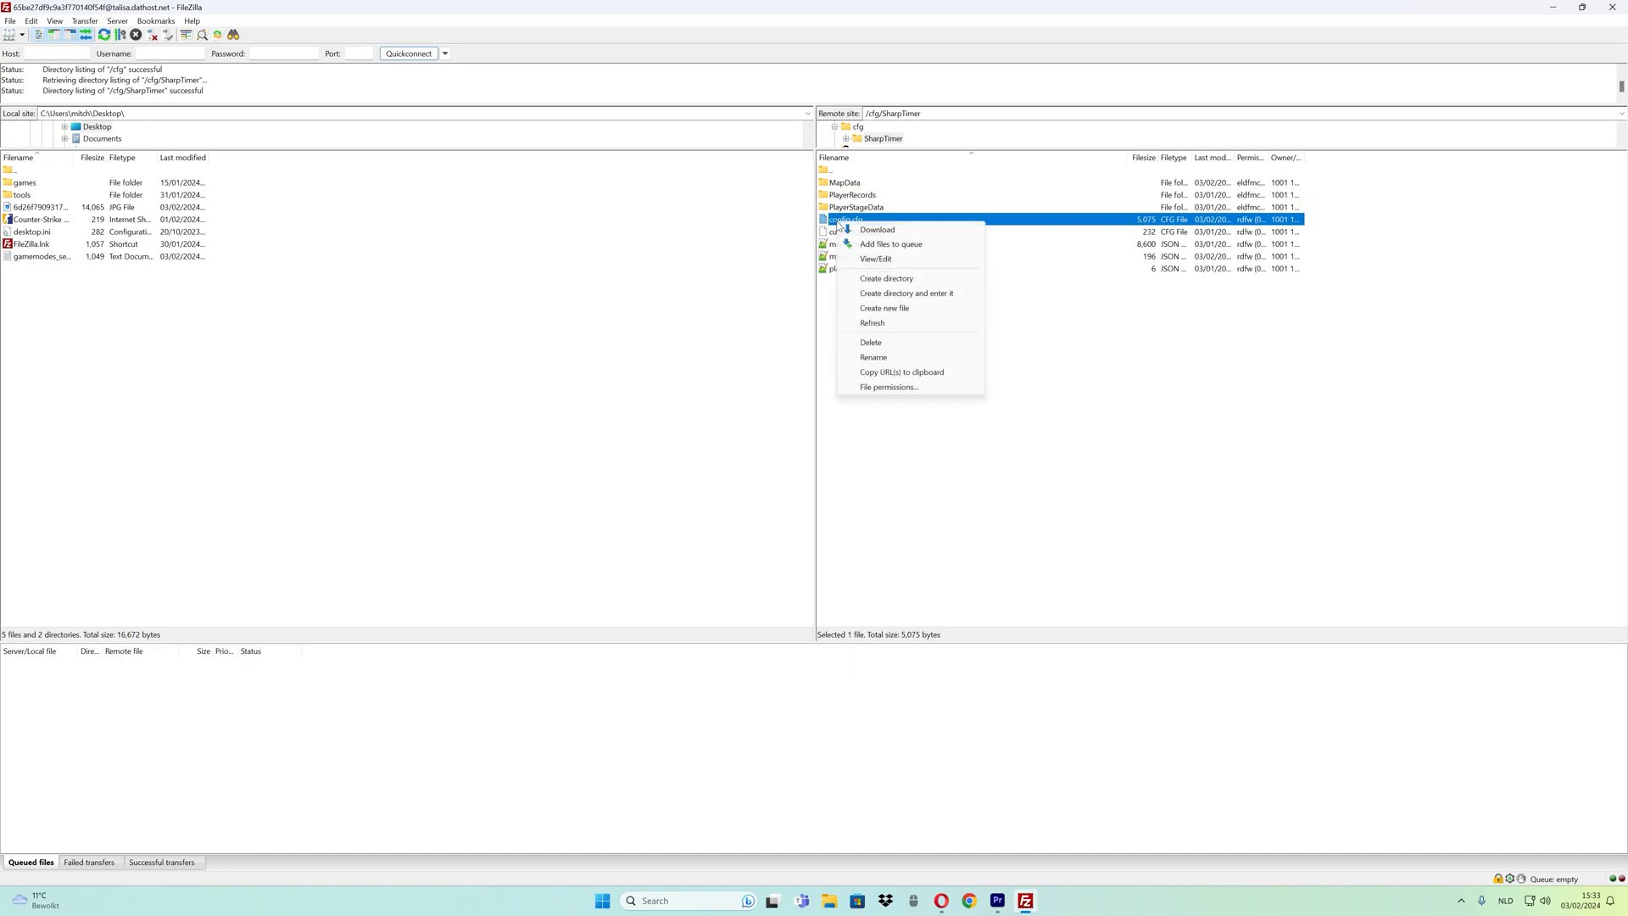
pyautogui.click(877, 229)
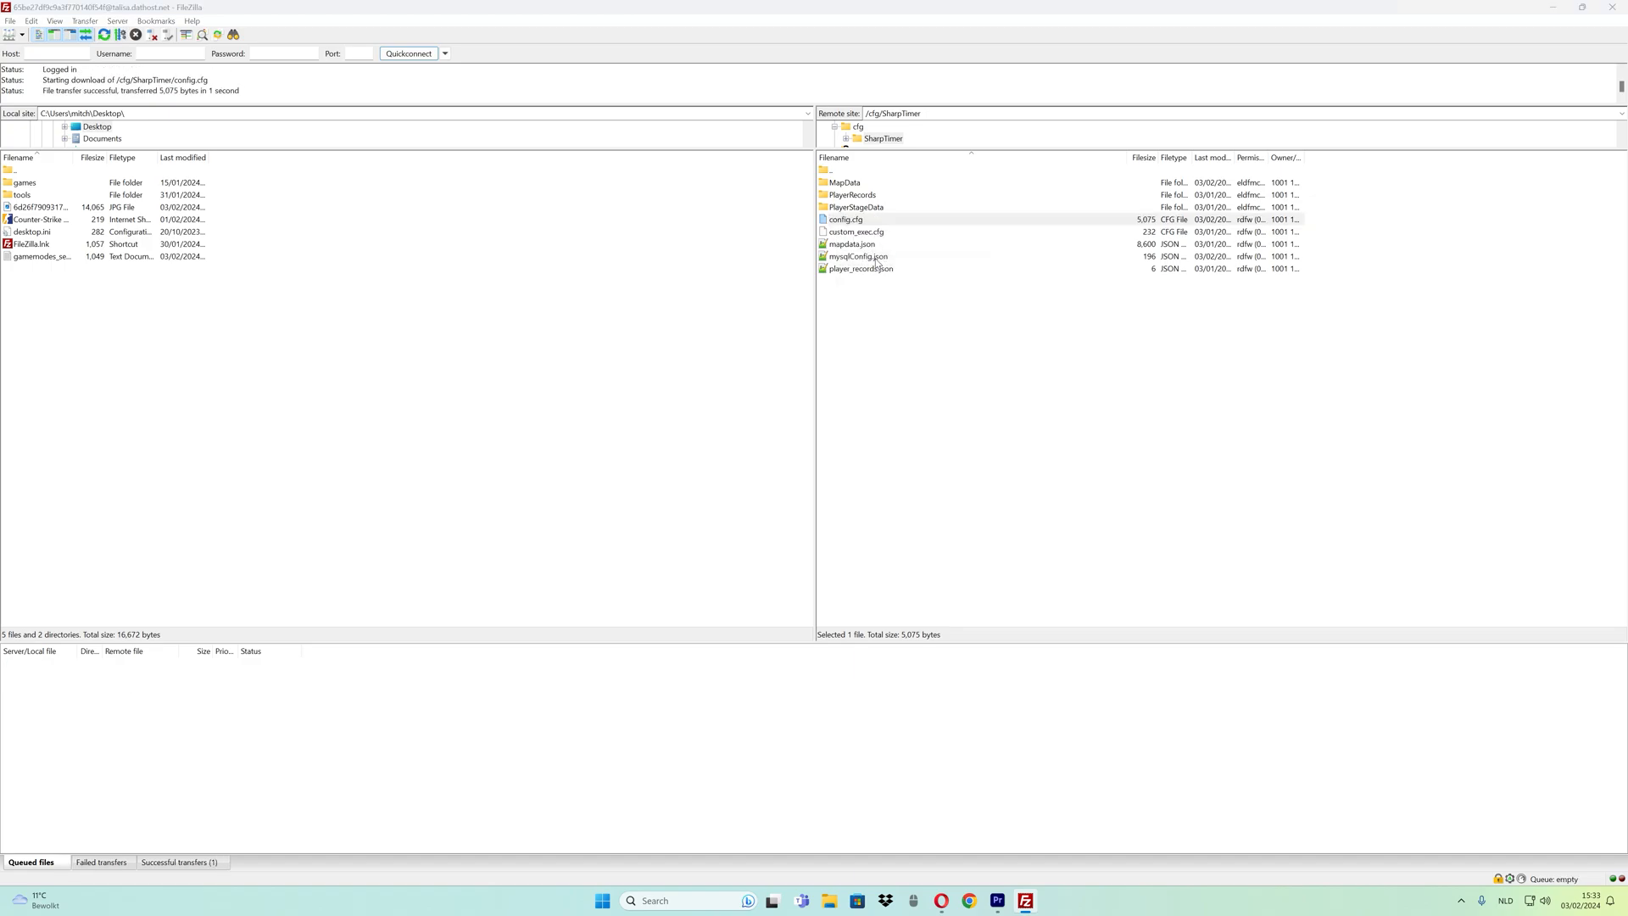
pyautogui.doubleClick(845, 219)
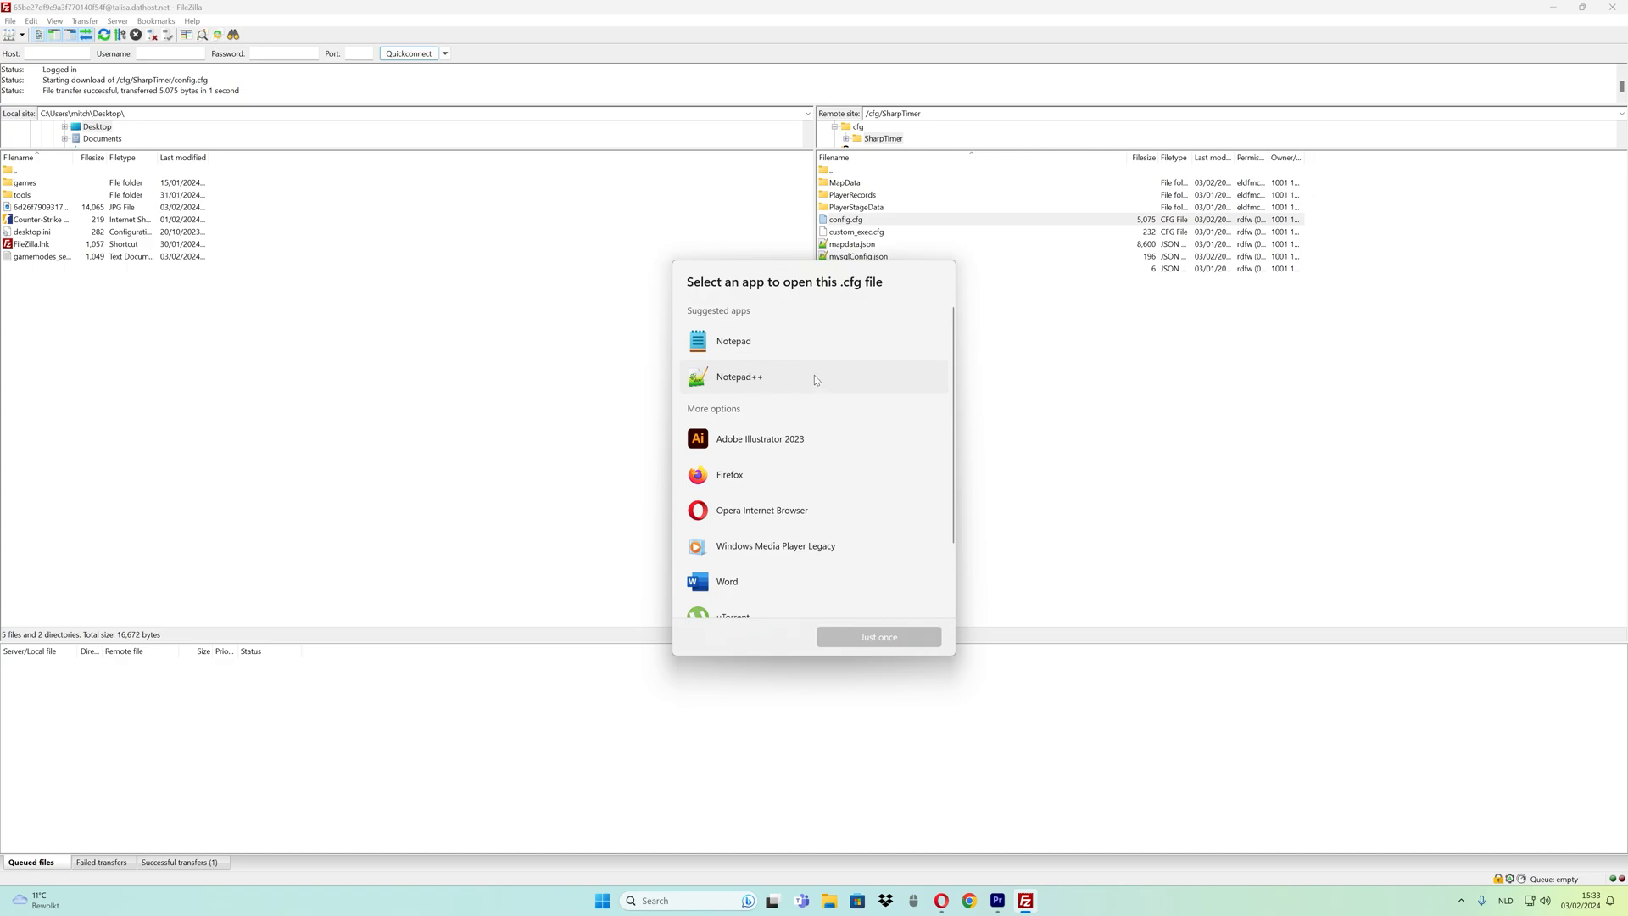
pyautogui.click(739, 377)
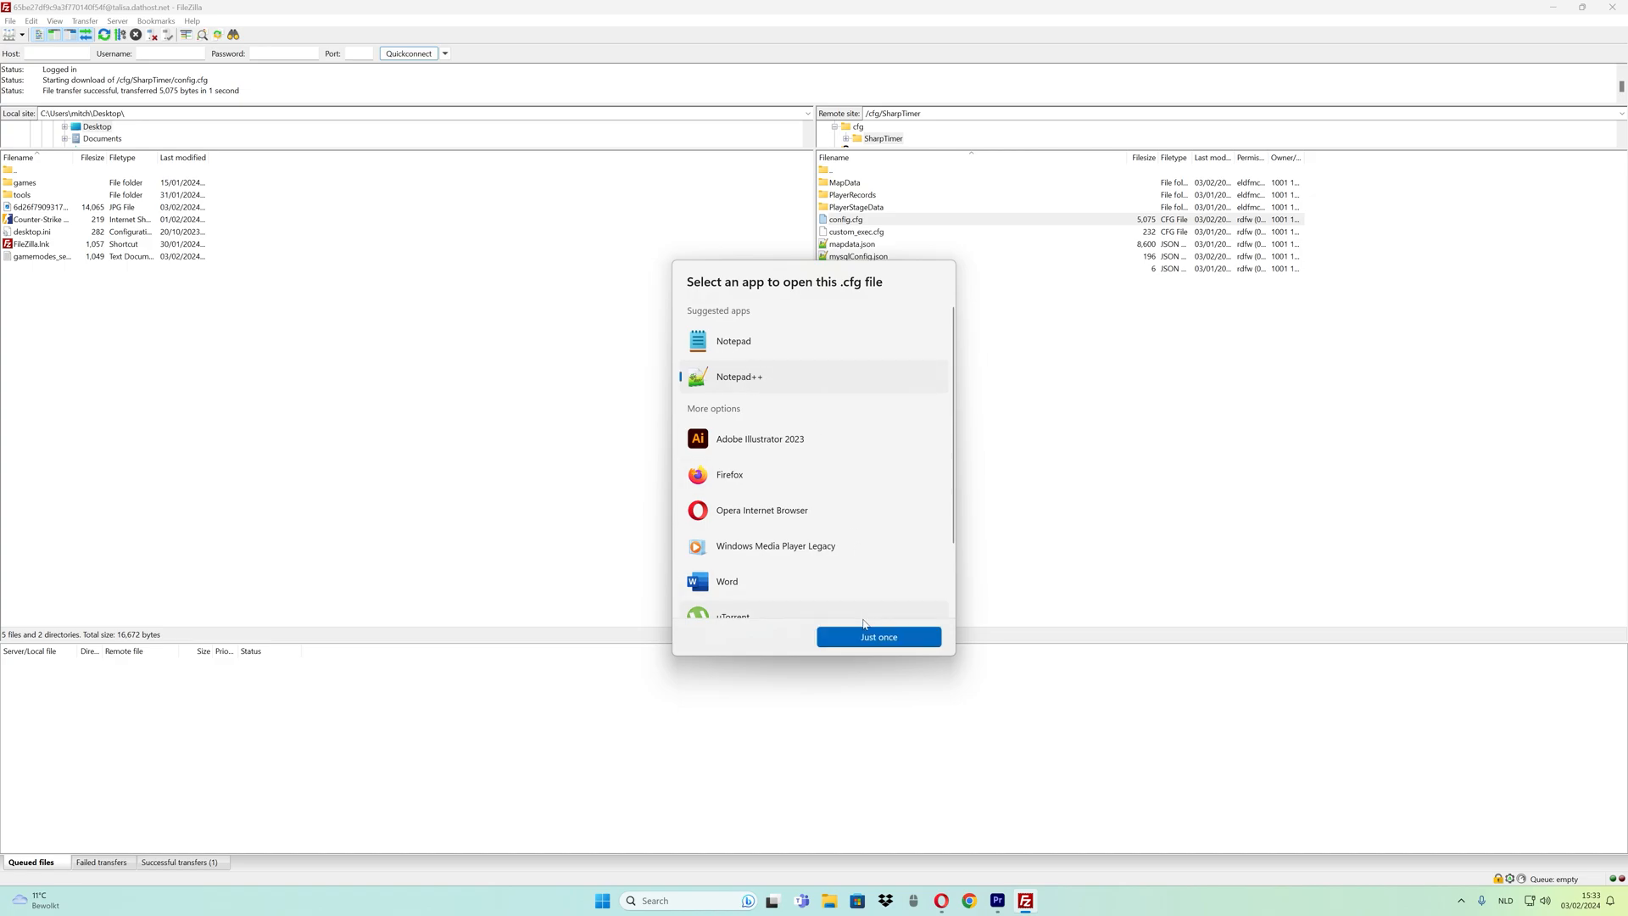
pyautogui.click(876, 636)
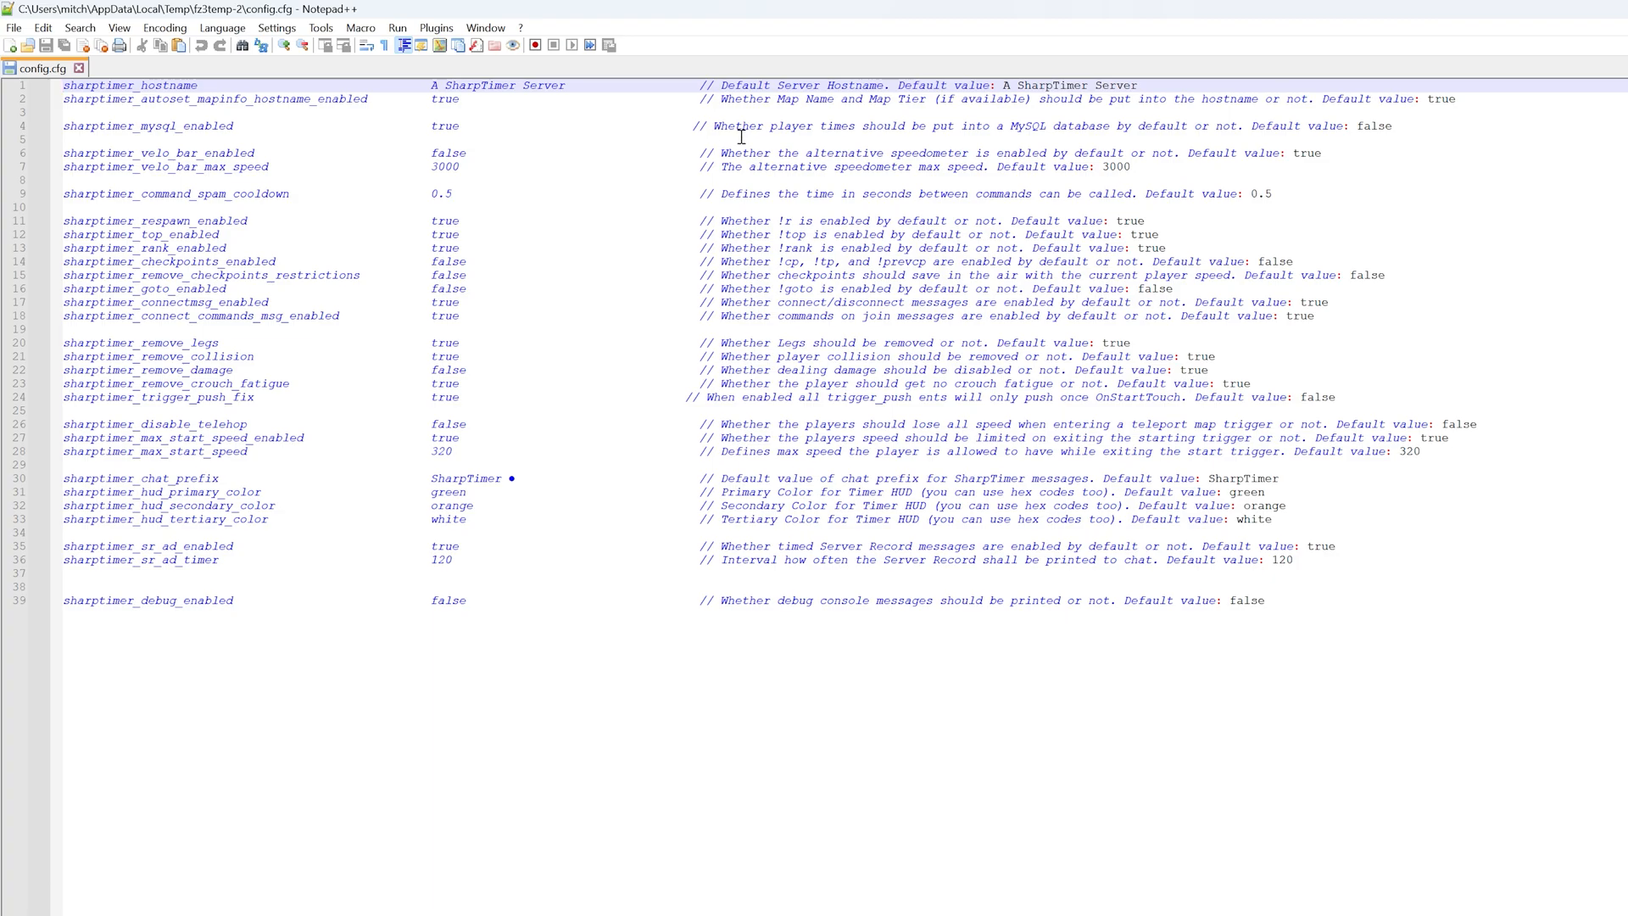
pyautogui.moveTo(960, 125)
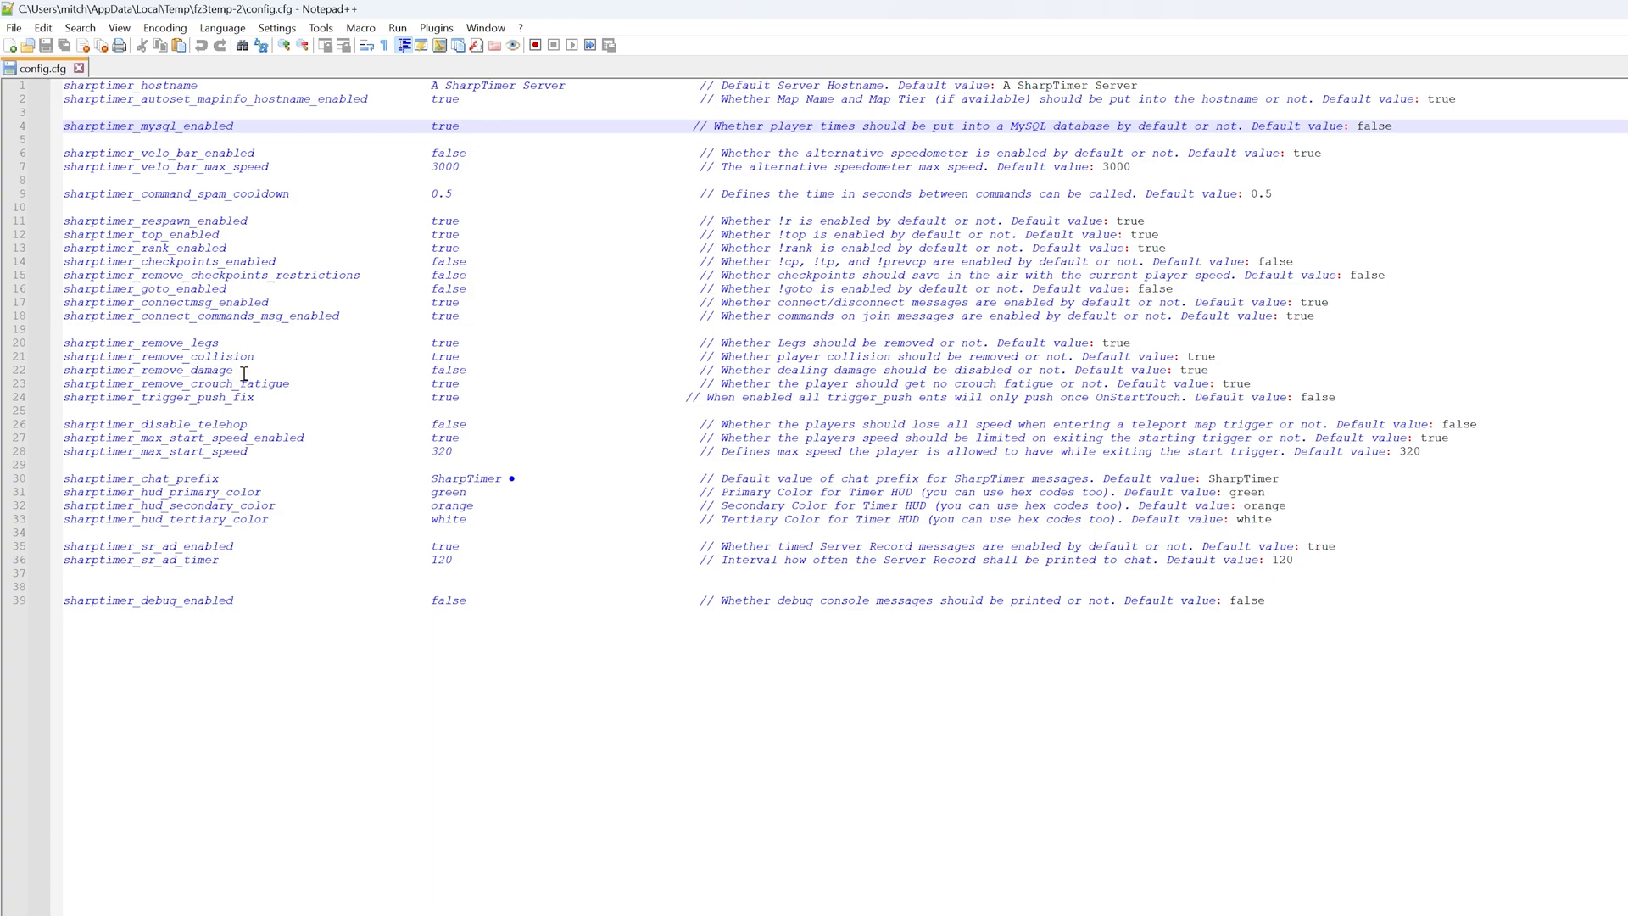
pyautogui.click(456, 126)
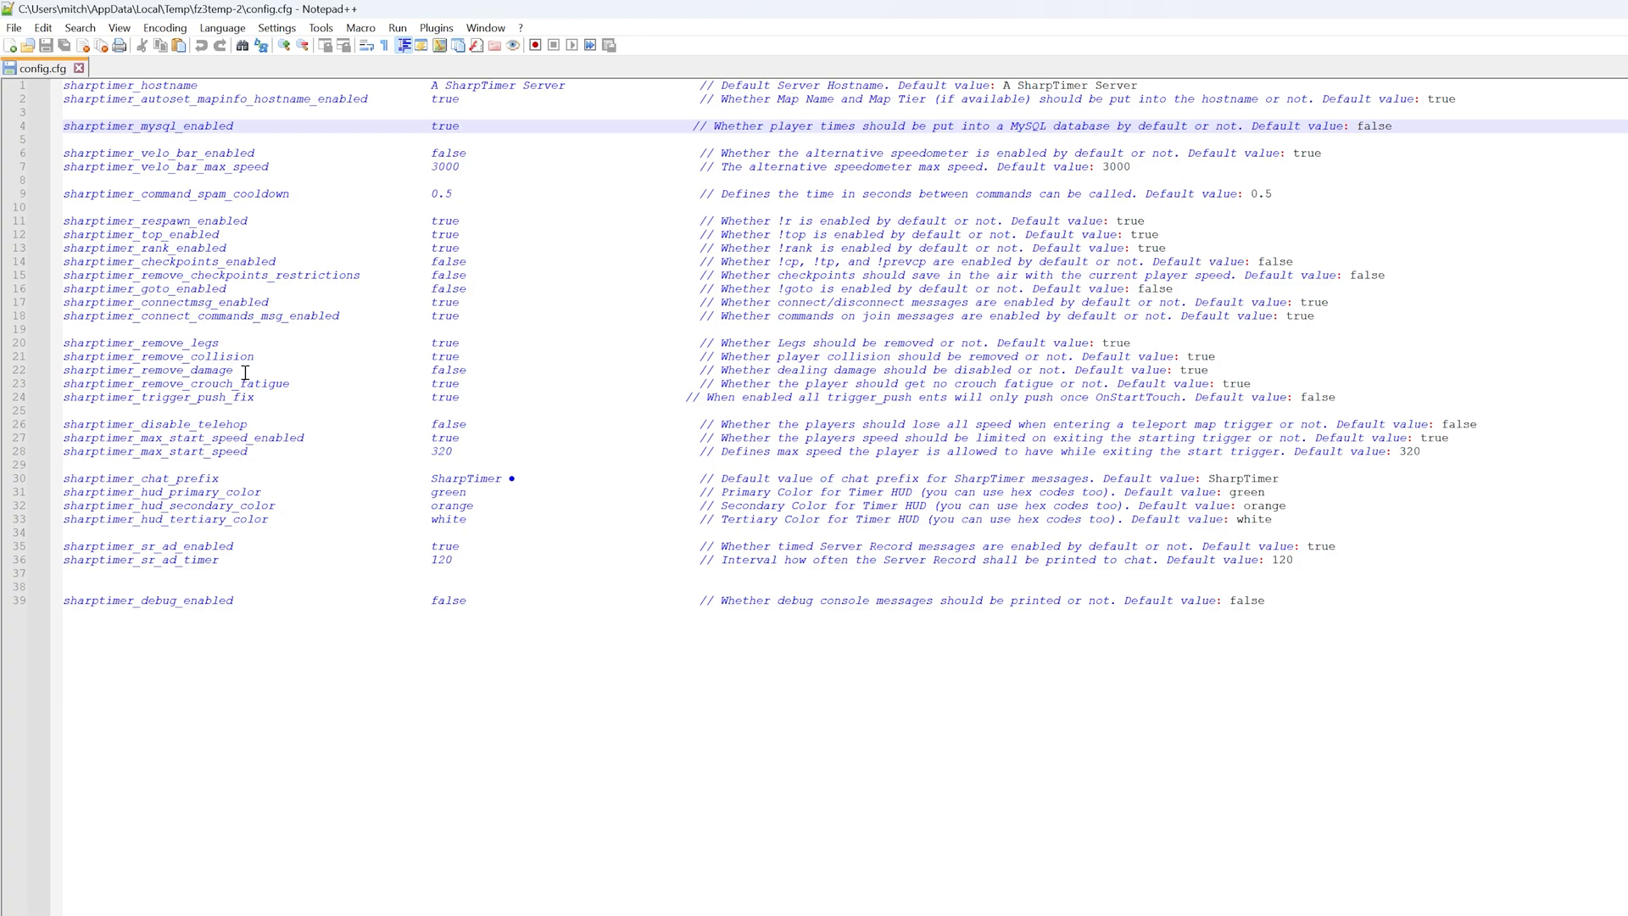
pyautogui.click(458, 126)
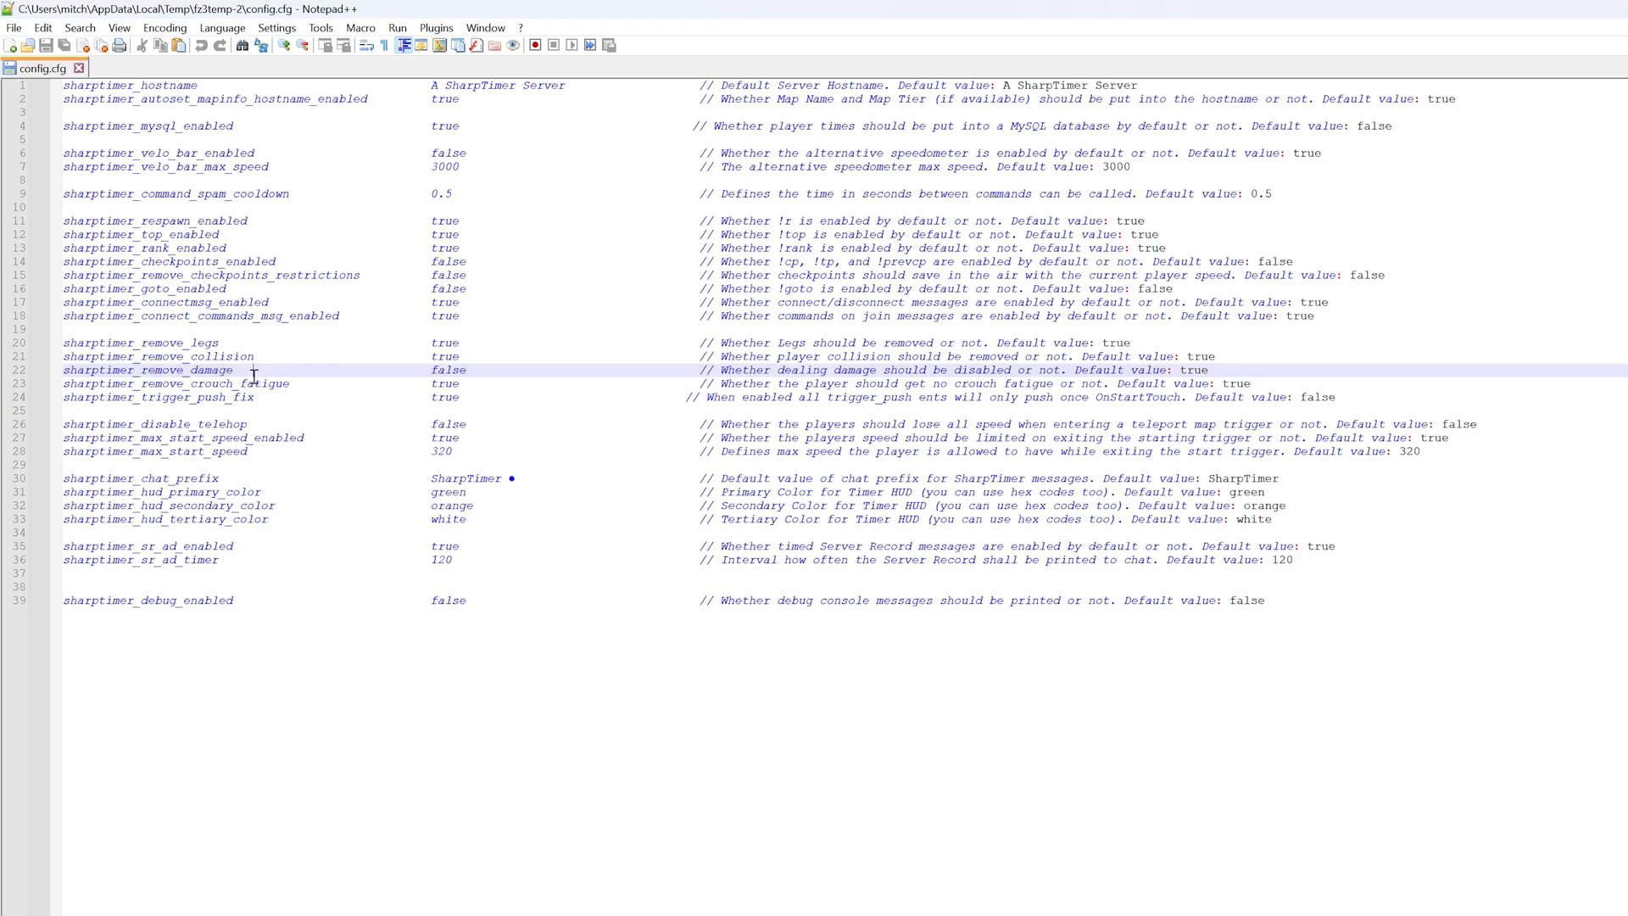
pyautogui.moveTo(479, 373)
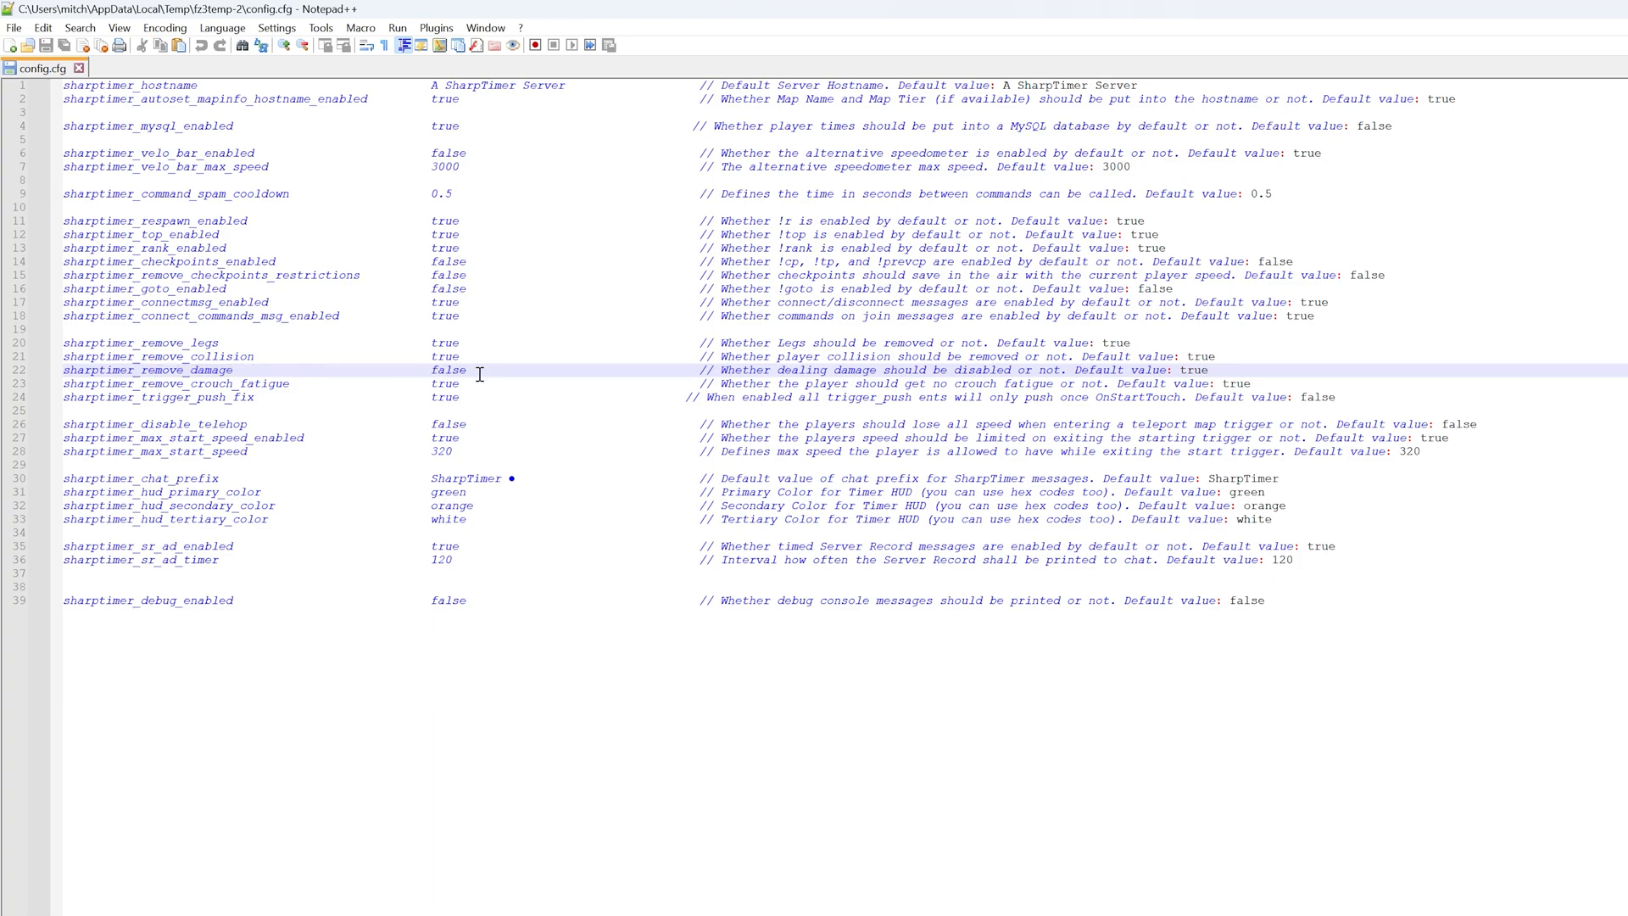